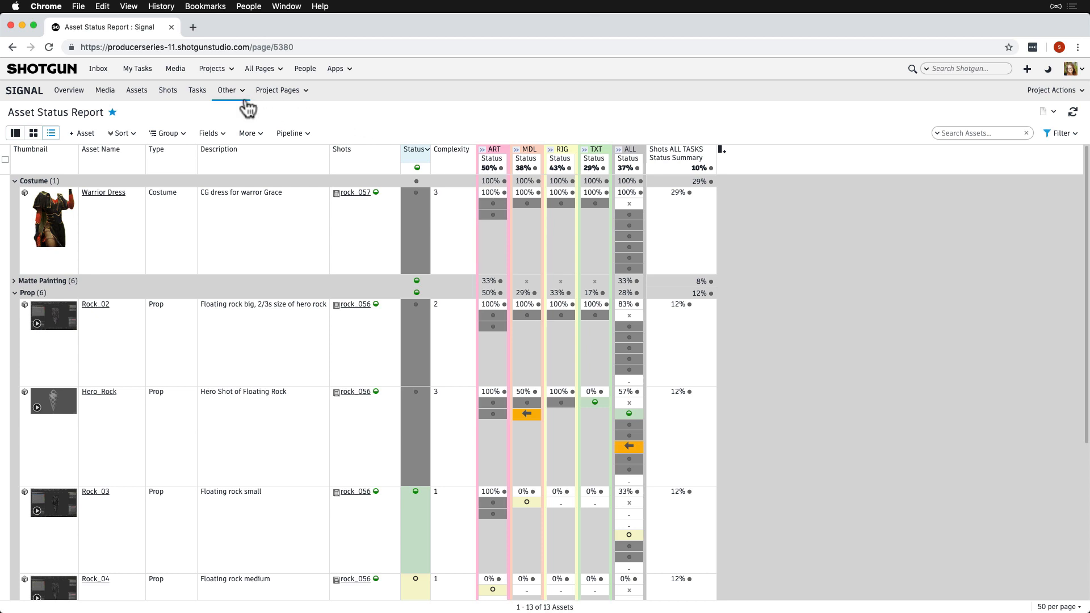
Show the Tasks page with the Gantt chart unstowed beside the list, centred on today
{"action": "left_click", "coordinate": [196, 89]}
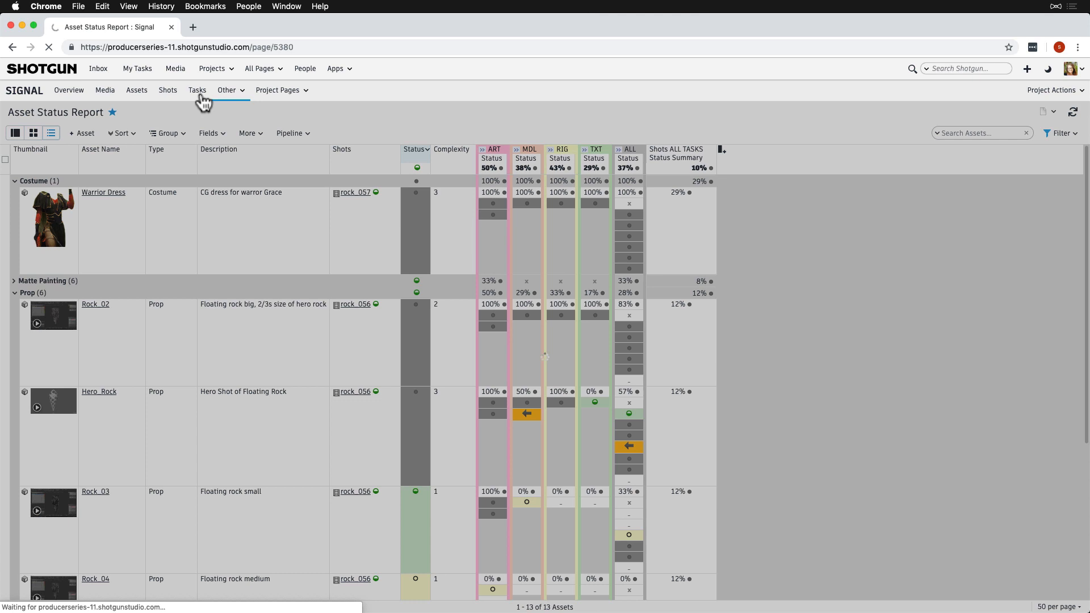
{"action": "left_click", "coordinate": [197, 90]}
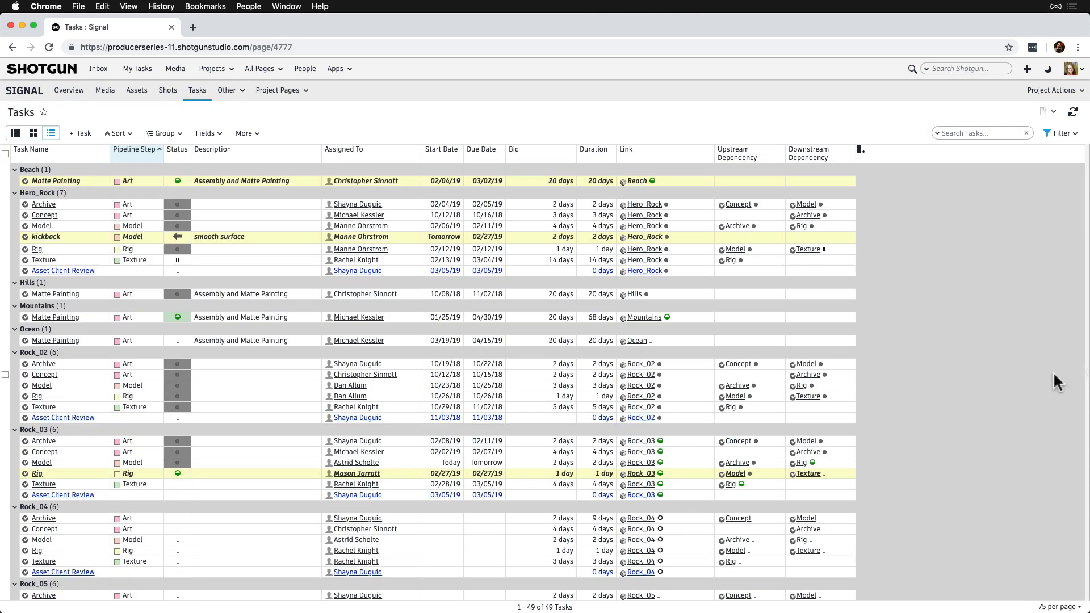
{"action": "mouse_move", "coordinate": [1082, 372]}
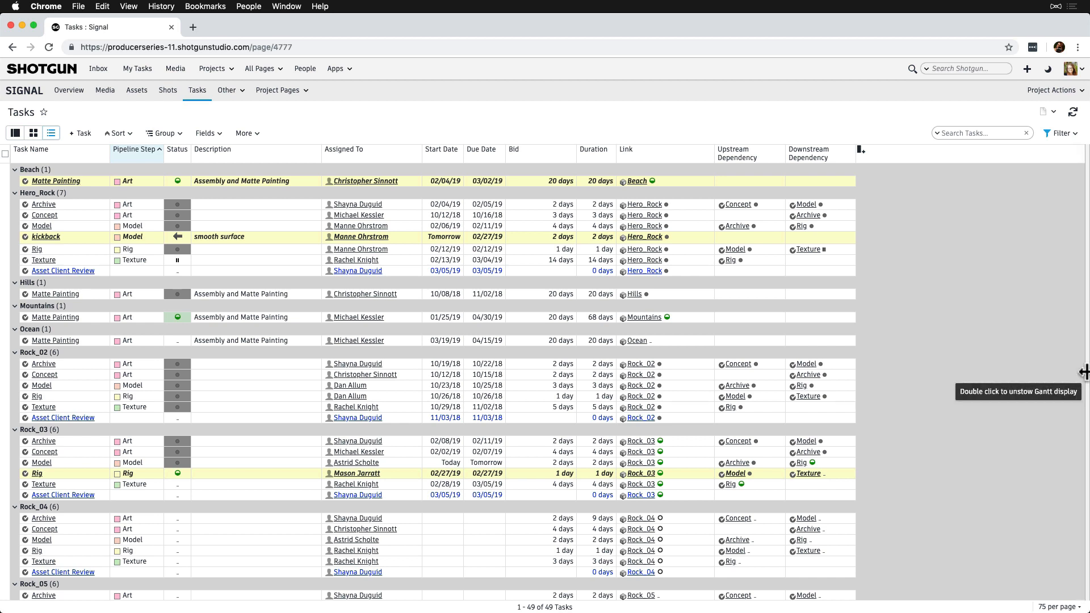
{"action": "double_click", "coordinate": [1082, 372]}
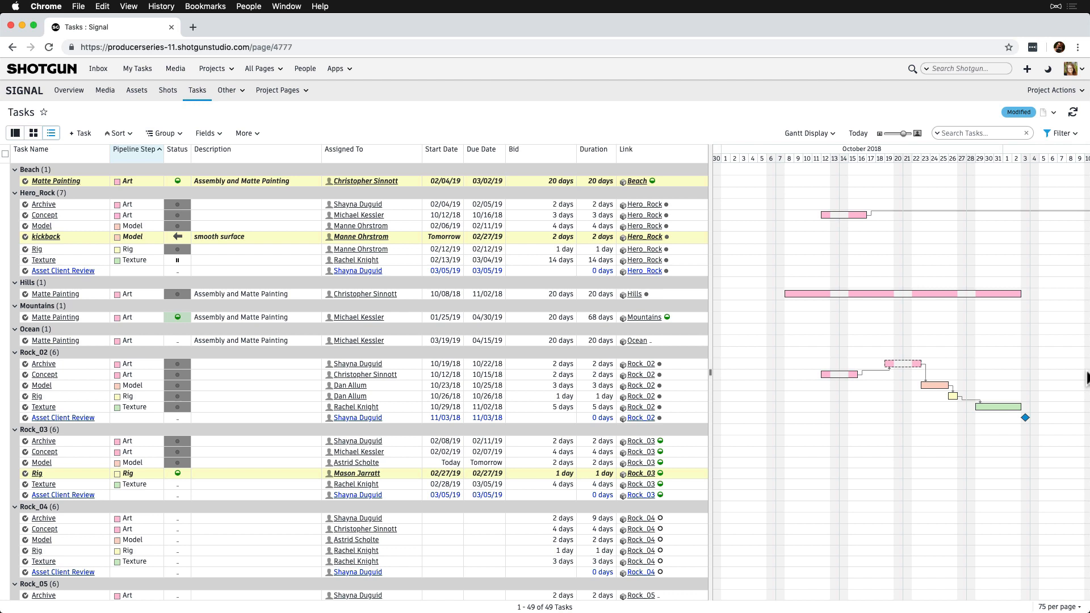
{"action": "mouse_move", "coordinate": [858, 133]}
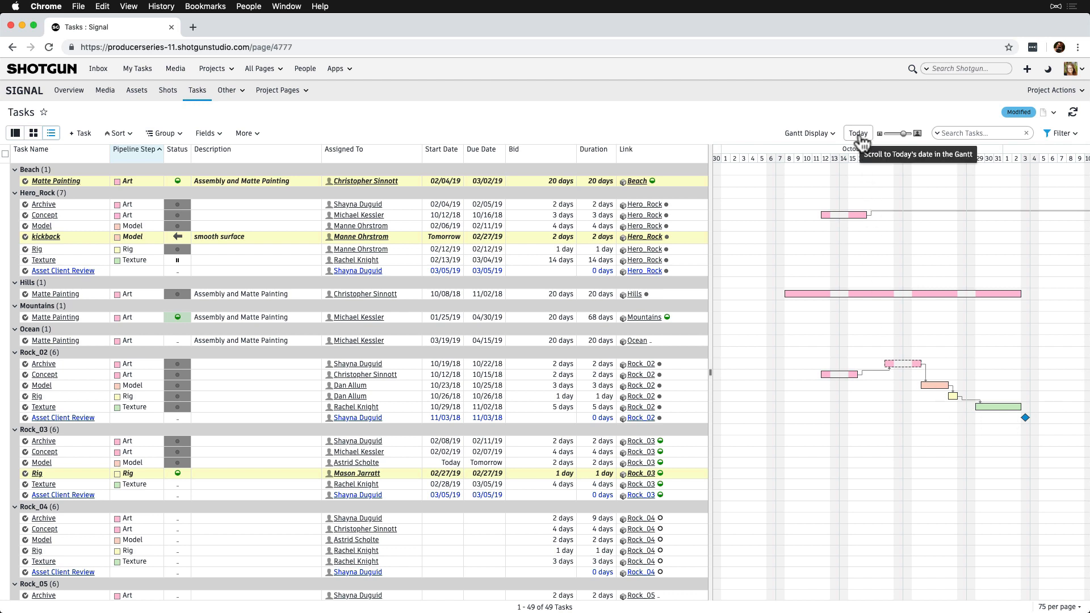
{"action": "left_click", "coordinate": [857, 133]}
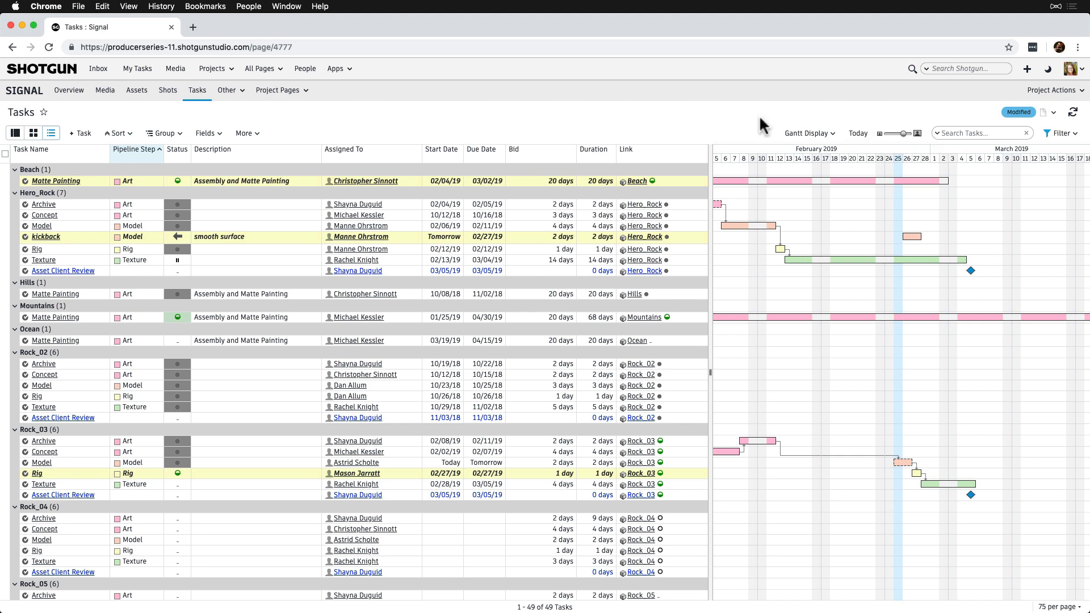
Filter to Shot Tasks and drag rock_008's FX bar to end 03/13/19, pushing Comp later
{"action": "left_click", "coordinate": [1060, 133]}
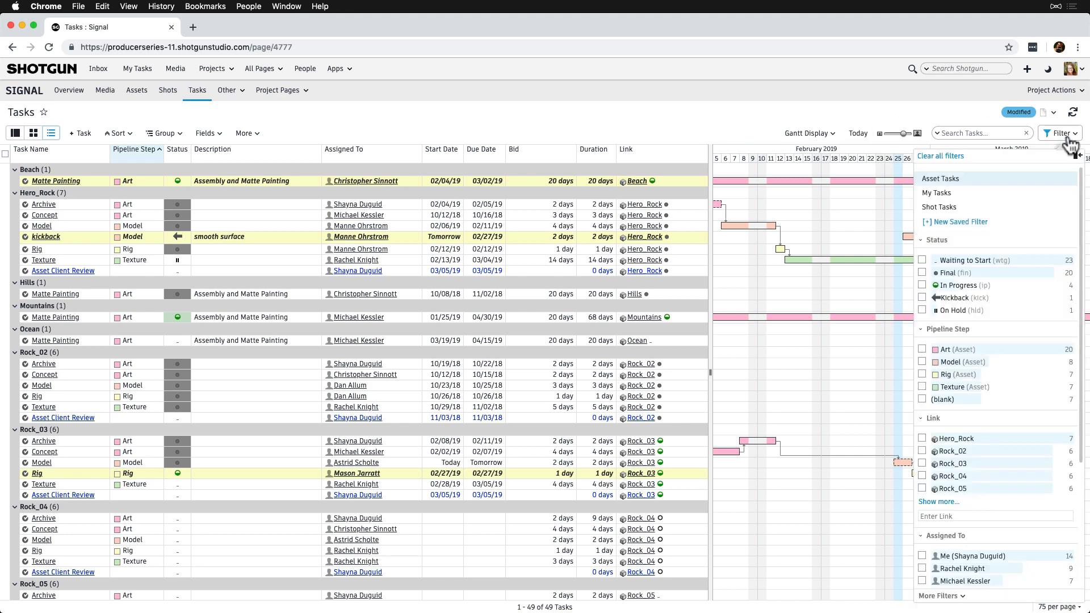
{"action": "left_click", "coordinate": [939, 206]}
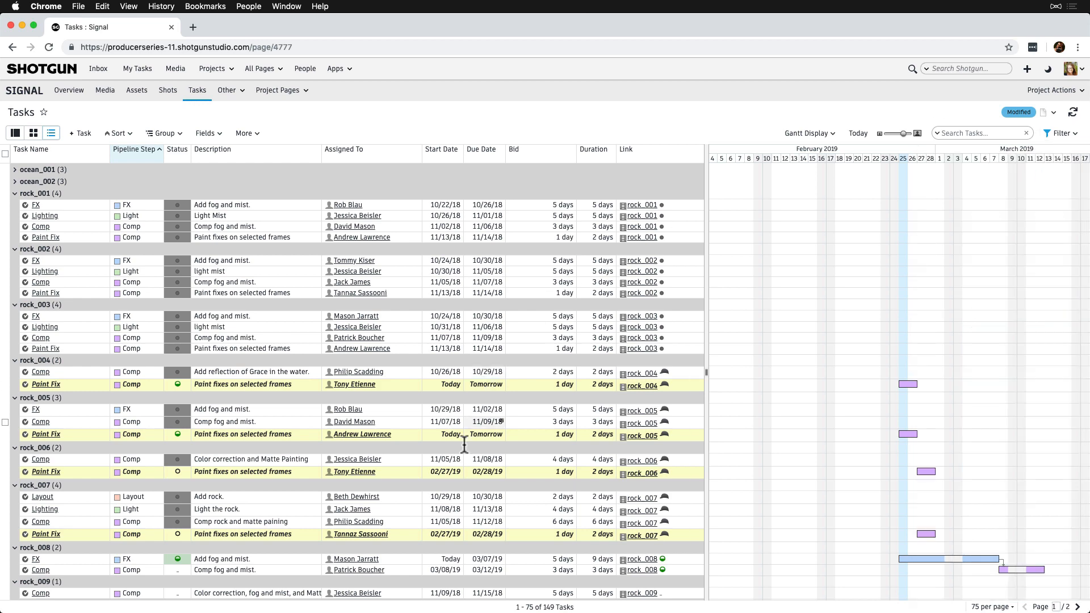
{"action": "scroll", "scroll_direction": "down", "scroll_amount": 3}
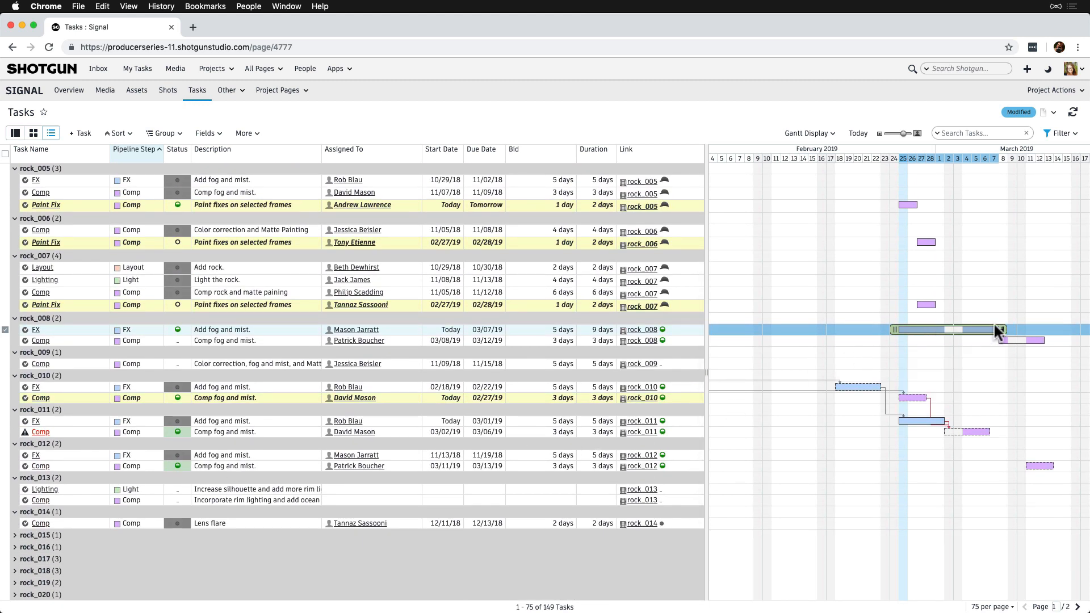
{"action": "left_click_drag", "start_coordinate": [1001, 329], "coordinate": [1038, 330]}
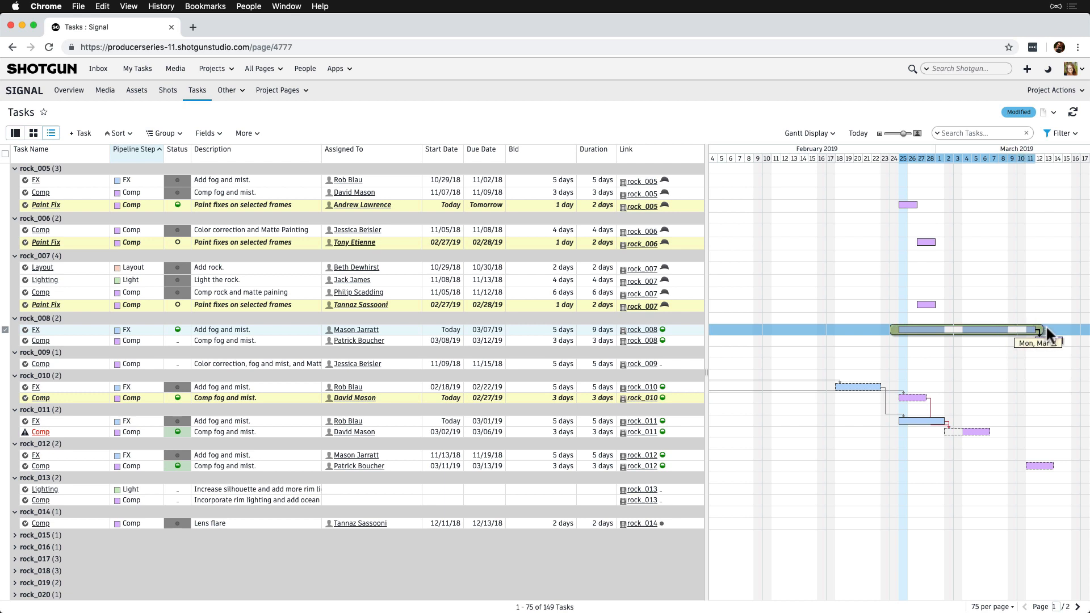
{"action": "left_click_drag", "start_coordinate": [1035, 330], "coordinate": [1060, 336]}
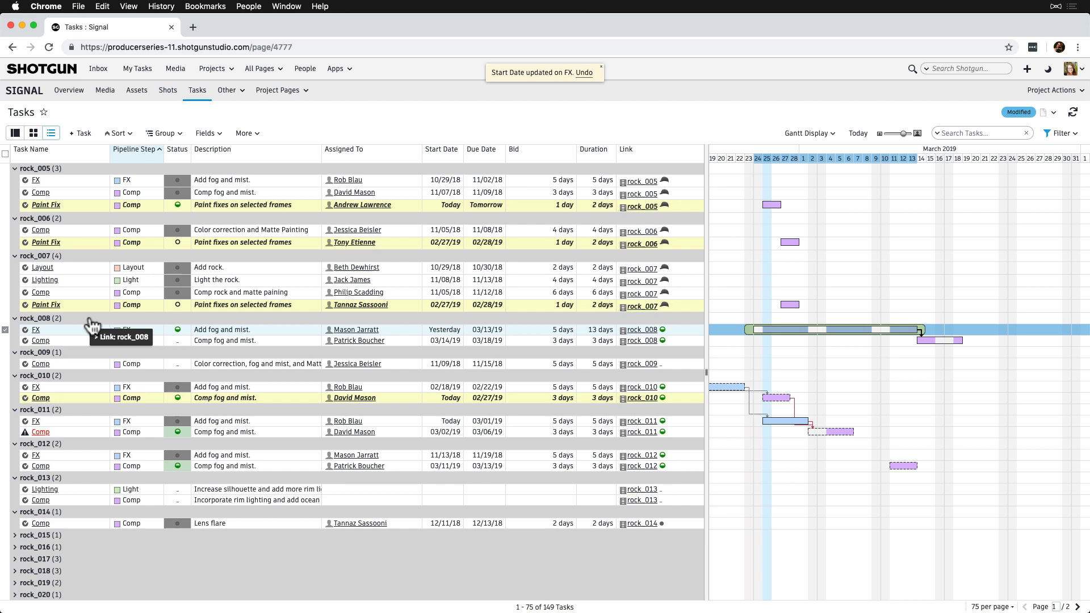
Create a note on rock_008's FX and Comp tasks about the extension needing additional water FX
{"action": "right_click", "coordinate": [92, 327]}
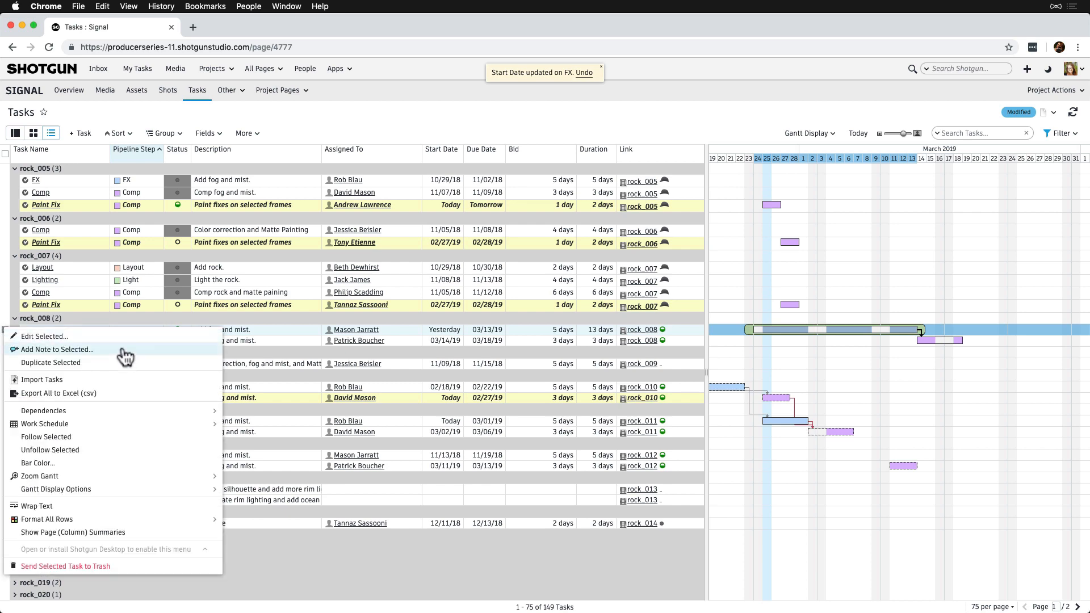
{"action": "left_click", "coordinate": [57, 349]}
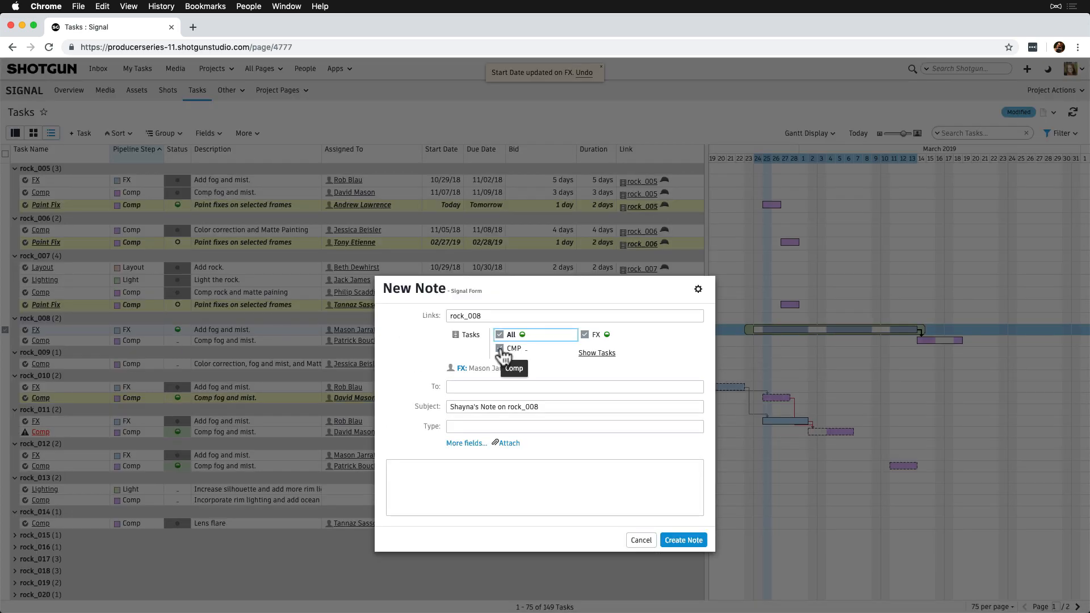
{"action": "type", "text": "rock_008 is being extended and will need some additional water FX."}
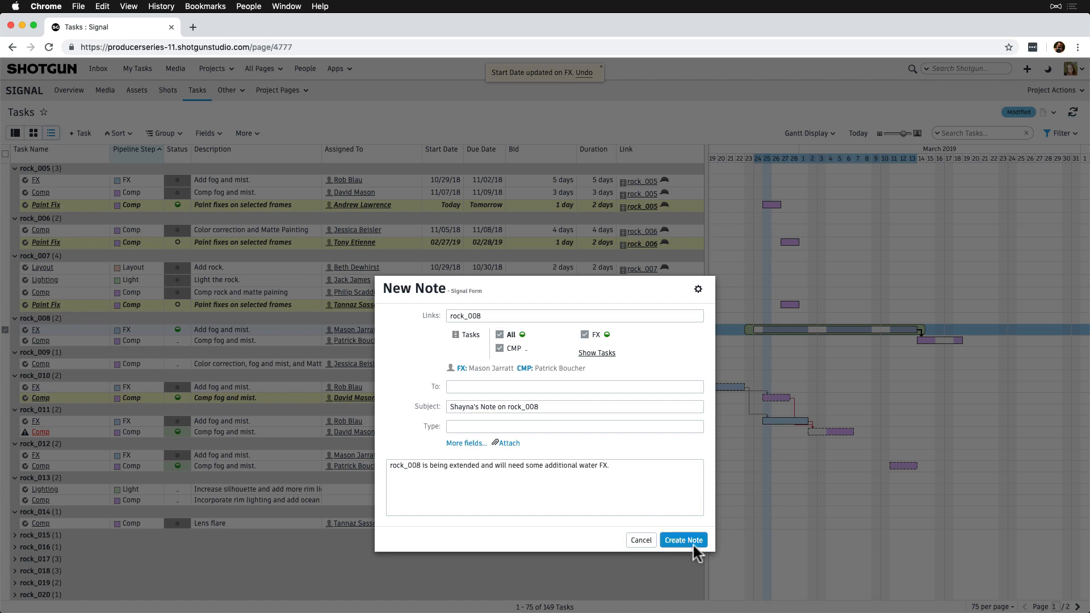
{"action": "left_click", "coordinate": [683, 540]}
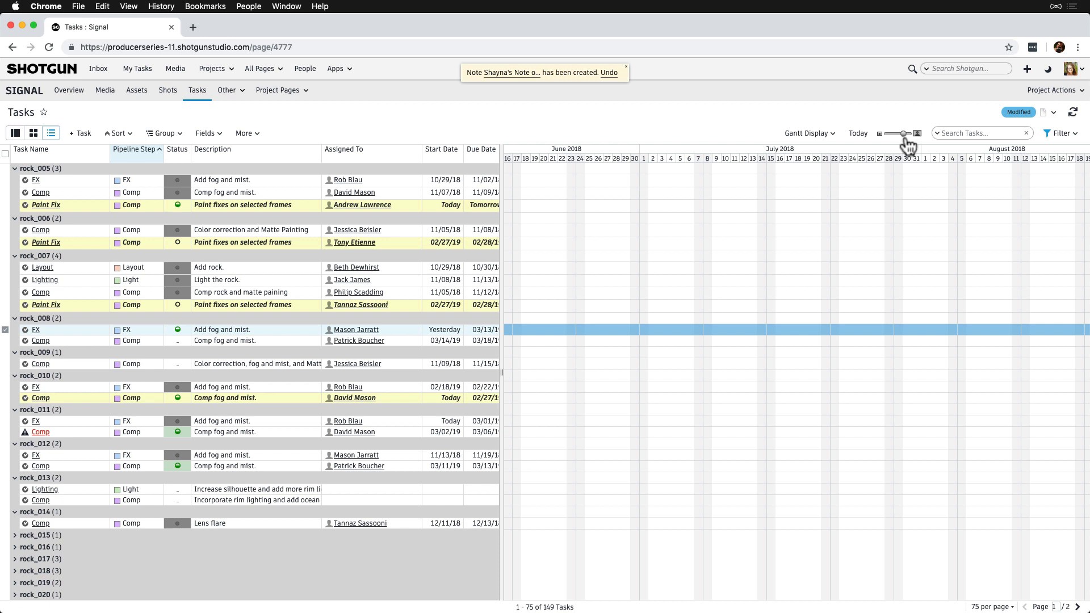
{"action": "mouse_move", "coordinate": [858, 132]}
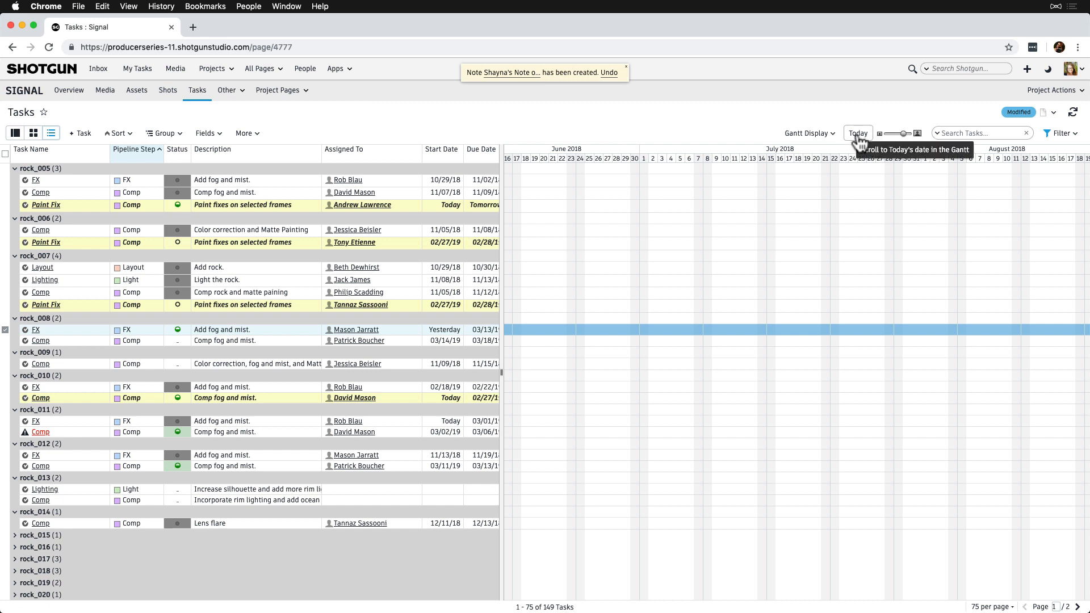
Label each Gantt bar with its Task Name via Fields to right, after jumping to today
{"action": "left_click", "coordinate": [857, 133]}
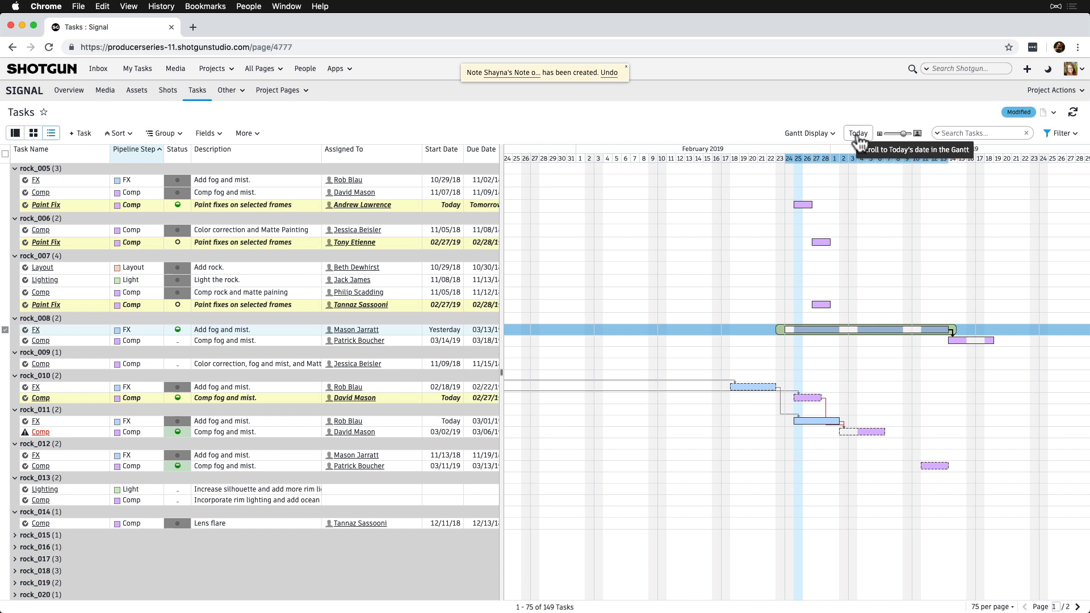
{"action": "mouse_move", "coordinate": [809, 133]}
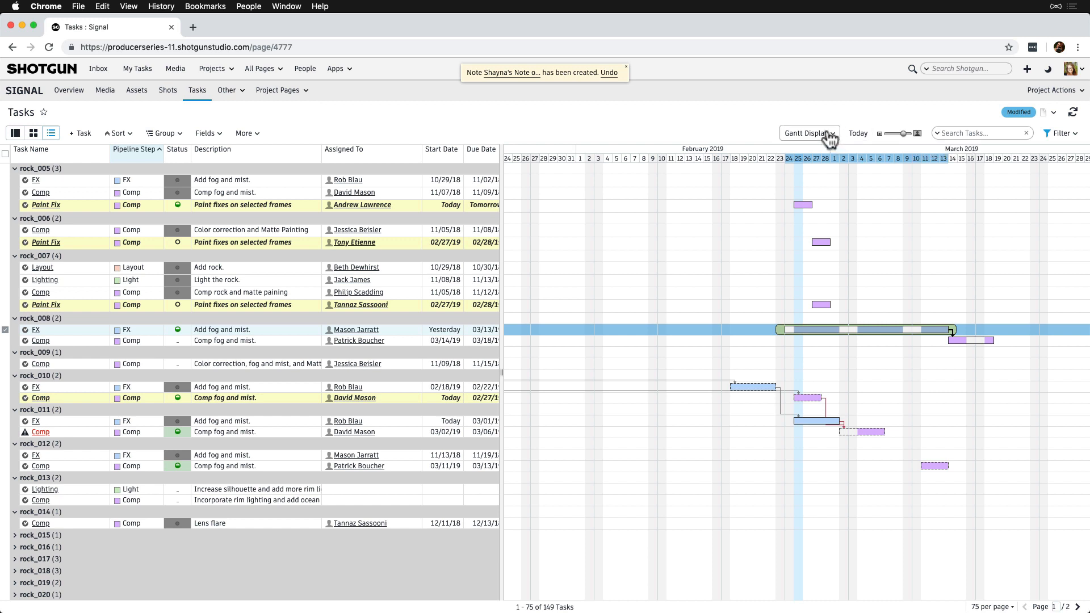
{"action": "left_click", "coordinate": [808, 133]}
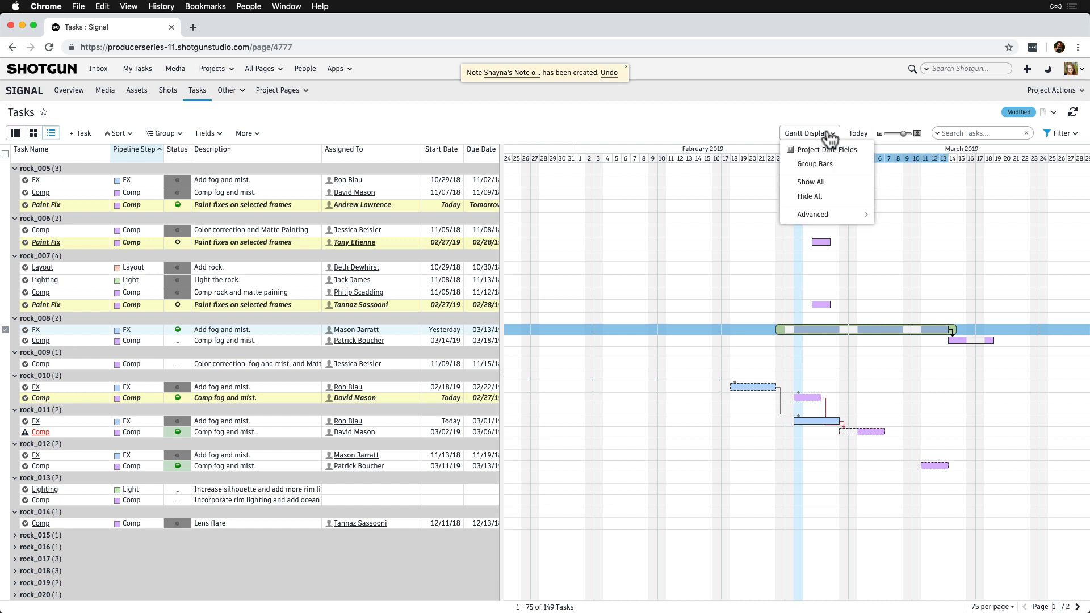
{"action": "mouse_move", "coordinate": [813, 215]}
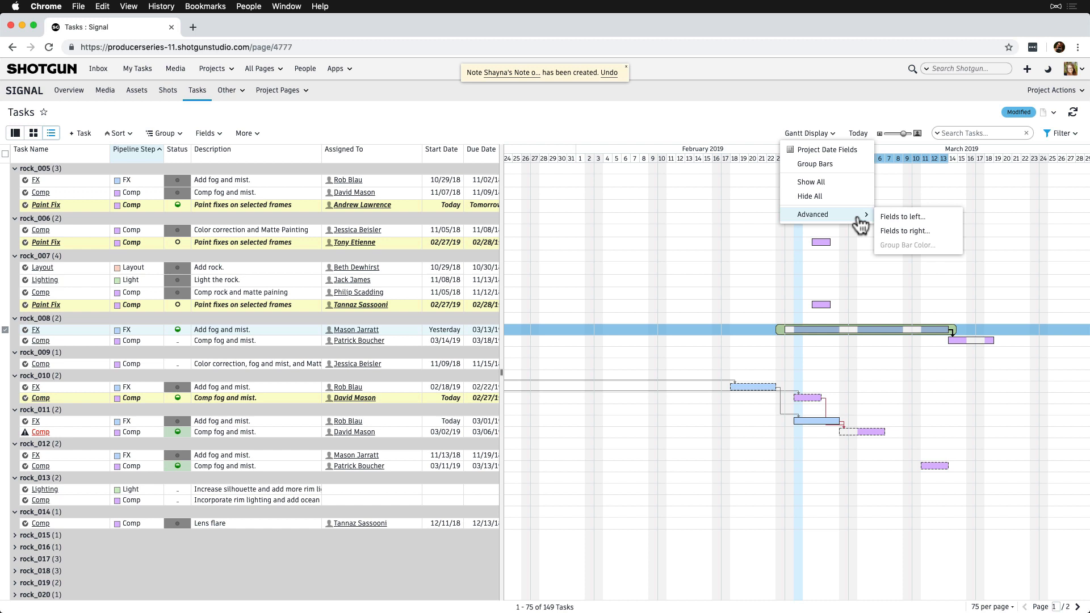
{"action": "mouse_move", "coordinate": [905, 231]}
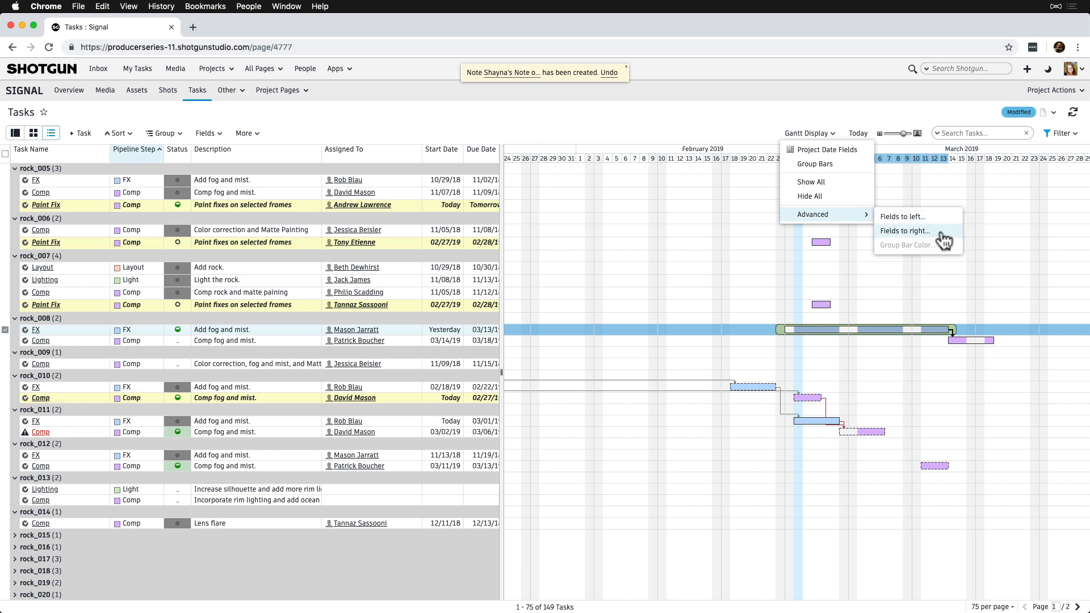
{"action": "left_click", "coordinate": [906, 231]}
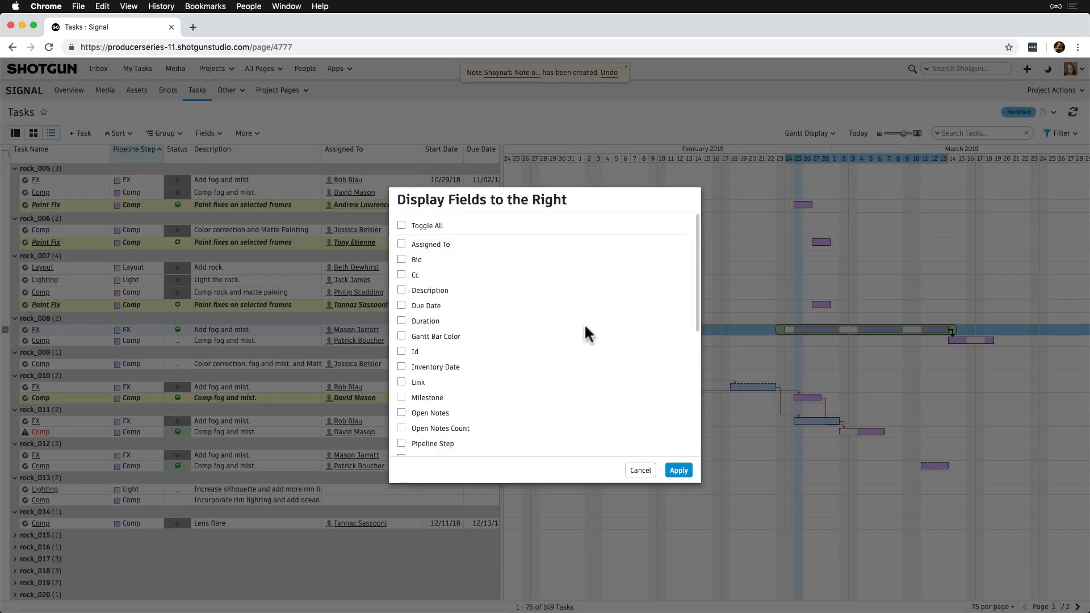
{"action": "scroll", "scroll_direction": "down", "scroll_amount": 3}
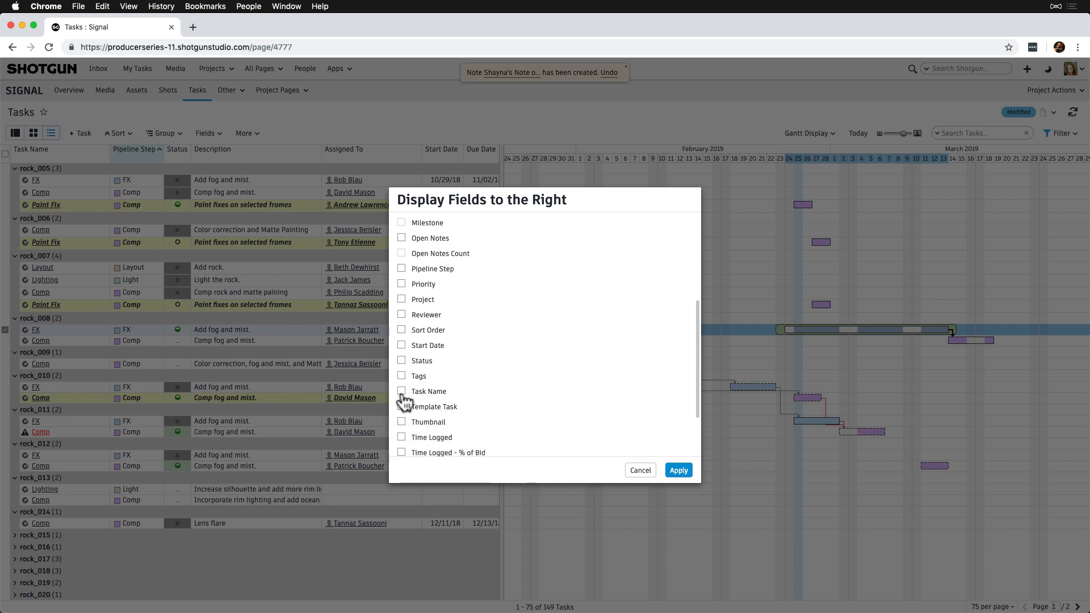
{"action": "left_click", "coordinate": [402, 391]}
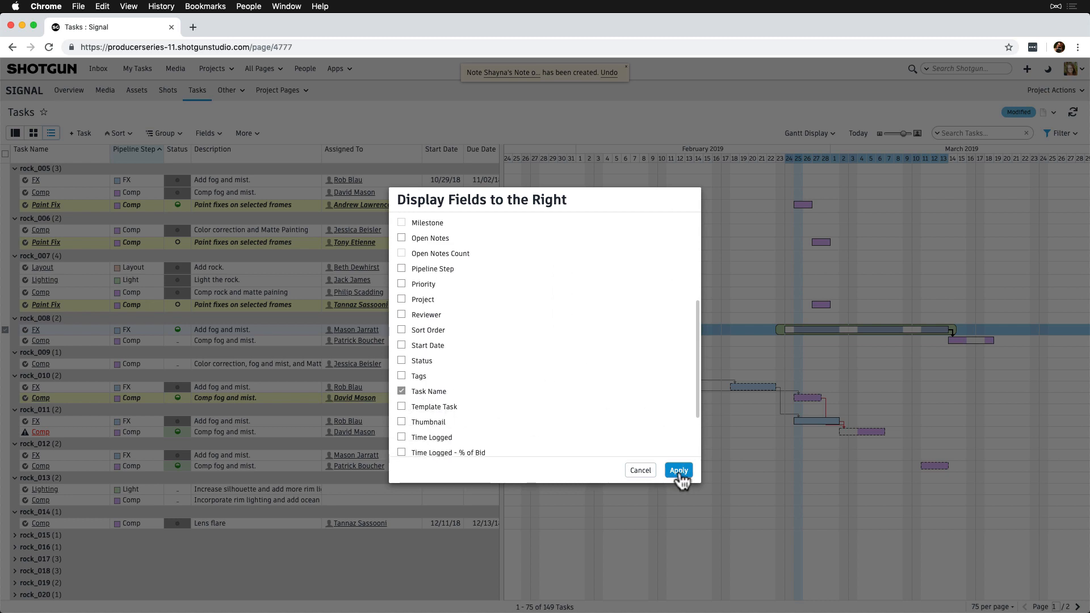
{"action": "left_click", "coordinate": [677, 470]}
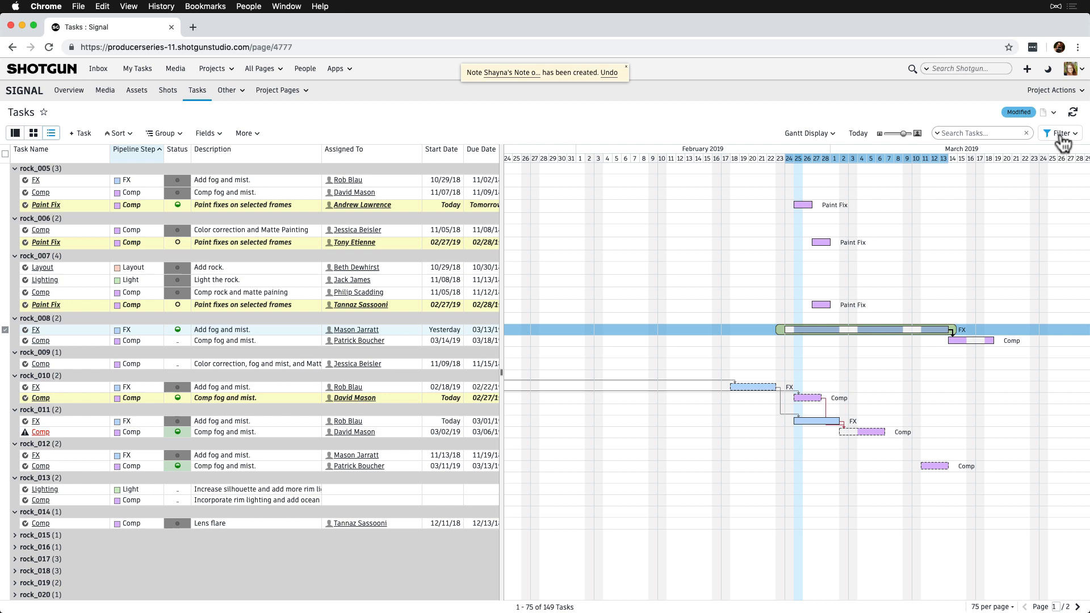
Switch to Asset Tasks and turn on Group Bars so each asset gets a summary bar
{"action": "left_click", "coordinate": [1063, 133]}
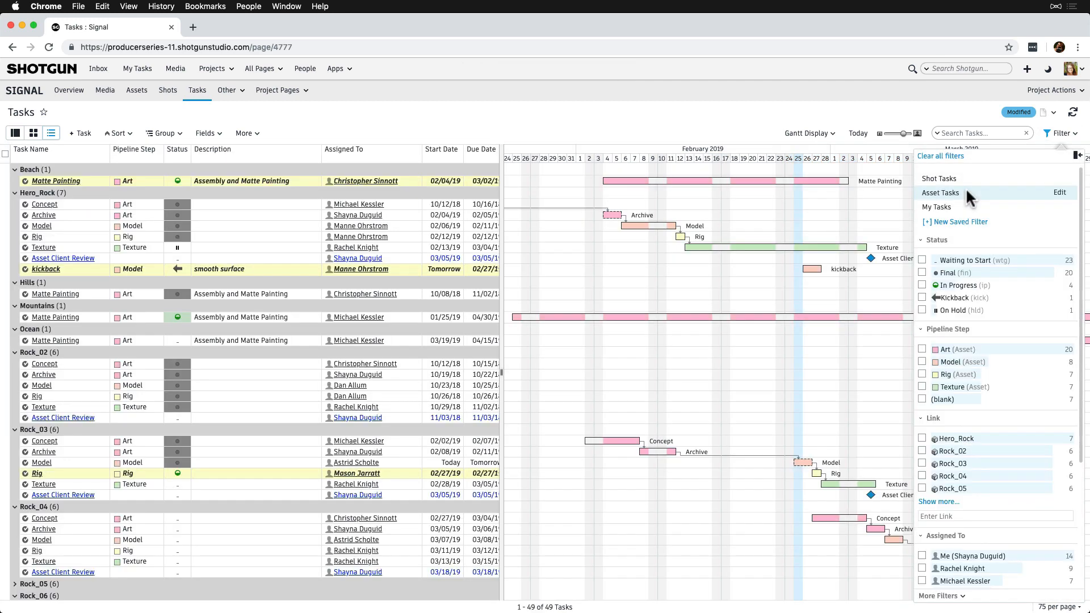
{"action": "left_click", "coordinate": [1060, 133]}
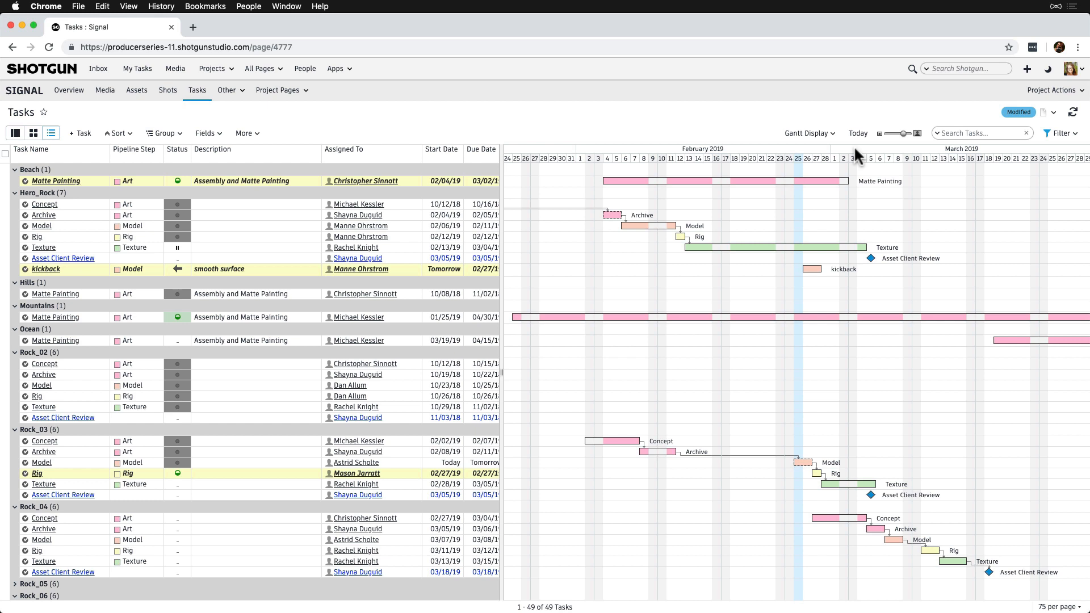
{"action": "left_click", "coordinate": [810, 133]}
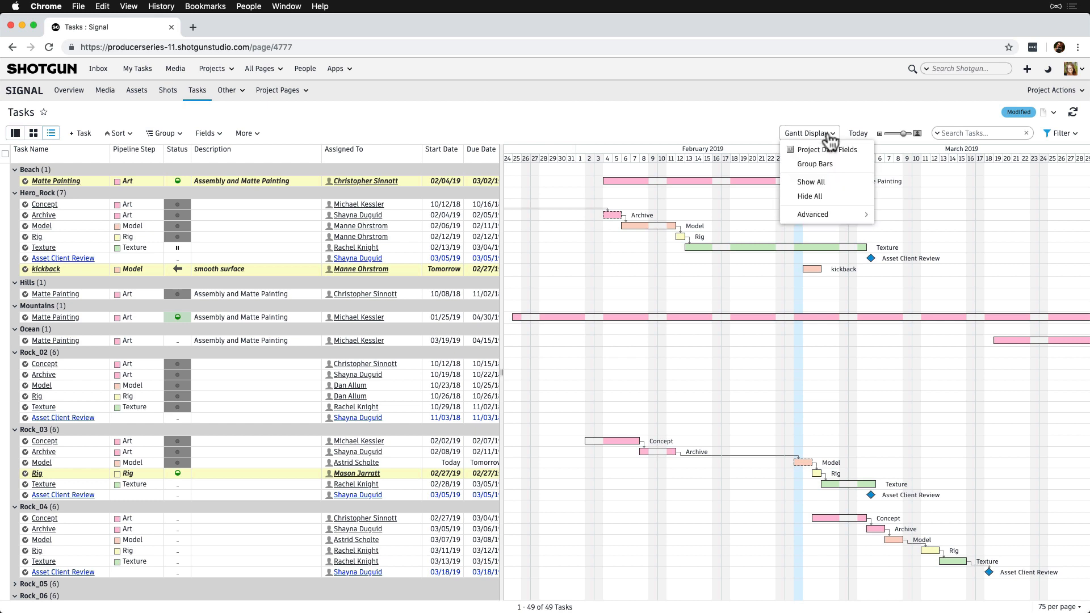
{"action": "left_click", "coordinate": [811, 182]}
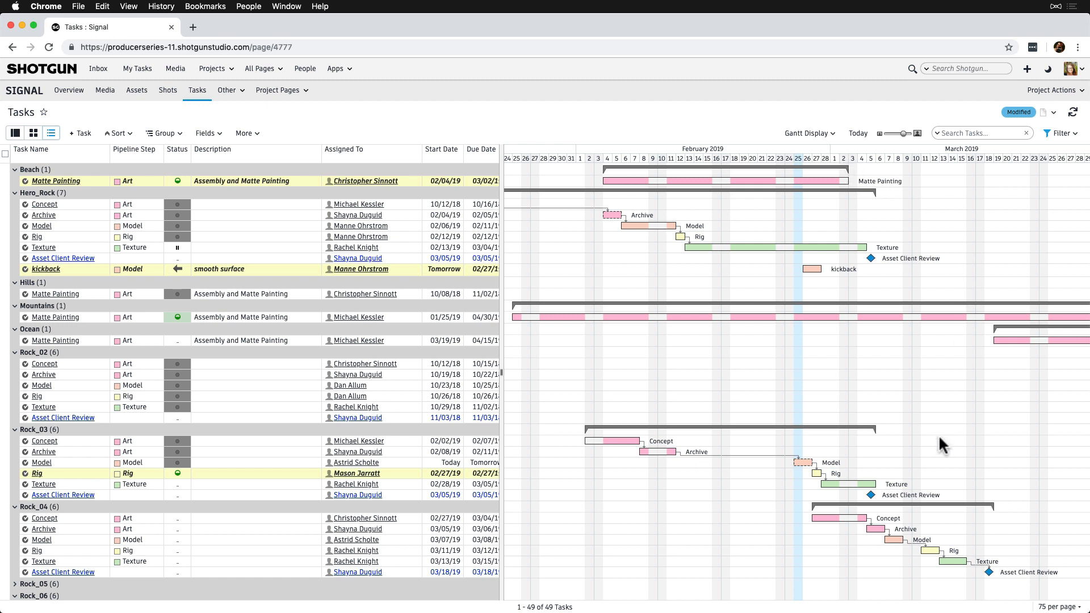
{"action": "mouse_move", "coordinate": [883, 510]}
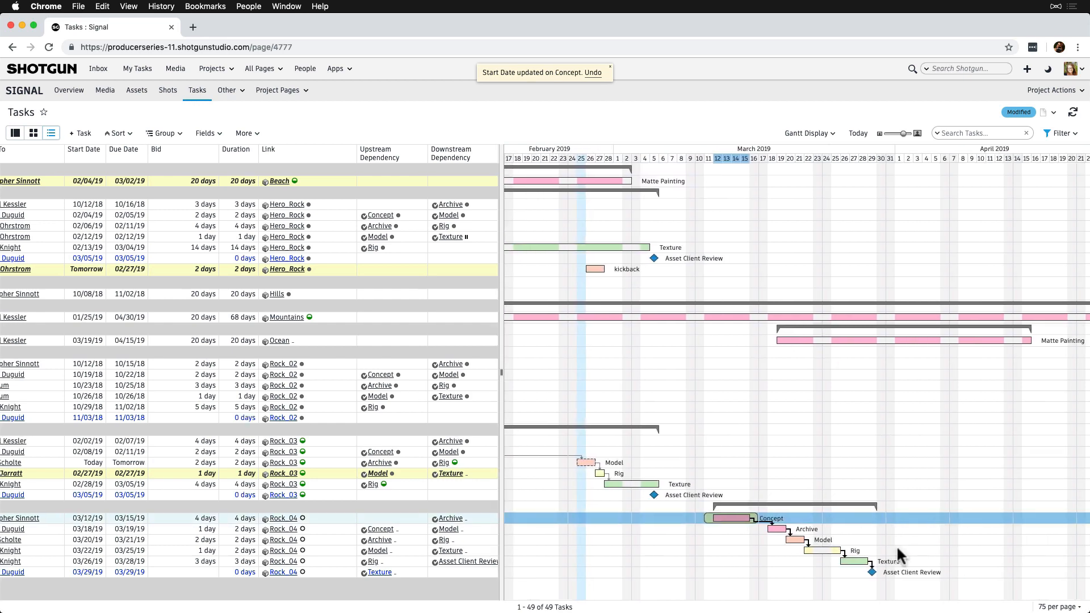
Choose Shot Tasks and limit the Link filter to rock_050 and rock_051
{"action": "left_click", "coordinate": [1060, 133]}
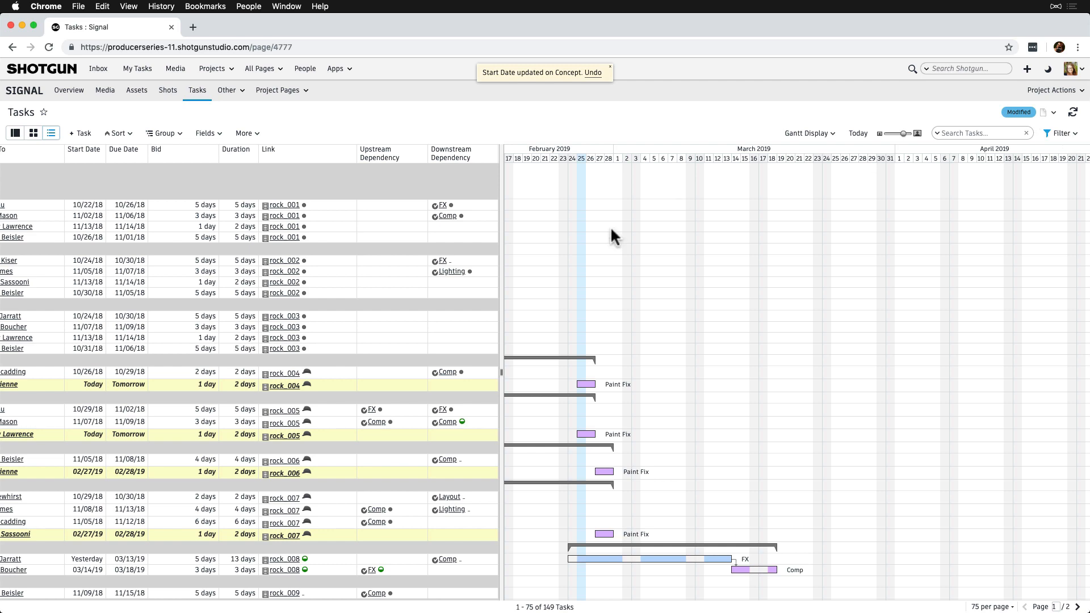
{"action": "left_click", "coordinate": [51, 133]}
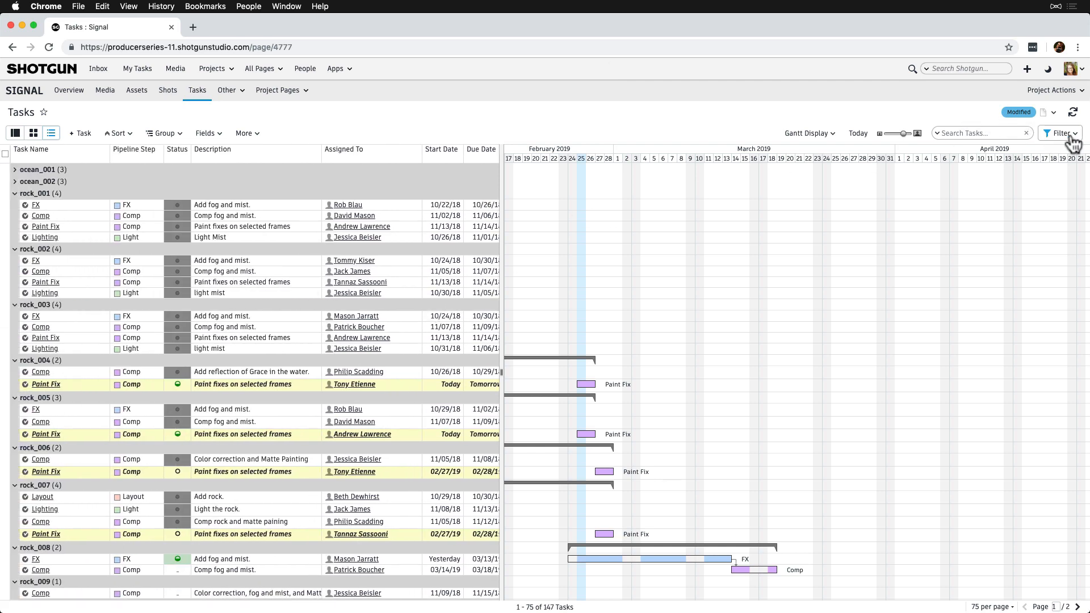
{"action": "left_click", "coordinate": [1059, 133]}
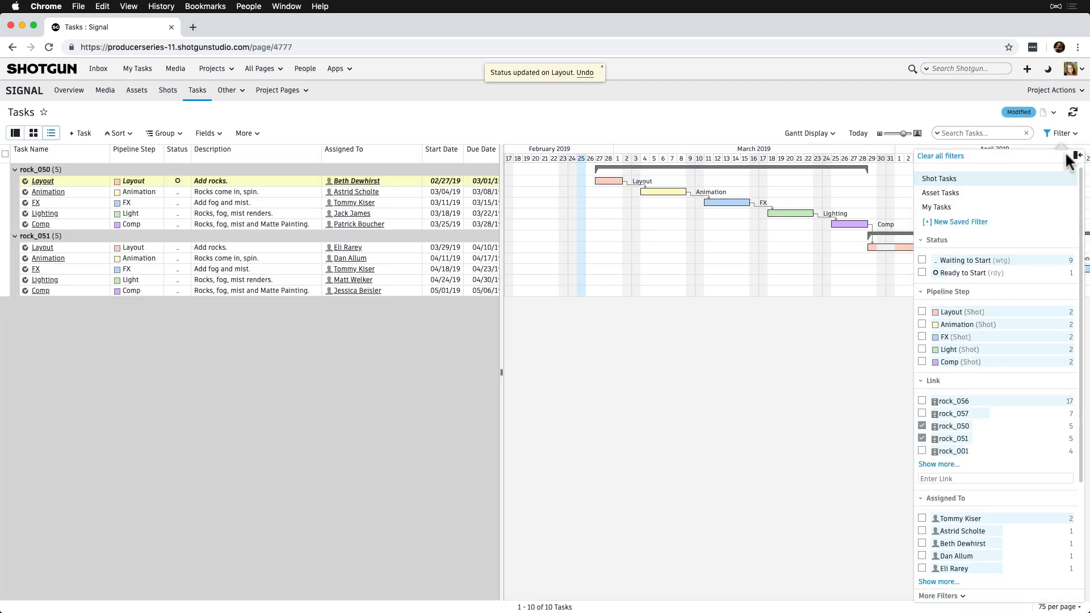
{"action": "left_click", "coordinate": [1078, 156]}
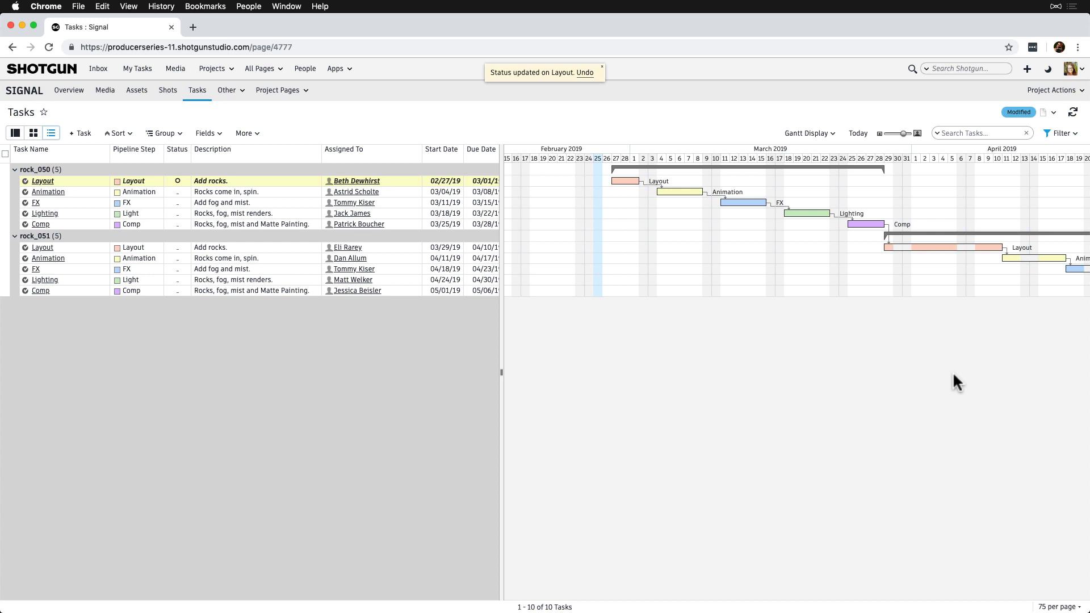
{"action": "scroll", "scroll_direction": "right", "scroll_amount": 3}
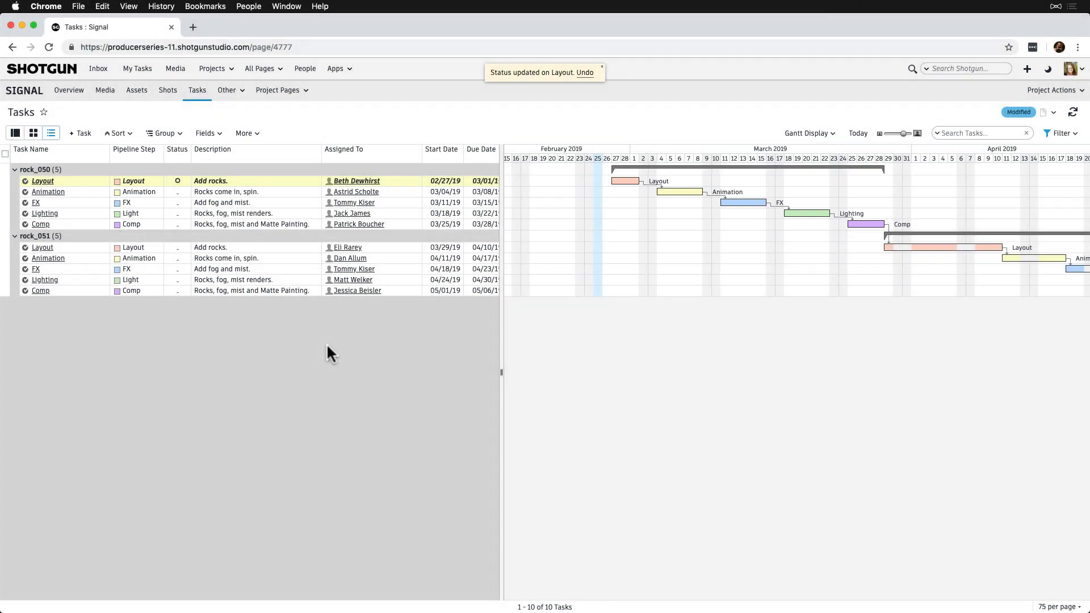
{"action": "mouse_move", "coordinate": [624, 181]}
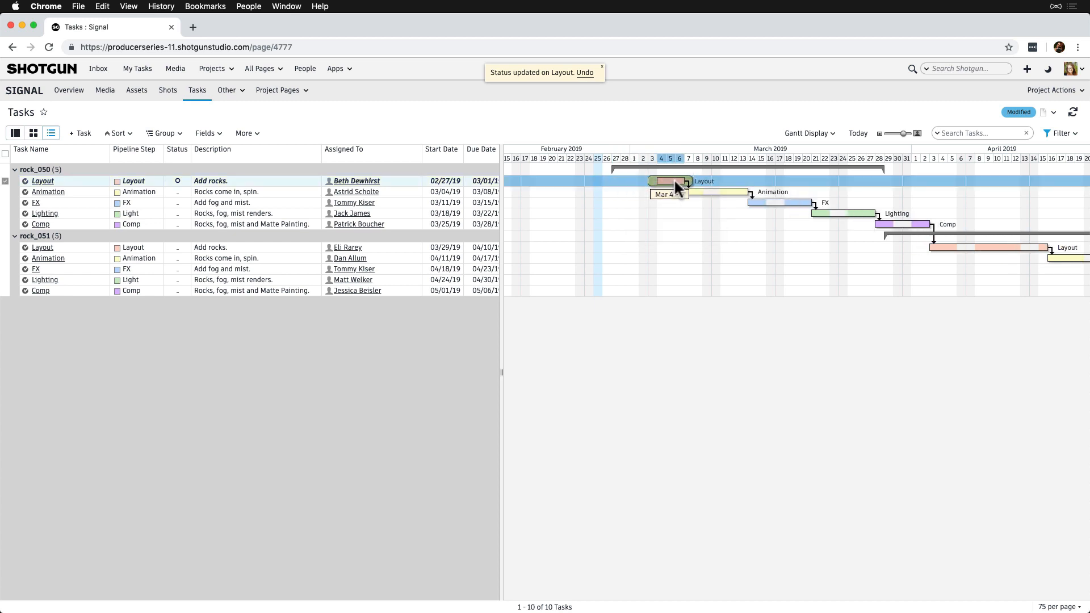
{"action": "left_click_drag", "start_coordinate": [657, 181], "coordinate": [678, 181]}
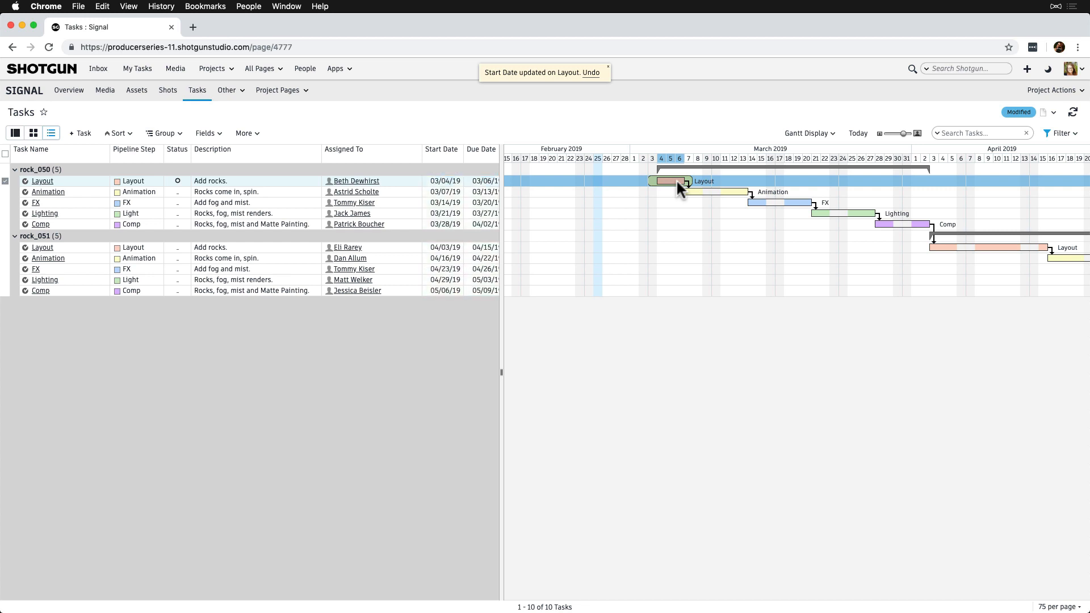
{"action": "mouse_move", "coordinate": [565, 76]}
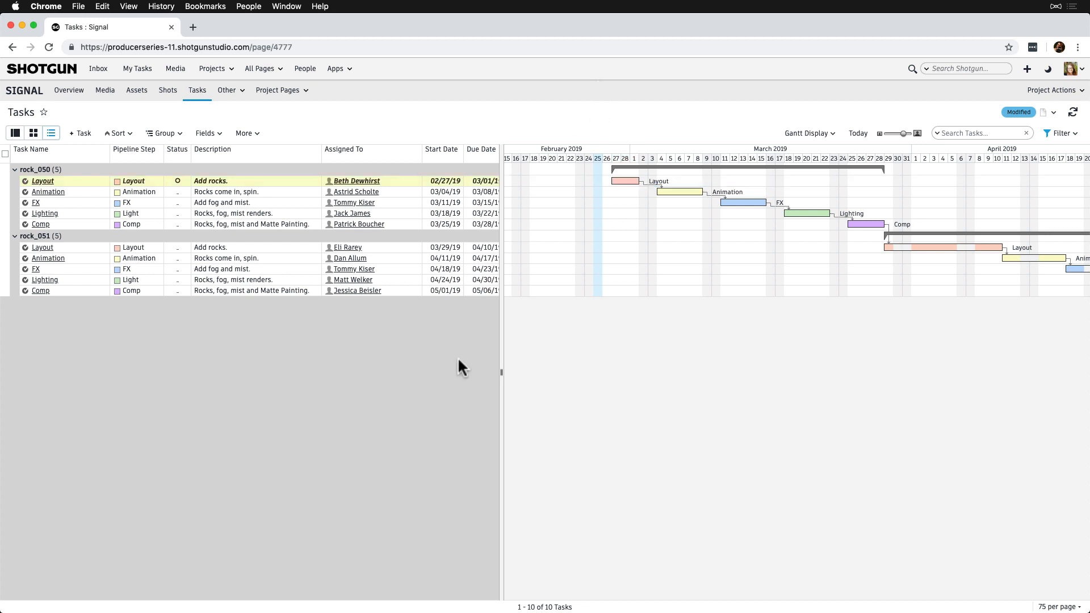
Add rock_056 to the Link filter and review the Bid and Duration columns
{"action": "left_click", "coordinate": [1060, 133]}
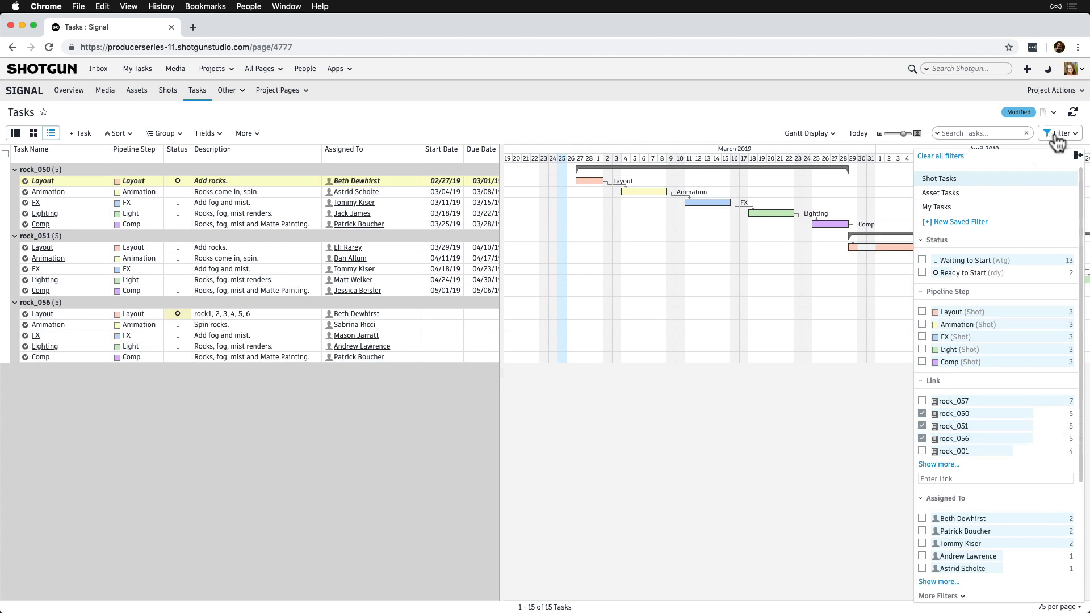
{"action": "left_click", "coordinate": [1060, 133]}
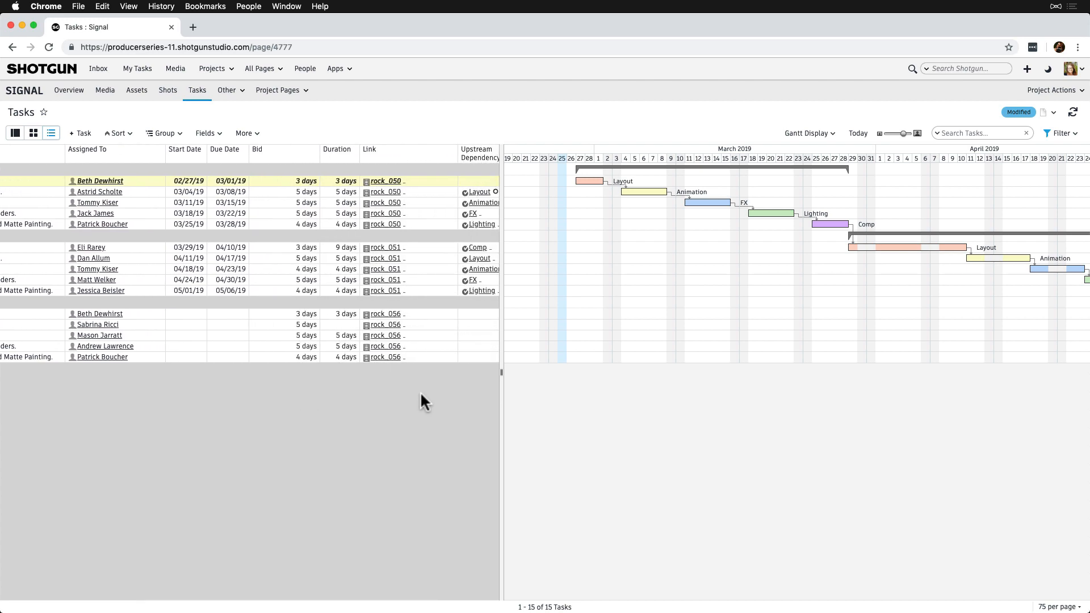
{"action": "left_click", "coordinate": [338, 148]}
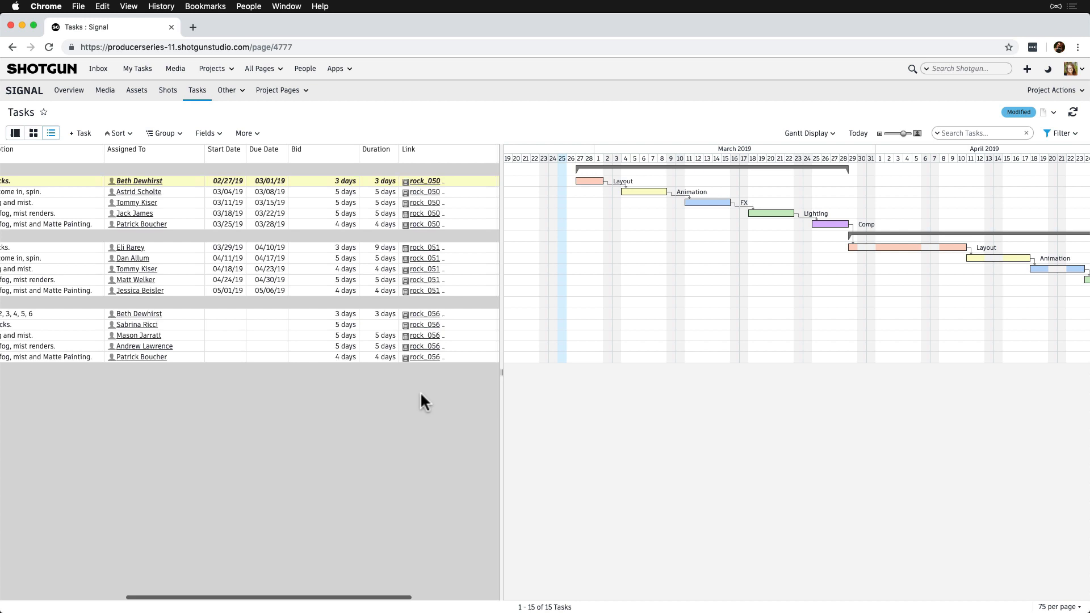
{"action": "left_click", "coordinate": [1060, 133]}
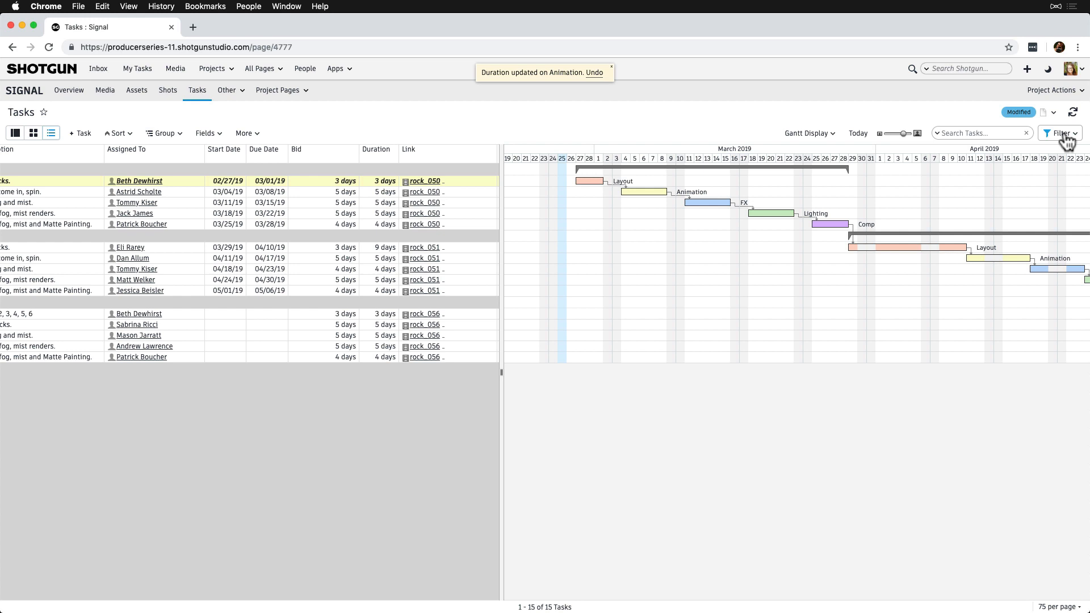
{"action": "mouse_move", "coordinate": [730, 196]}
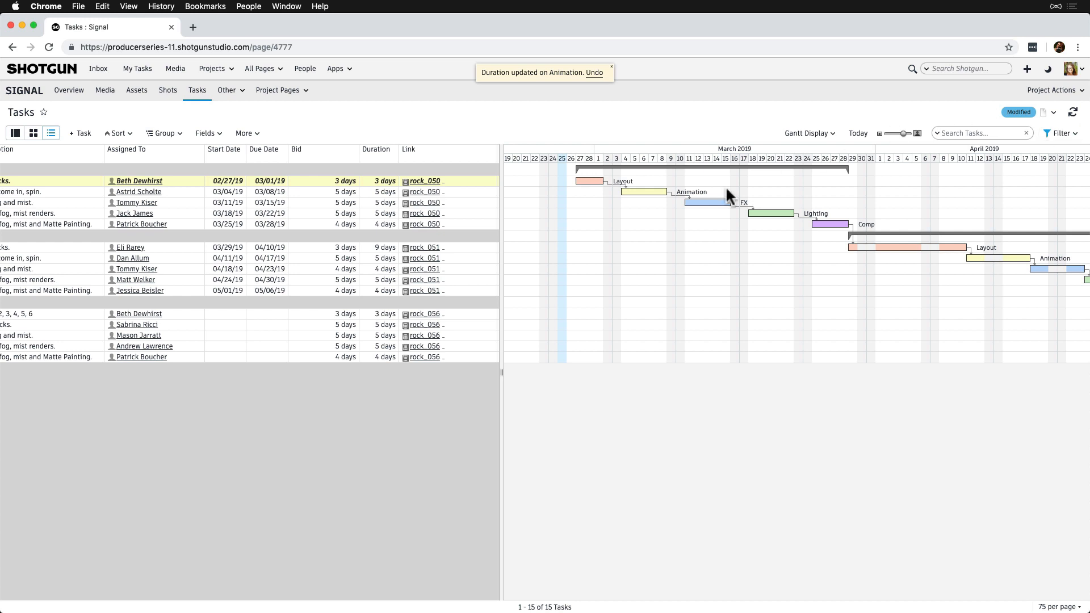
Select the five rock_056 task rows and link them as a dependency chain
{"action": "left_click", "coordinate": [50, 133]}
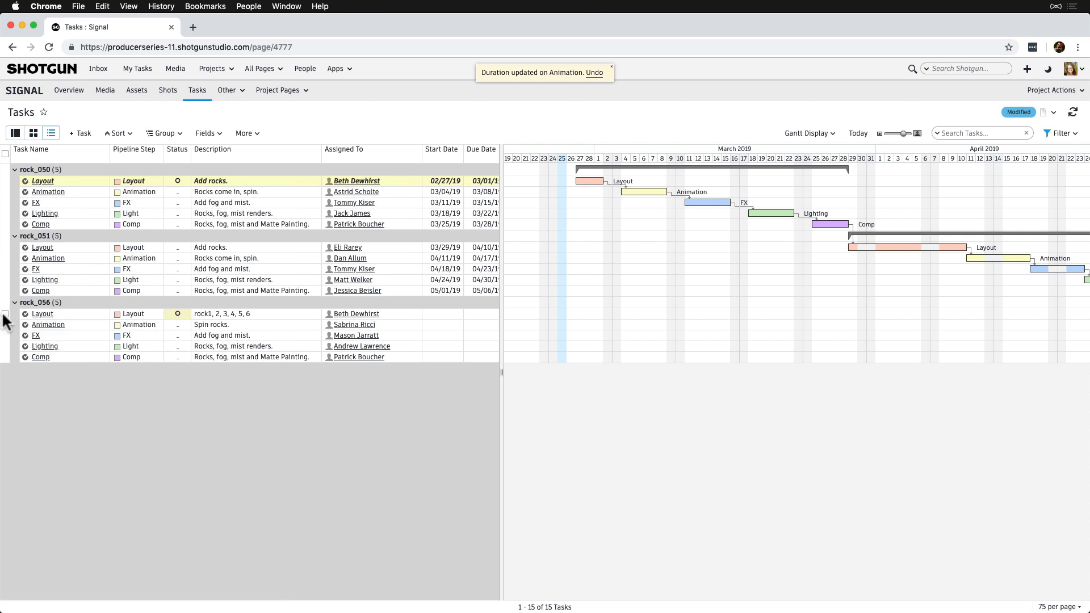
{"action": "left_click", "coordinate": [5, 308]}
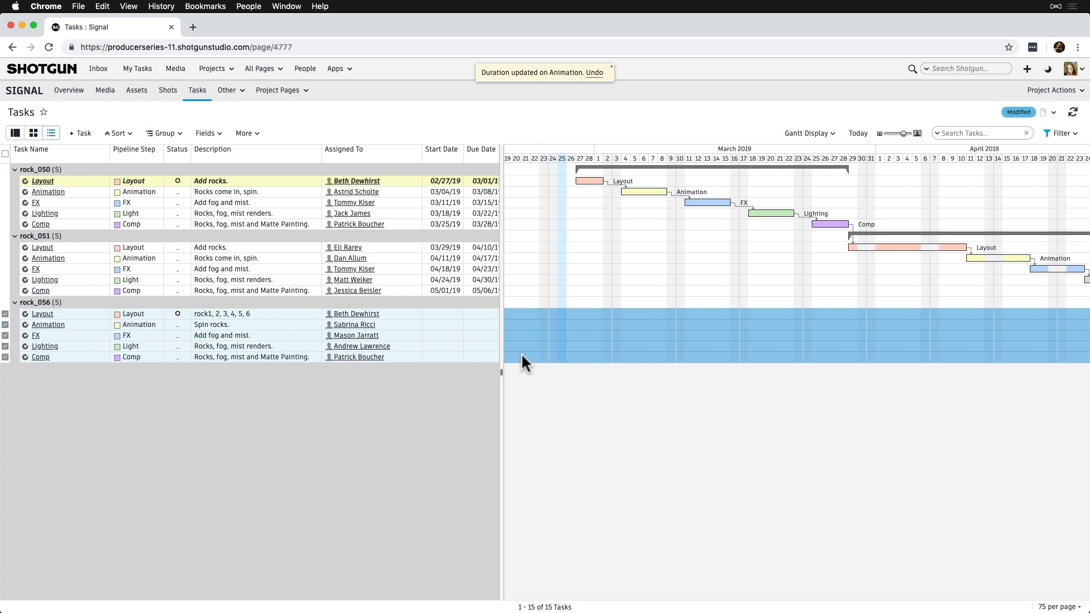
{"action": "right_click", "coordinate": [524, 361]}
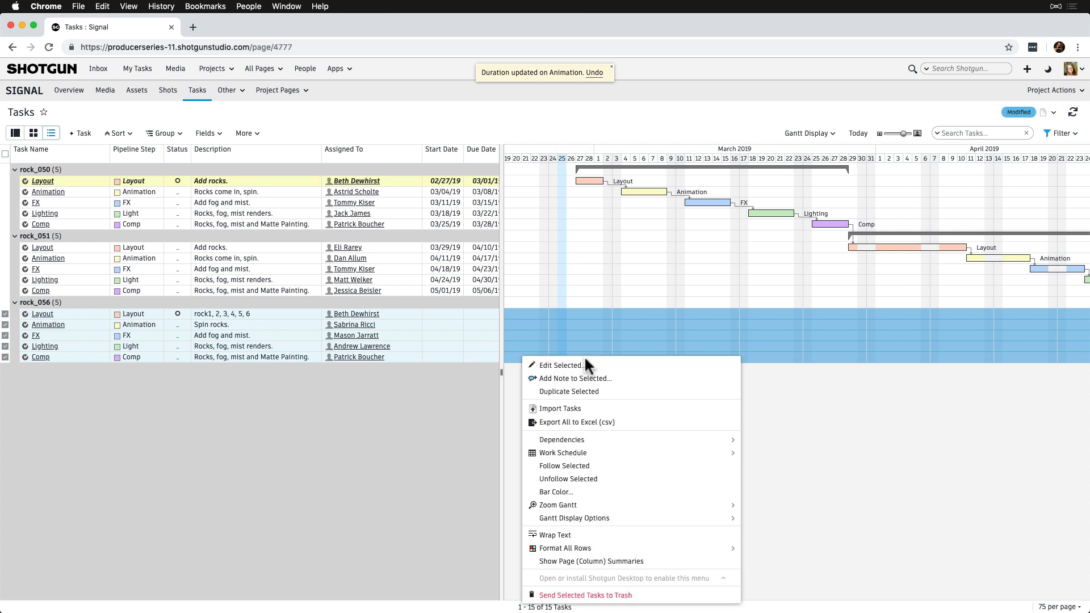
{"action": "mouse_move", "coordinate": [562, 440]}
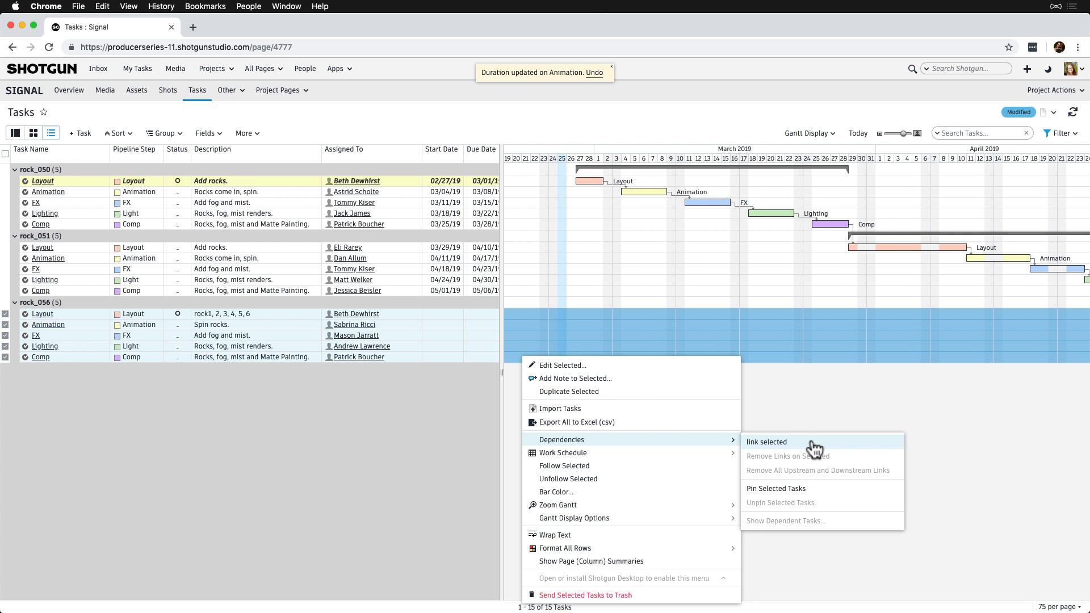
{"action": "left_click", "coordinate": [766, 441]}
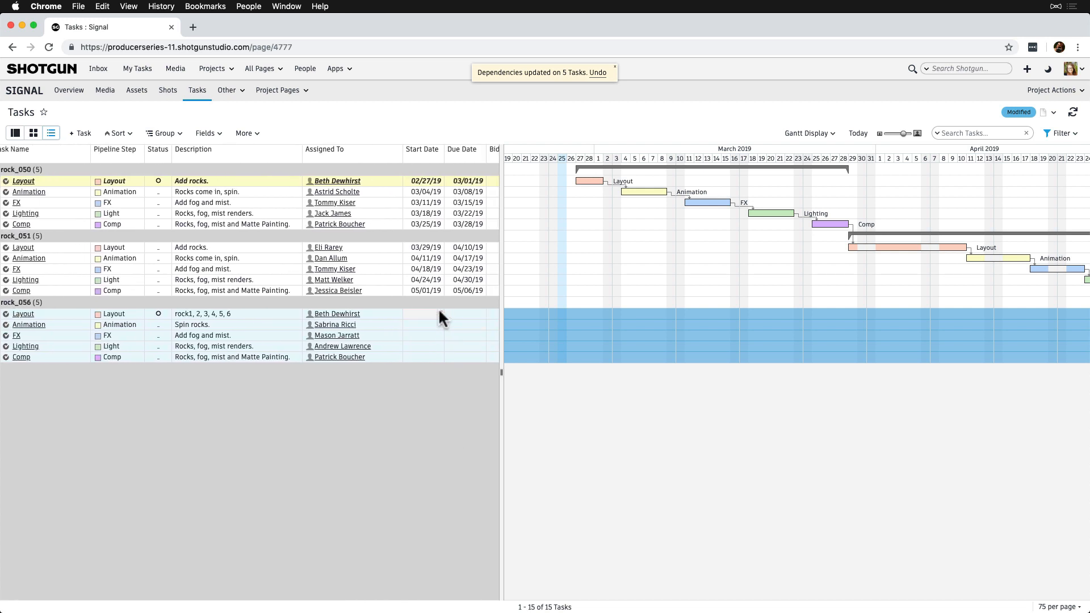
{"action": "left_click", "coordinate": [423, 314]}
{"action": "type", "text": "03/04/19"}
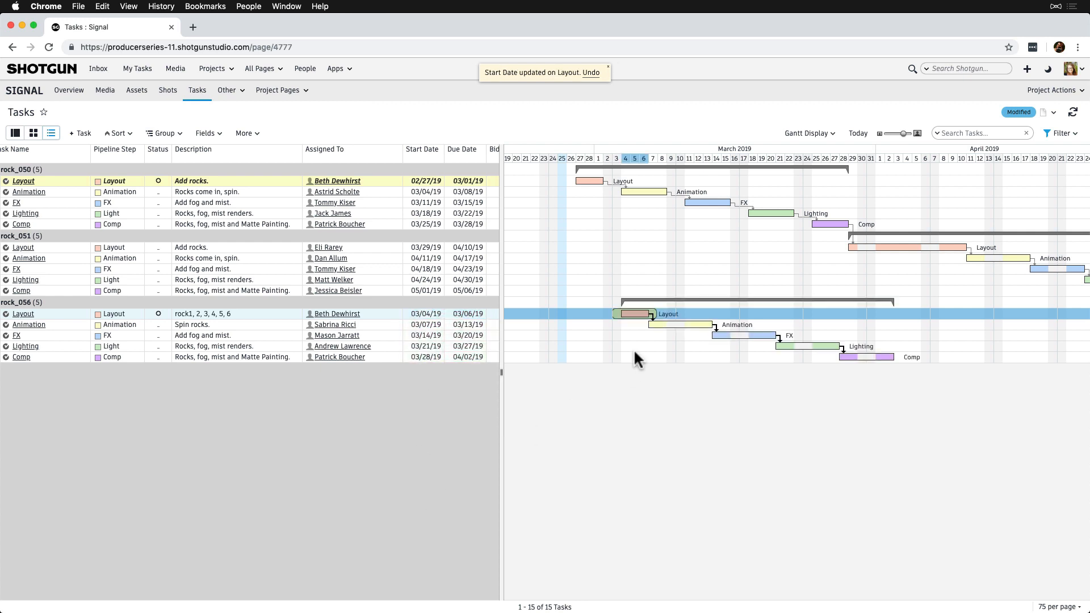
Drag rock_056 Layout to March 12–14, then back to March 5–7, with dependents following
{"action": "left_click_drag", "start_coordinate": [633, 313], "coordinate": [705, 313]}
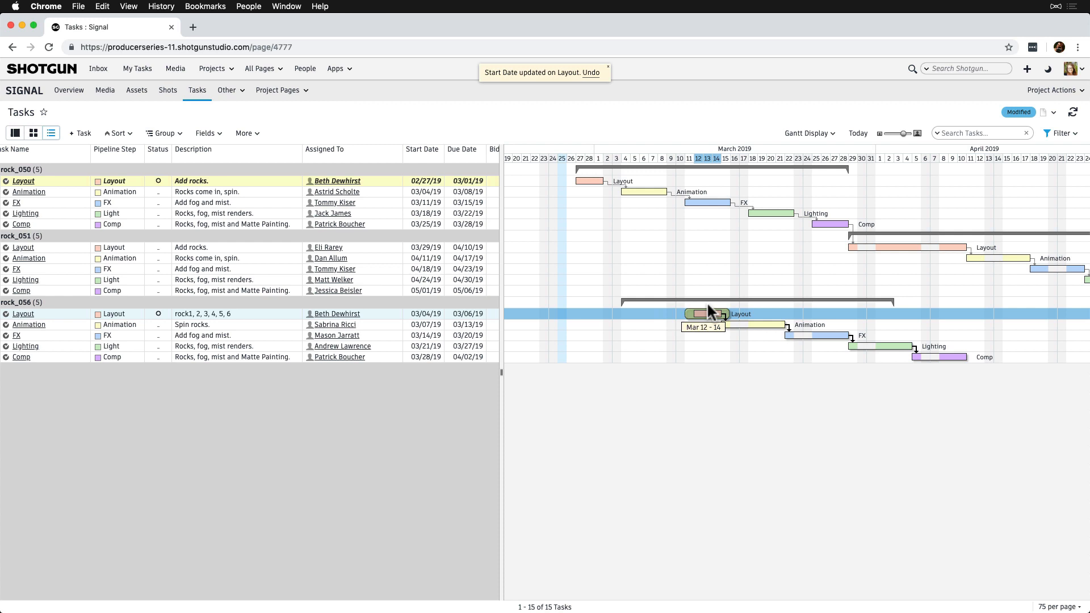
{"action": "left_click_drag", "start_coordinate": [709, 314], "coordinate": [691, 314]}
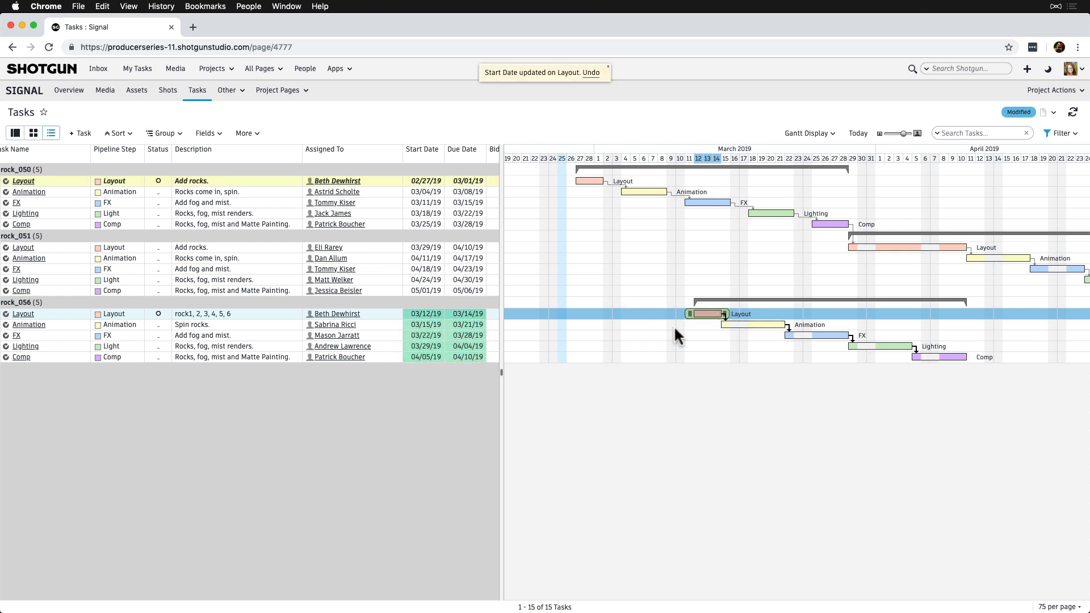
{"action": "left_click_drag", "start_coordinate": [724, 314], "coordinate": [640, 313]}
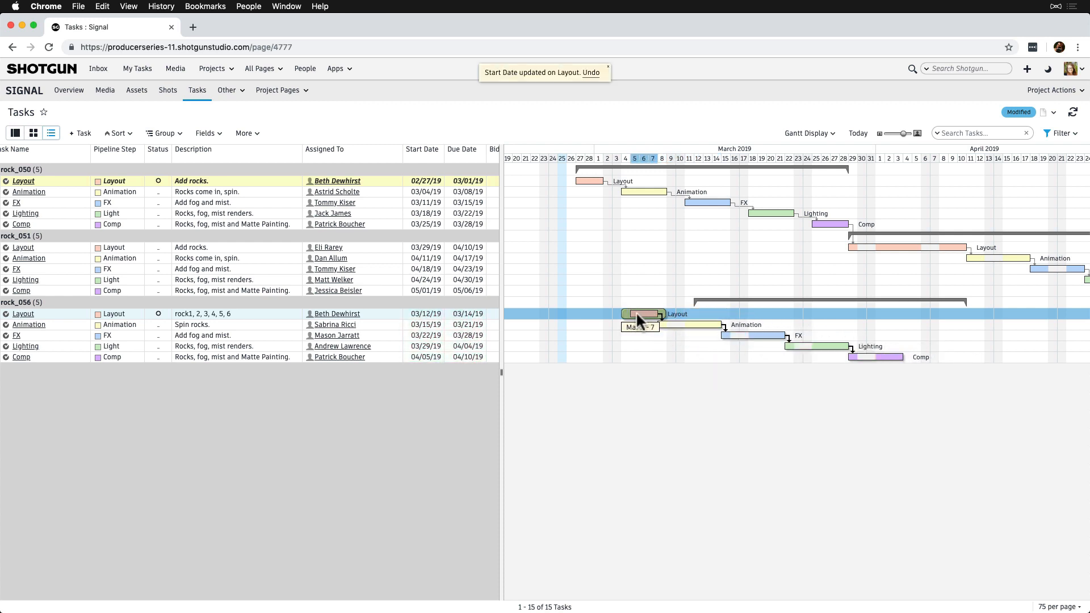
{"action": "left_click_drag", "start_coordinate": [643, 314], "coordinate": [639, 313]}
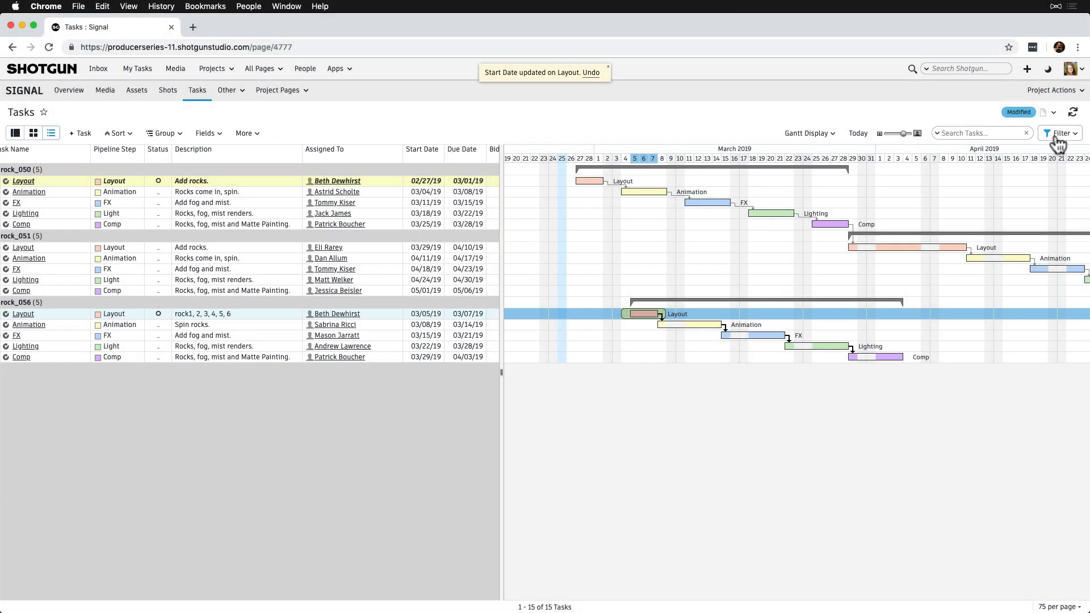
{"action": "left_click", "coordinate": [1059, 133]}
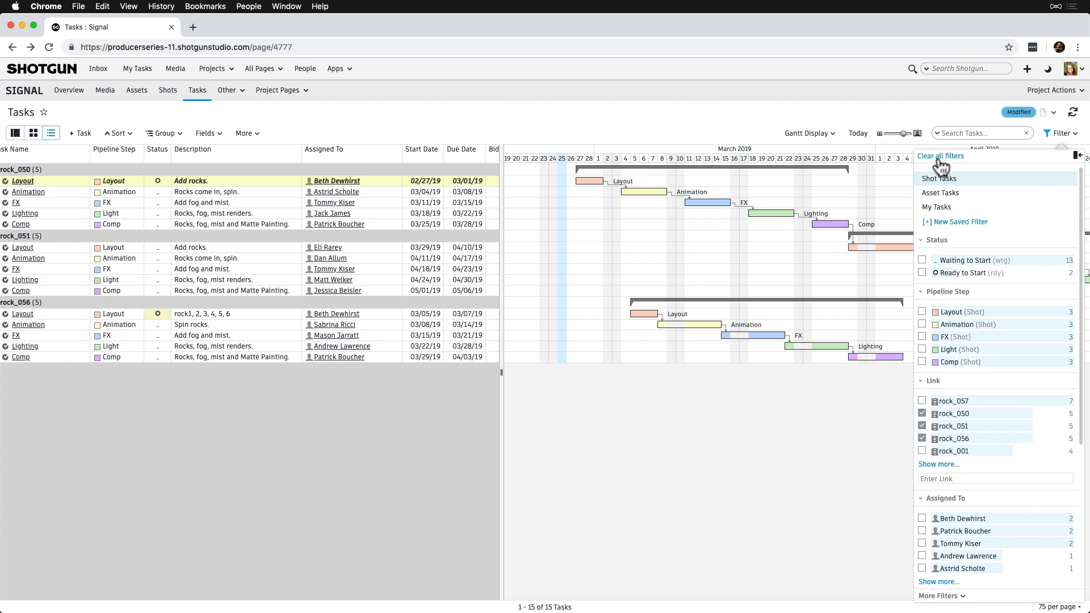
{"action": "left_click", "coordinate": [941, 155]}
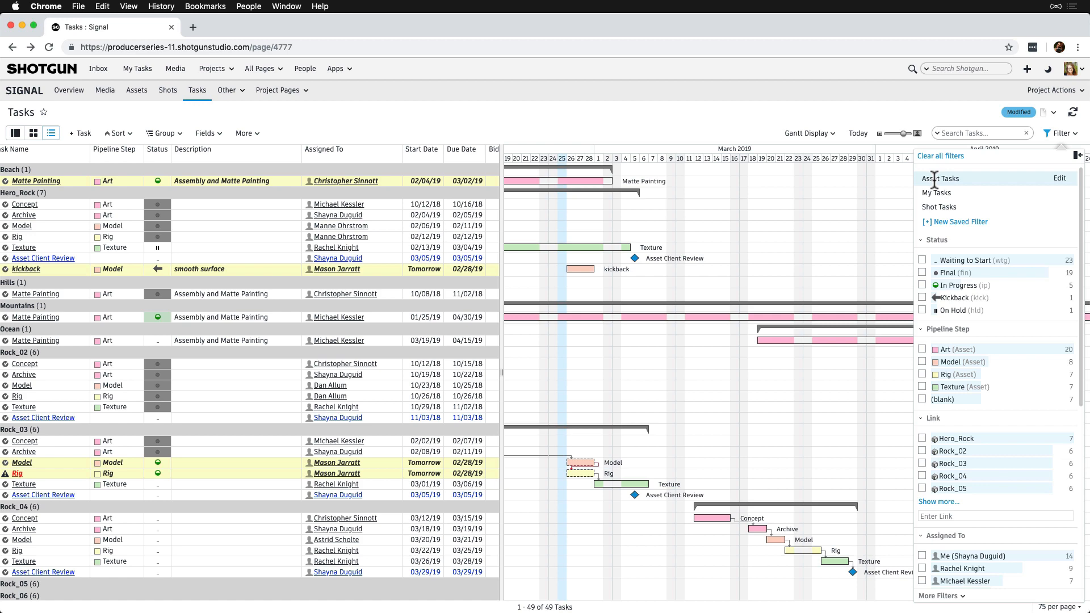
{"action": "scroll", "scroll_direction": "down", "scroll_amount": 3}
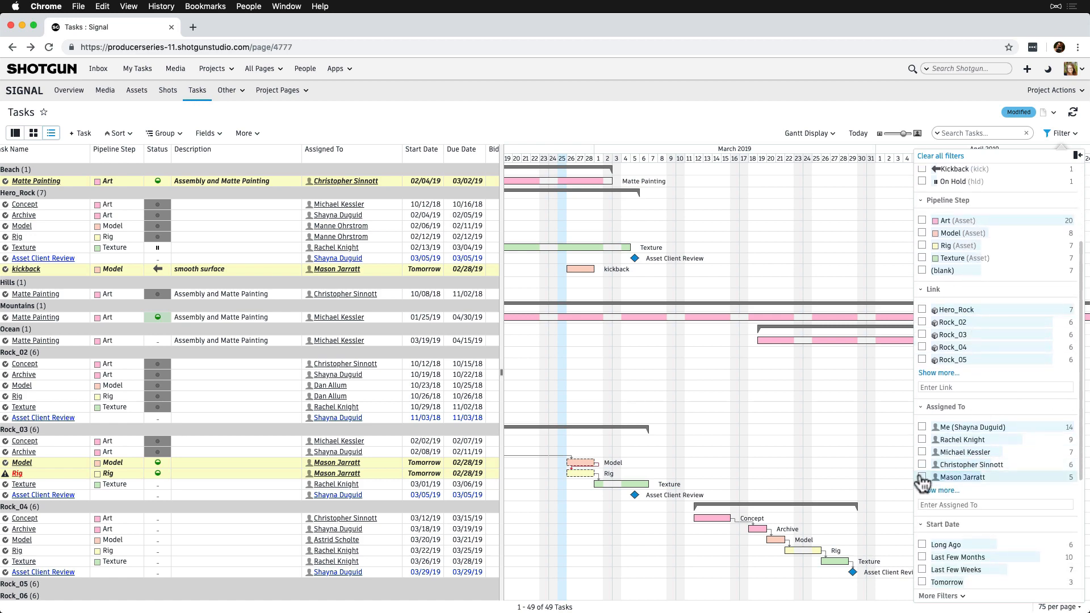
{"action": "left_click", "coordinate": [922, 477]}
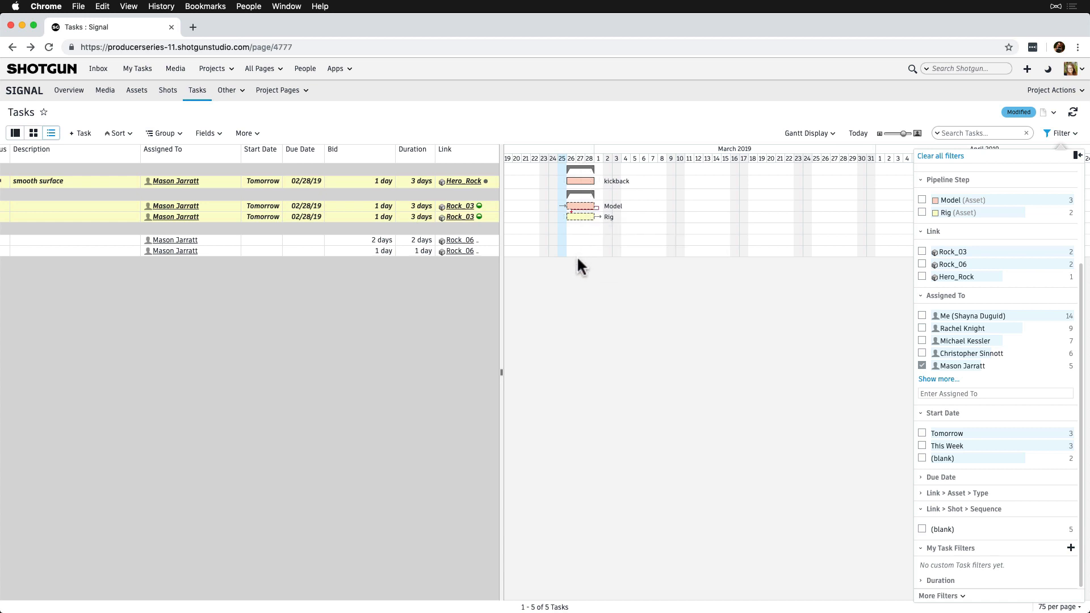
{"action": "mouse_move", "coordinate": [575, 297]}
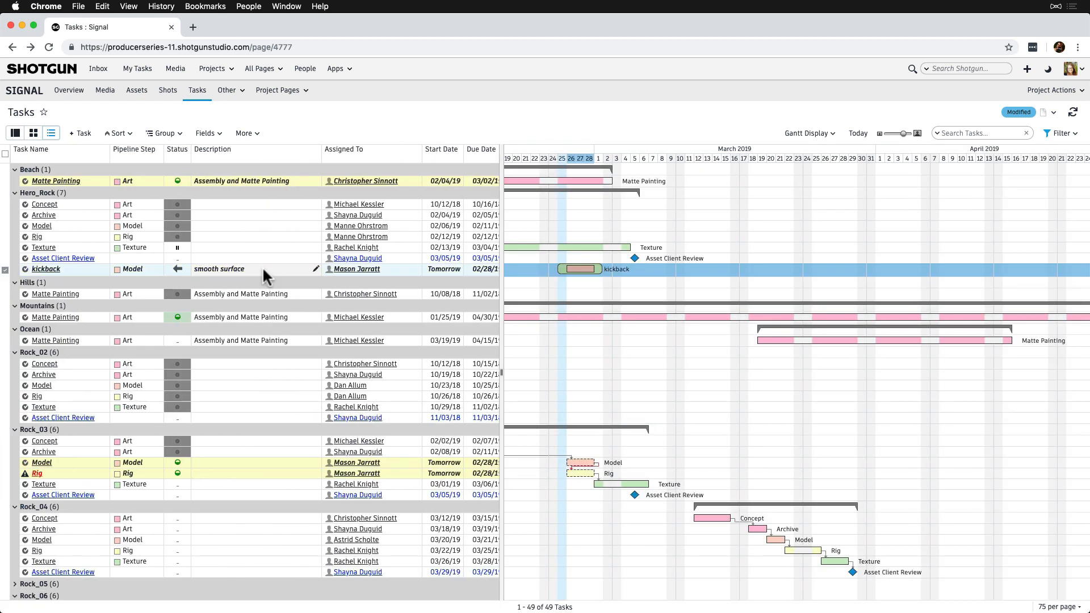
{"action": "mouse_move", "coordinate": [290, 252]}
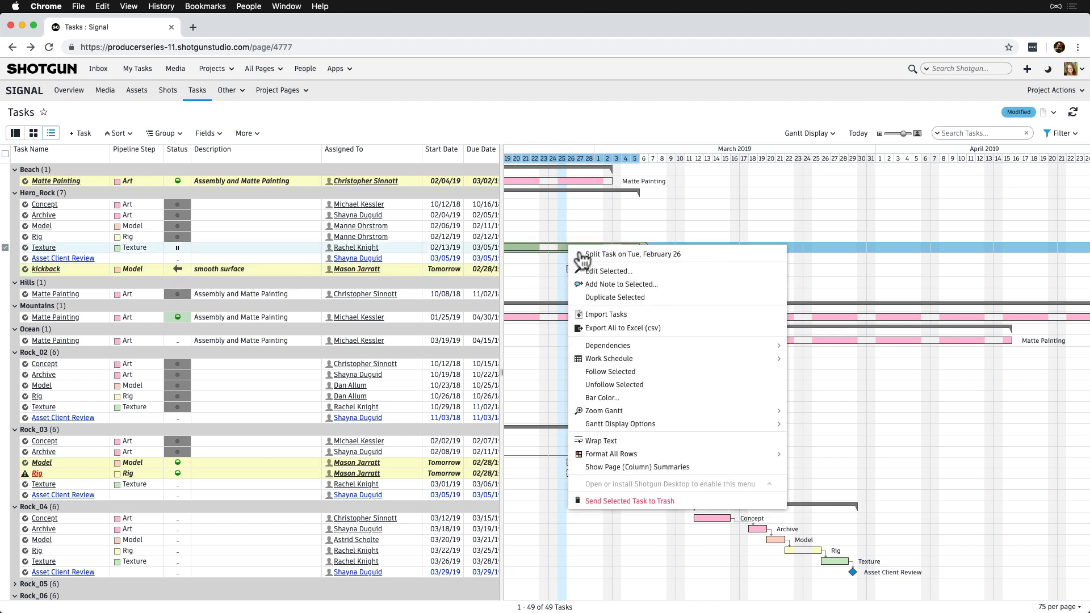
Split Hero_Rock's Texture task at Tuesday, February 26, leaving two pieces
{"action": "left_click", "coordinate": [630, 253]}
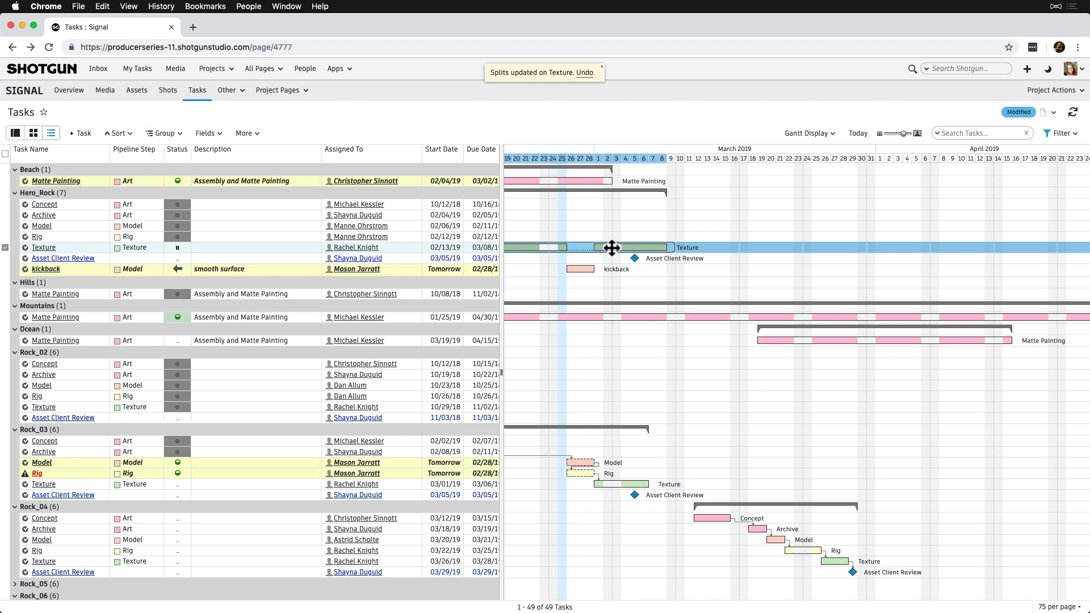
{"action": "left_click", "coordinate": [1076, 68]}
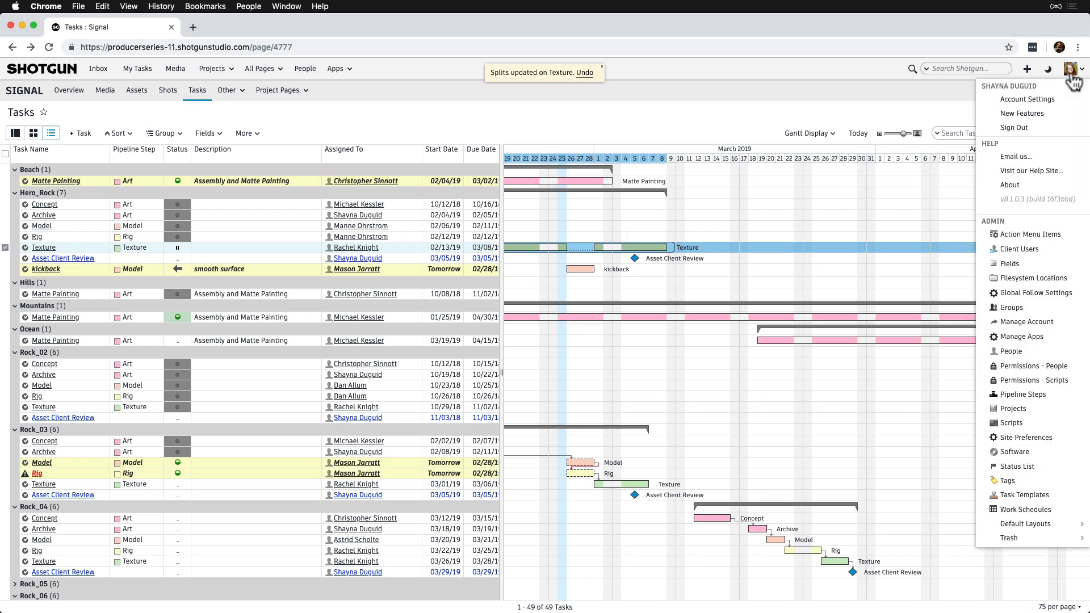
{"action": "mouse_move", "coordinate": [1023, 494]}
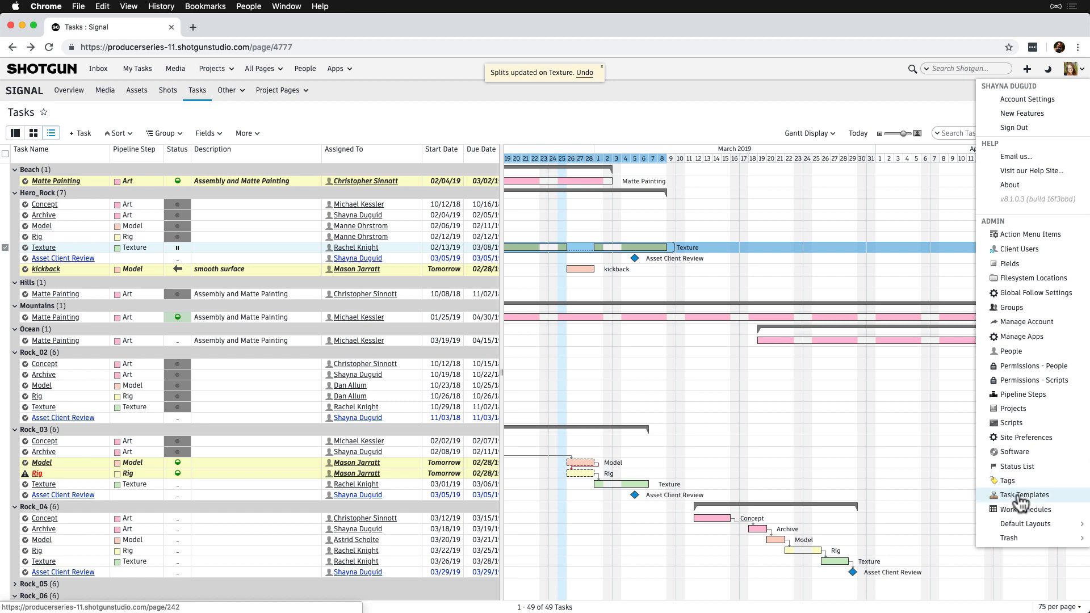
Review the six tasks of the VFX Asset Task Template under Admin > Task Templates
{"action": "left_click", "coordinate": [1025, 494]}
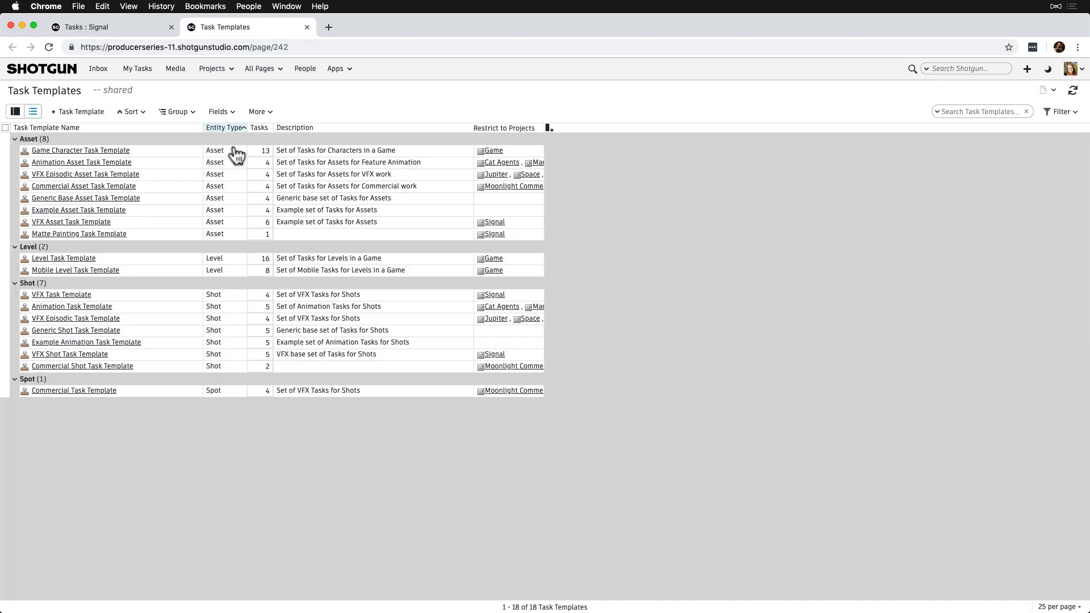
{"action": "left_click", "coordinate": [71, 221]}
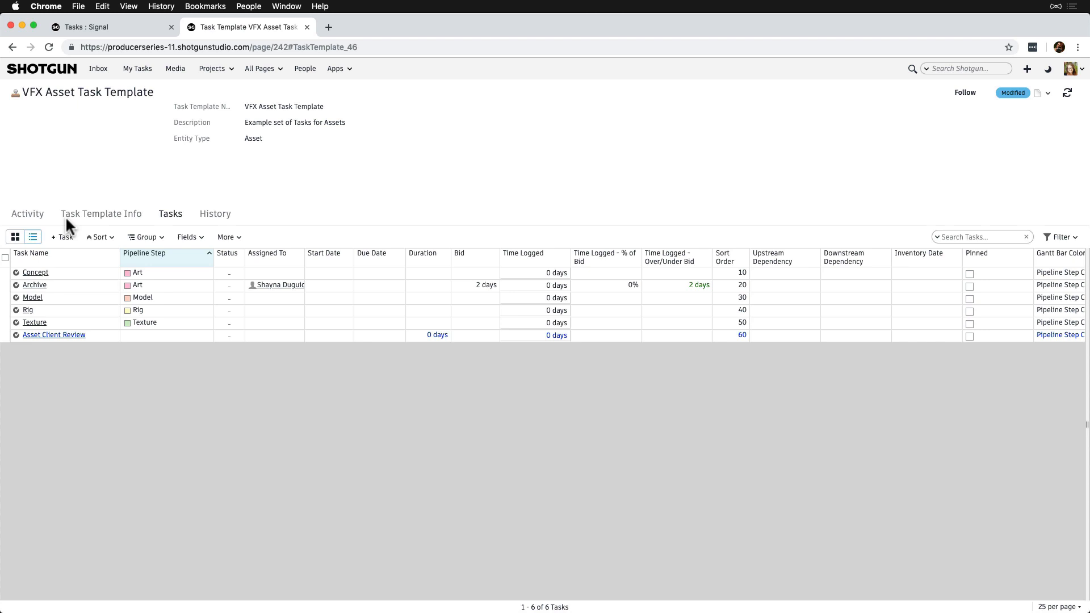
{"action": "mouse_move", "coordinate": [153, 226]}
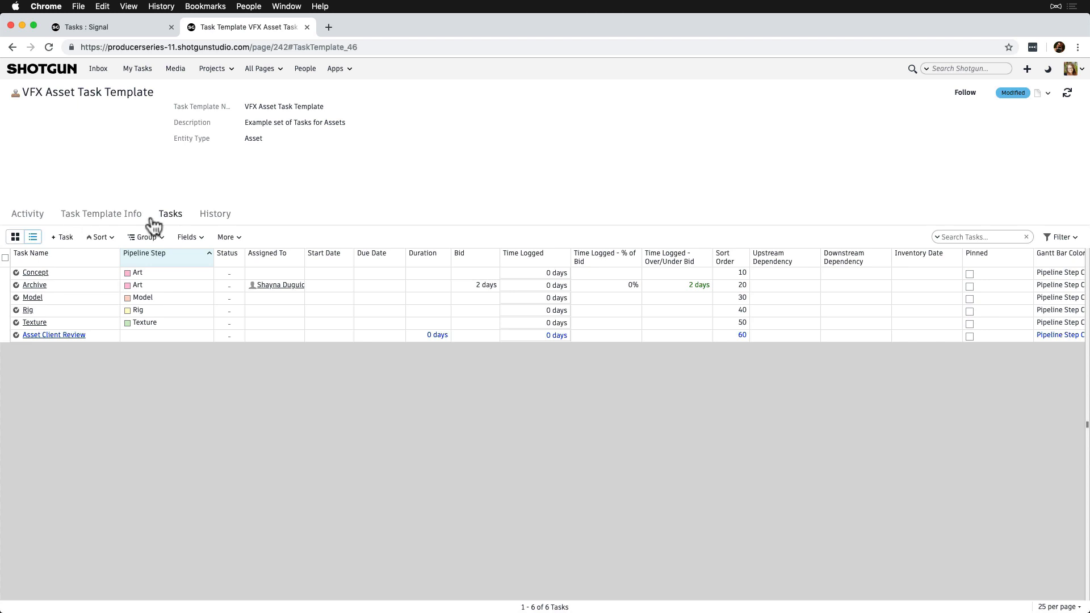
{"action": "left_click", "coordinate": [725, 257]}
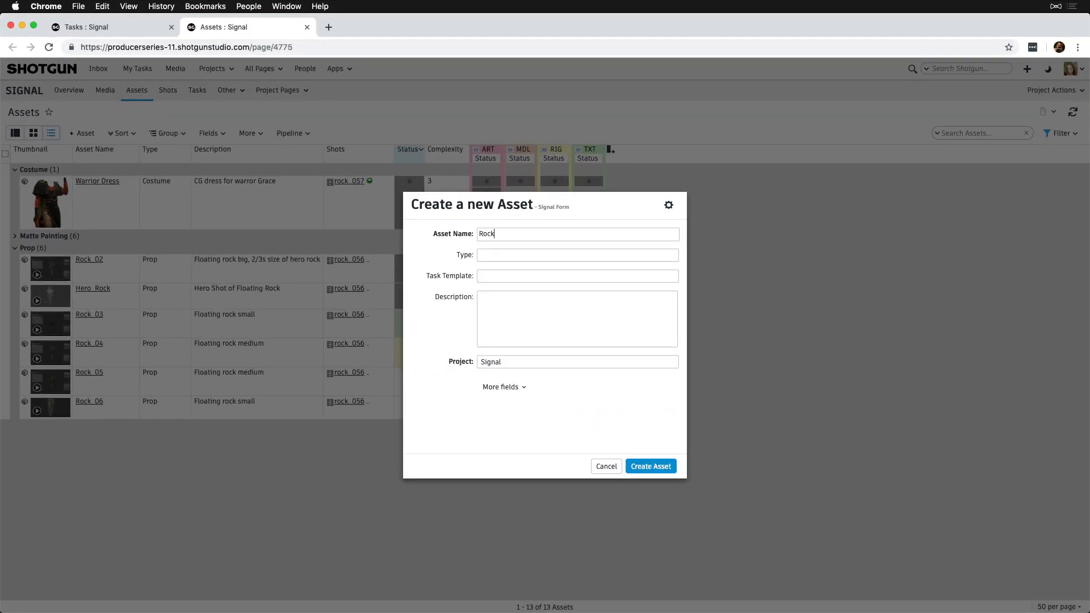
Create Prop asset Rock_100 using the VFX Asset Task Template, generating six tasks
{"action": "left_click", "coordinate": [576, 255]}
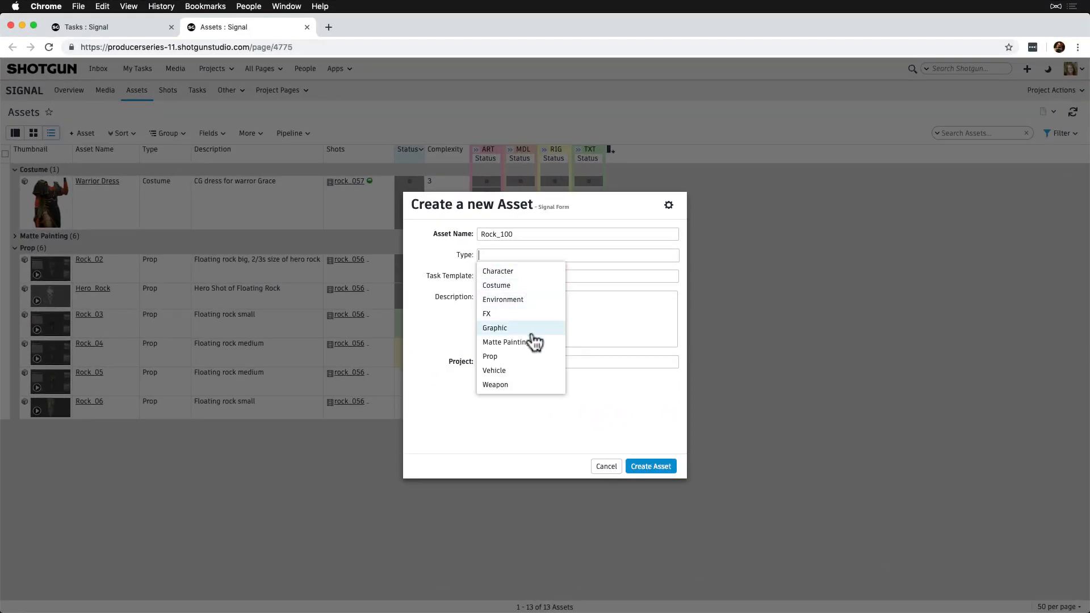
{"action": "left_click", "coordinate": [489, 356]}
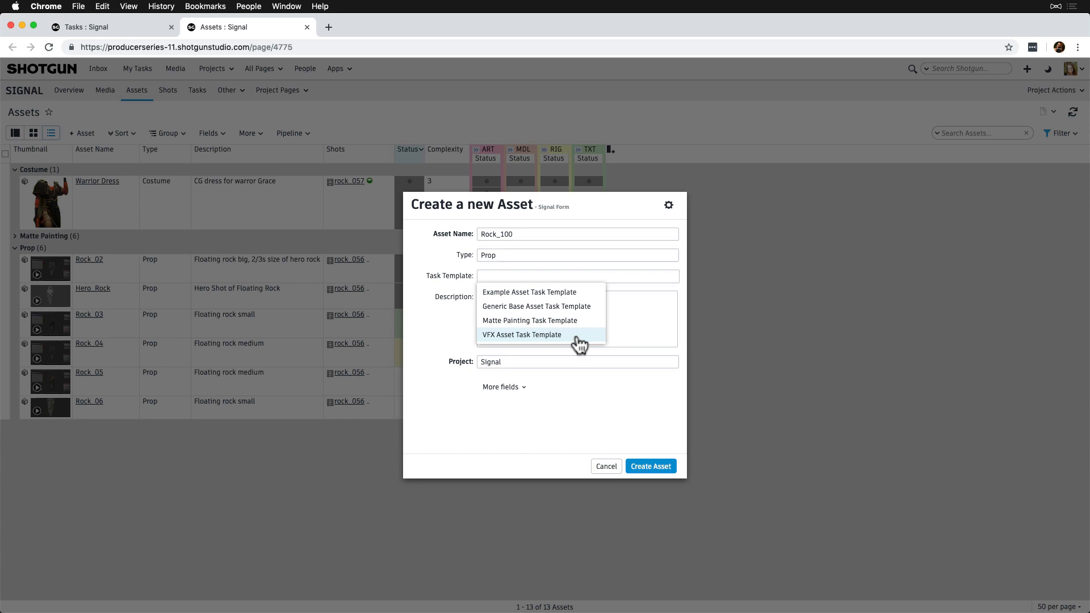
{"action": "left_click", "coordinate": [650, 466]}
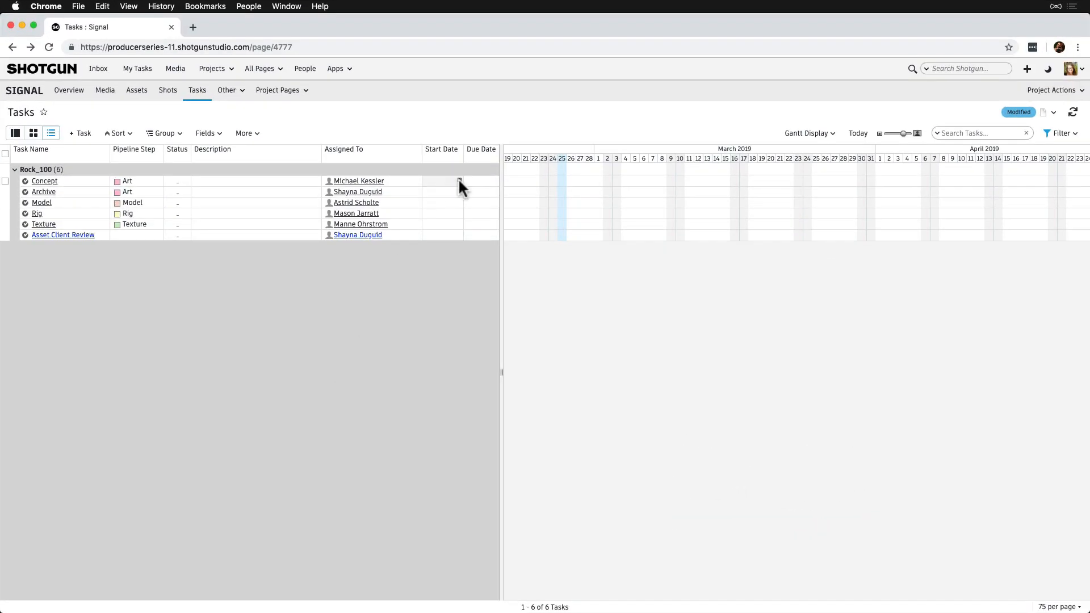
{"action": "left_click", "coordinate": [442, 181]}
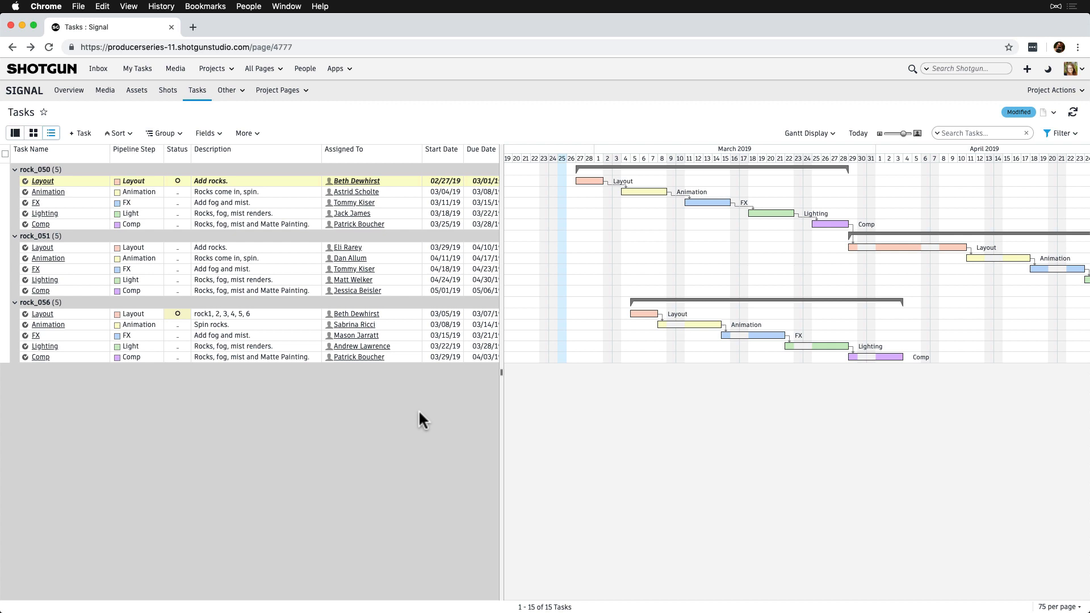
{"action": "mouse_move", "coordinate": [435, 399]}
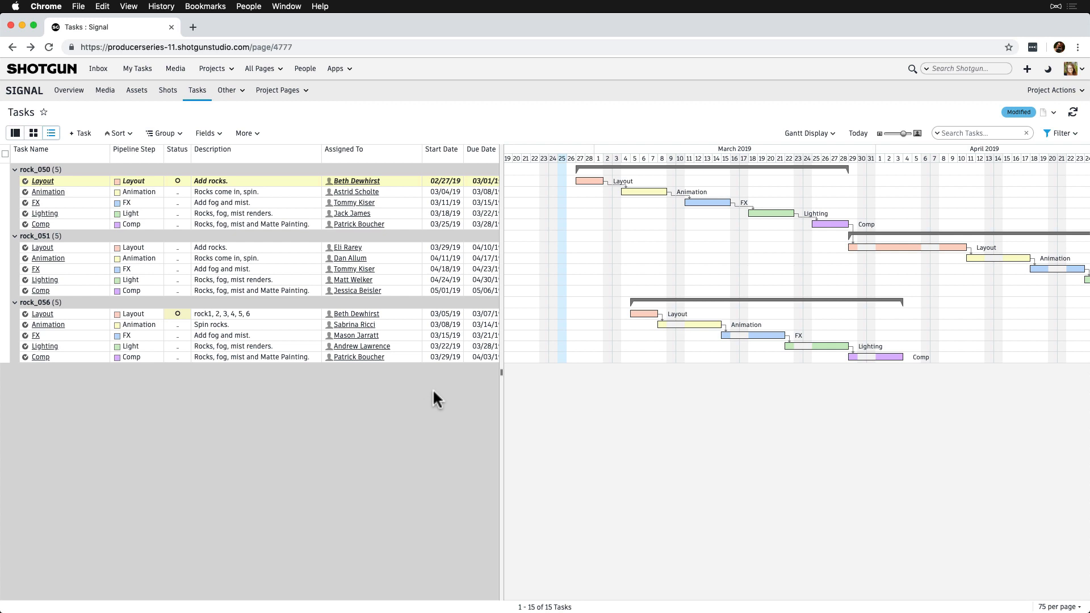
{"action": "mouse_move", "coordinate": [702, 203]}
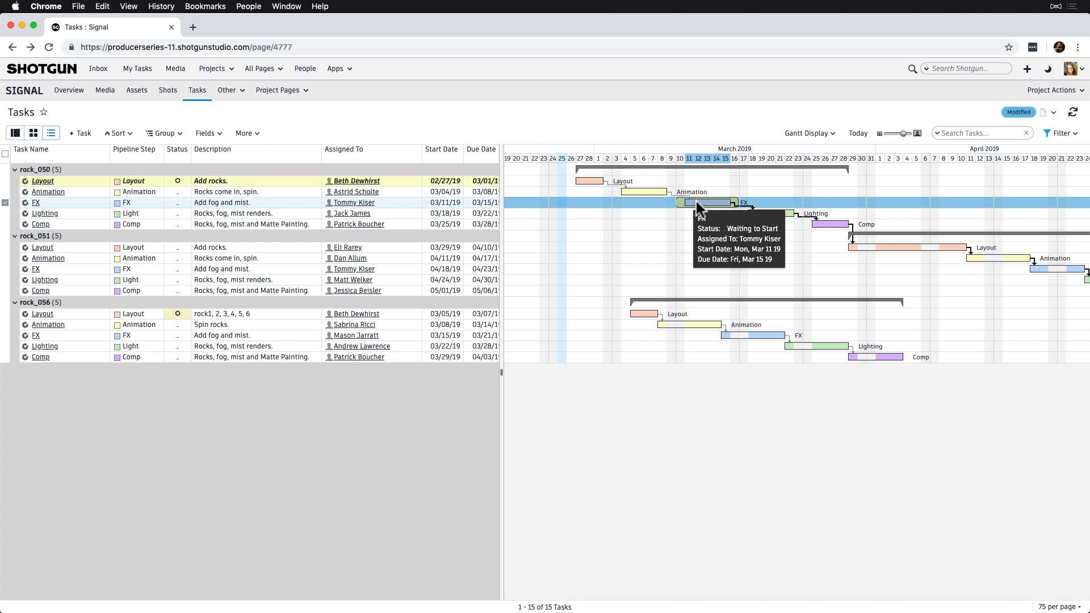
Pin rock_050's FX task via Dependencies and move it earlier to start 03/07/19
{"action": "right_click", "coordinate": [700, 202]}
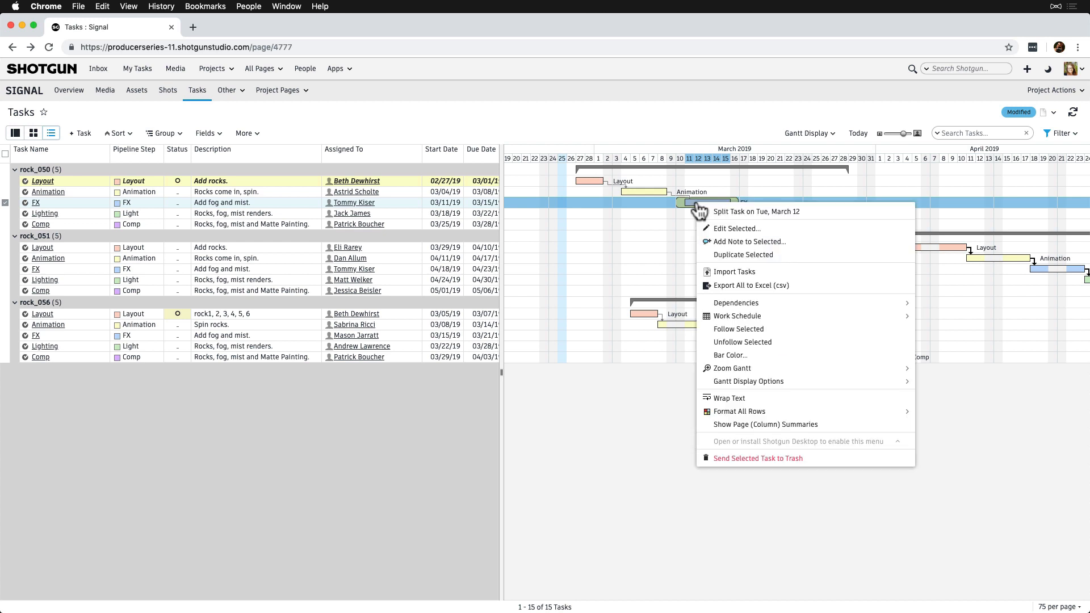
{"action": "mouse_move", "coordinate": [736, 302]}
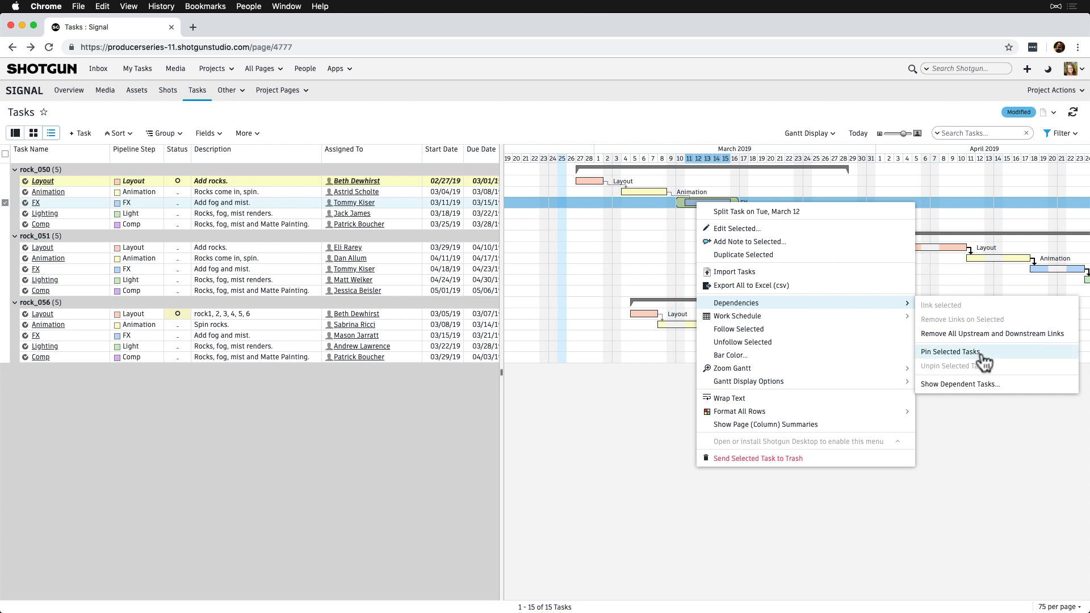
{"action": "left_click", "coordinate": [949, 351]}
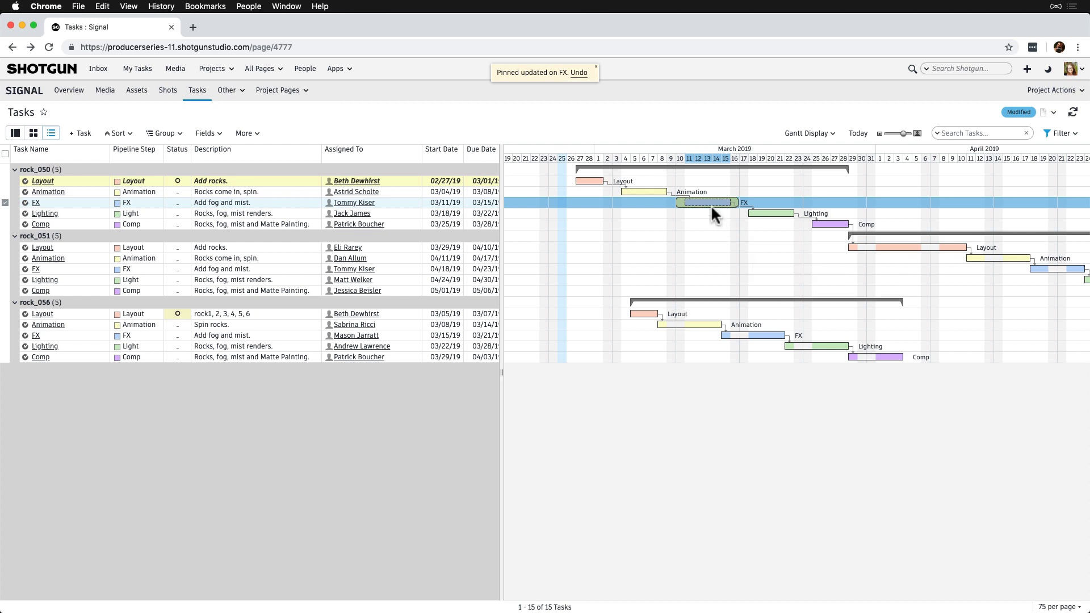
{"action": "mouse_move", "coordinate": [708, 202]}
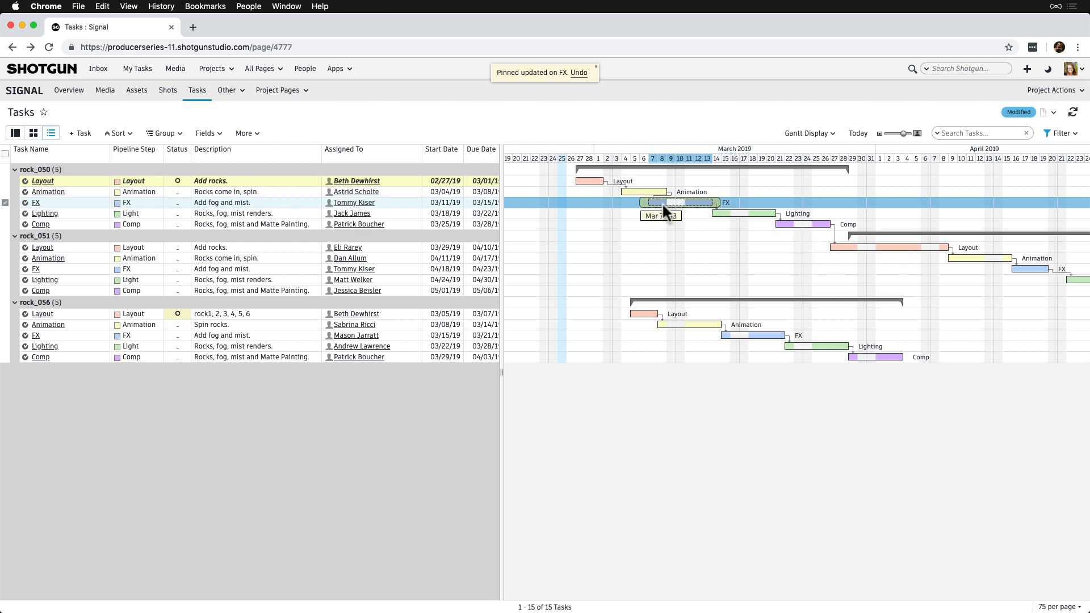
{"action": "left_click_drag", "start_coordinate": [678, 202], "coordinate": [668, 202]}
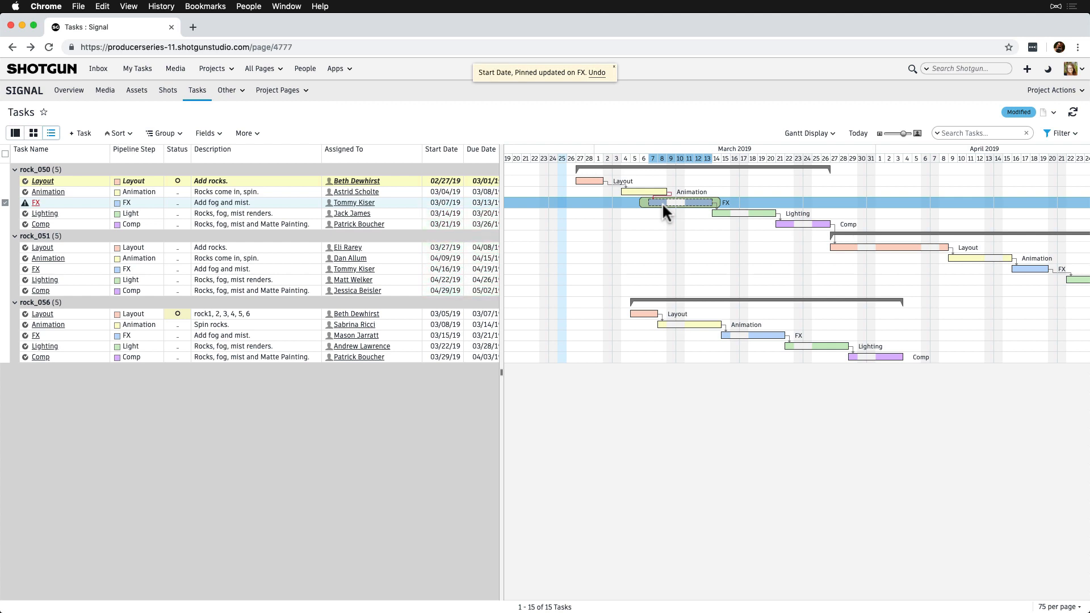
{"action": "mouse_move", "coordinate": [668, 202]}
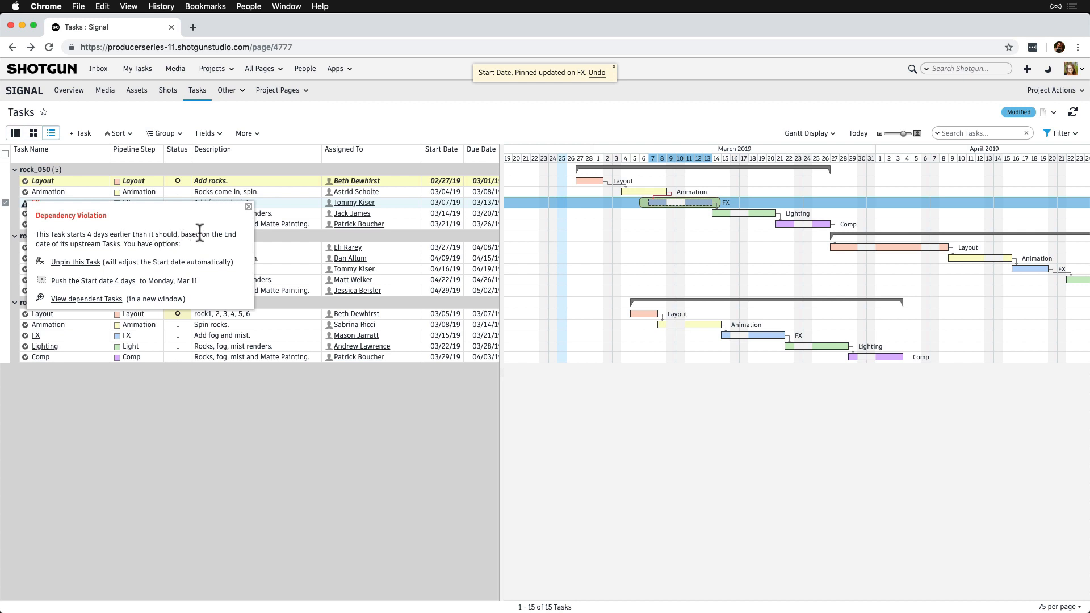
{"action": "mouse_move", "coordinate": [230, 298]}
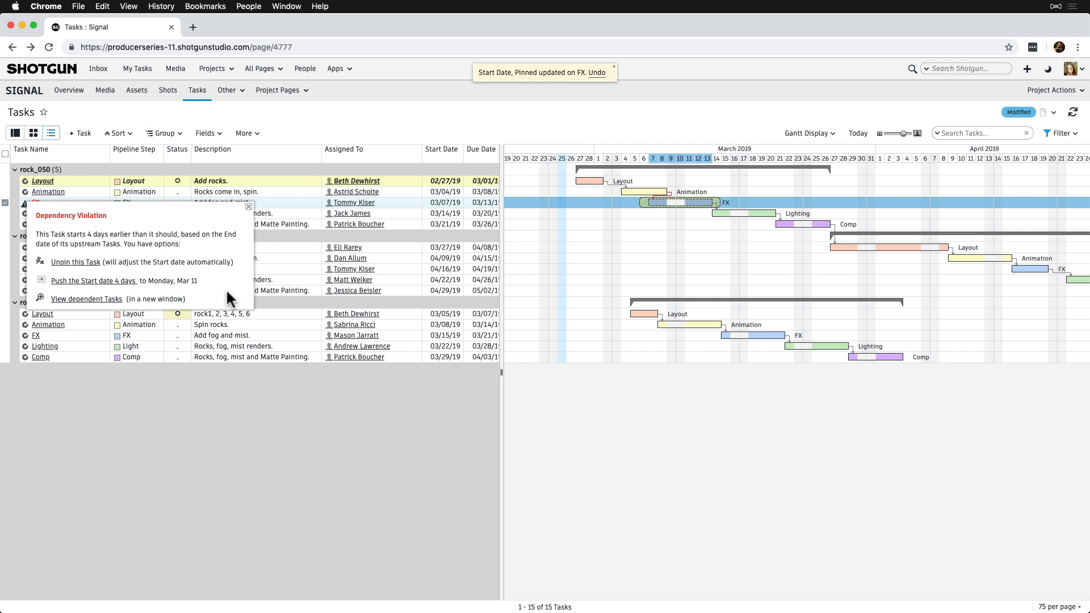
{"action": "left_click", "coordinate": [249, 206]}
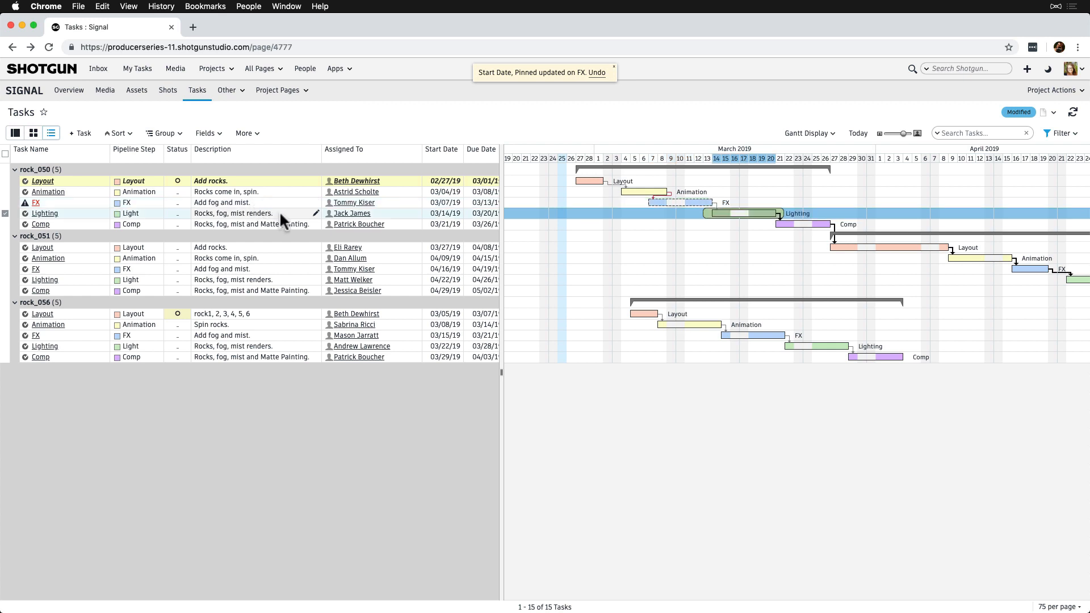
{"action": "mouse_move", "coordinate": [659, 221]}
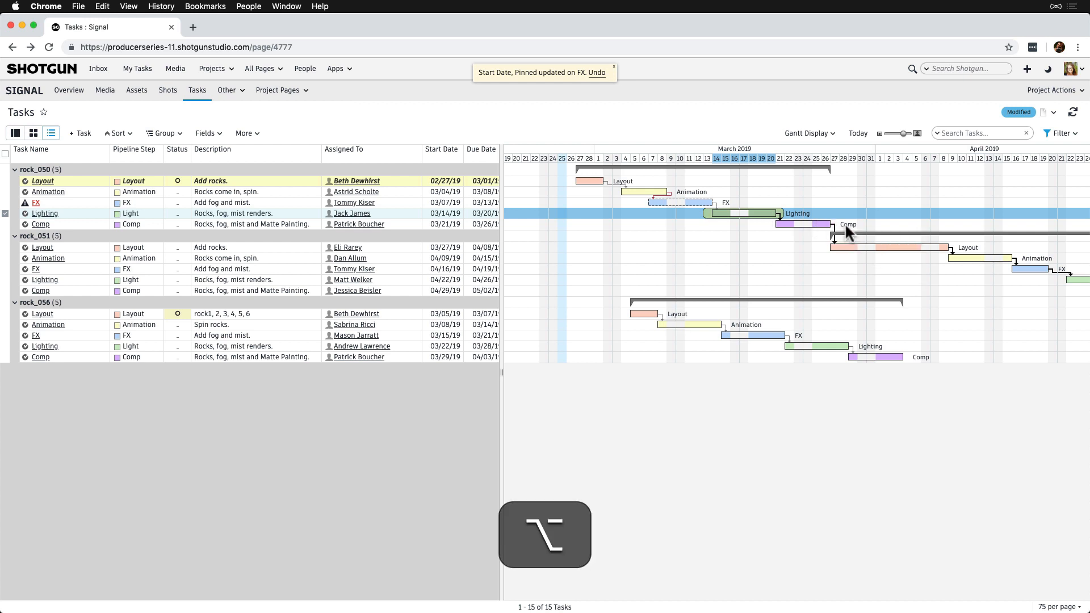
{"action": "mouse_move", "coordinate": [838, 232]}
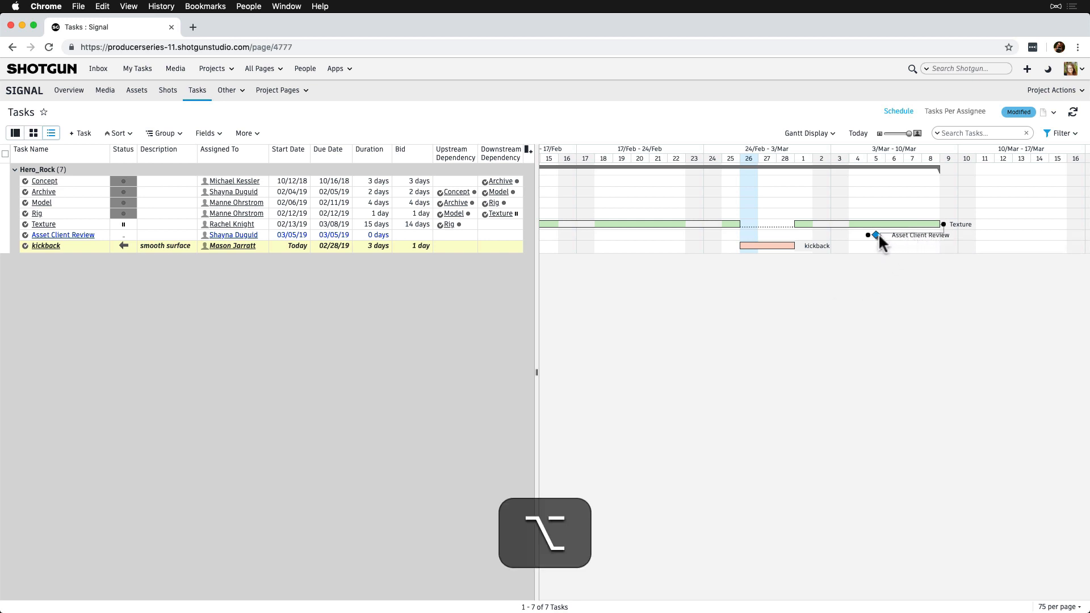
Link Asset Client Review downstream of Texture so it starts 03/11/19
{"action": "left_click_drag", "start_coordinate": [875, 235], "coordinate": [984, 235]}
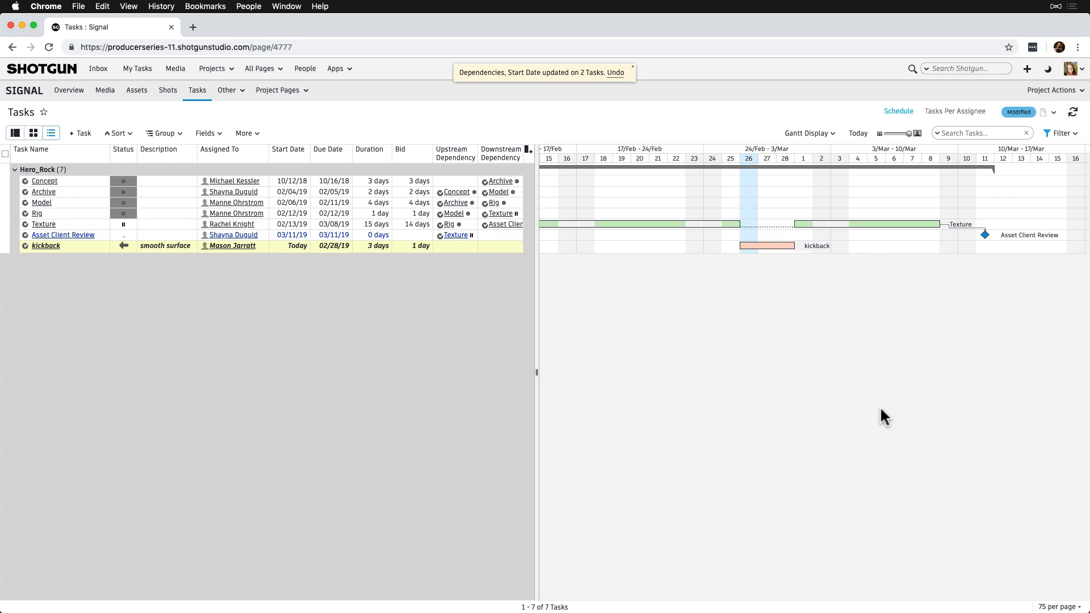
{"action": "left_click", "coordinate": [1061, 133]}
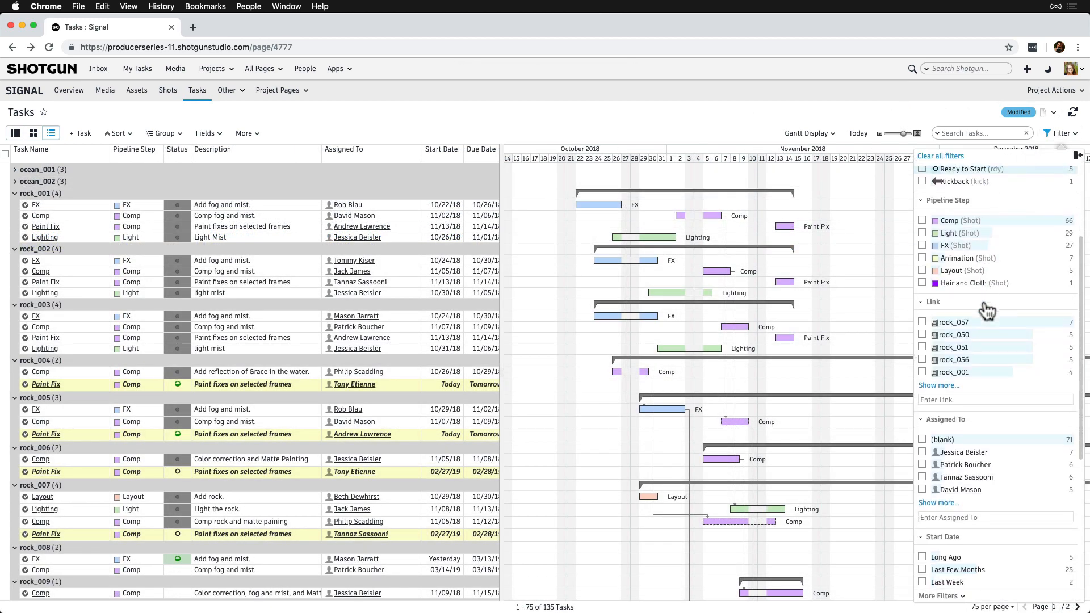
{"action": "left_click", "coordinate": [922, 363]}
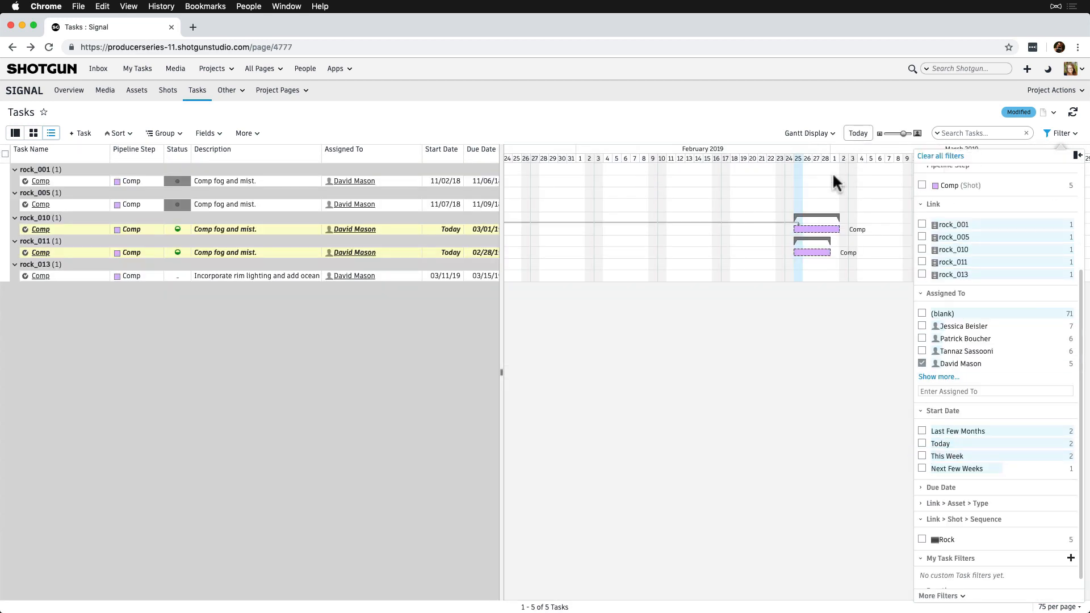
{"action": "left_click", "coordinate": [1061, 132]}
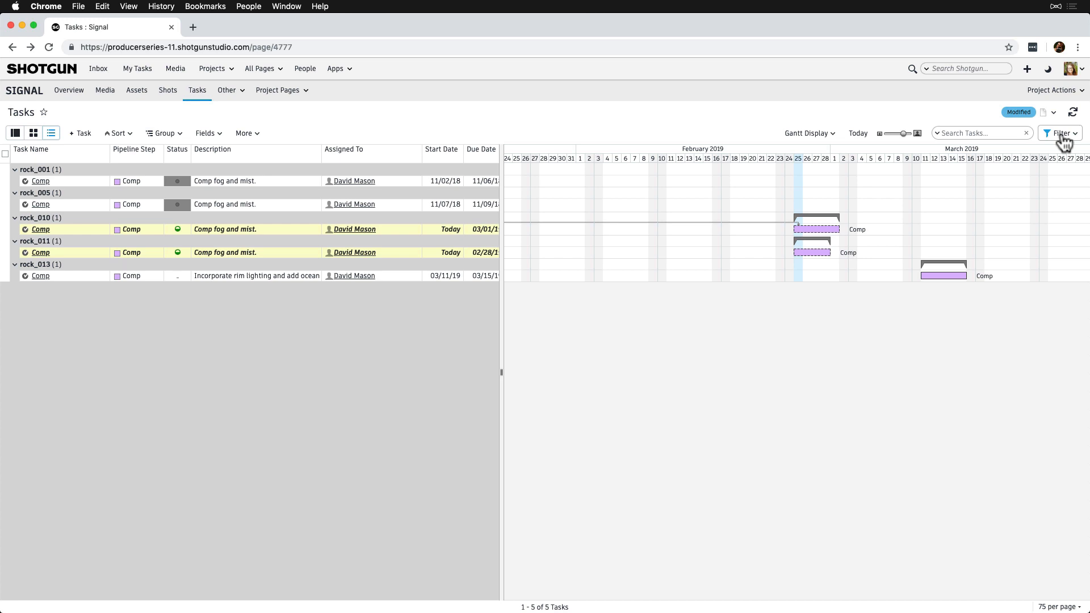
{"action": "mouse_move", "coordinate": [816, 230]}
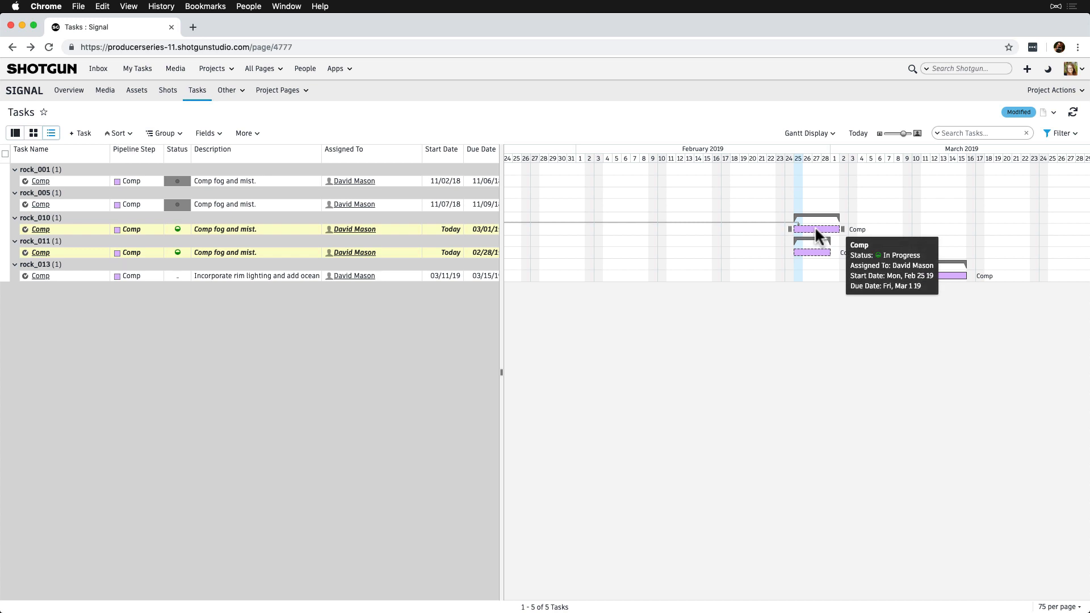
{"action": "mouse_move", "coordinate": [435, 253]}
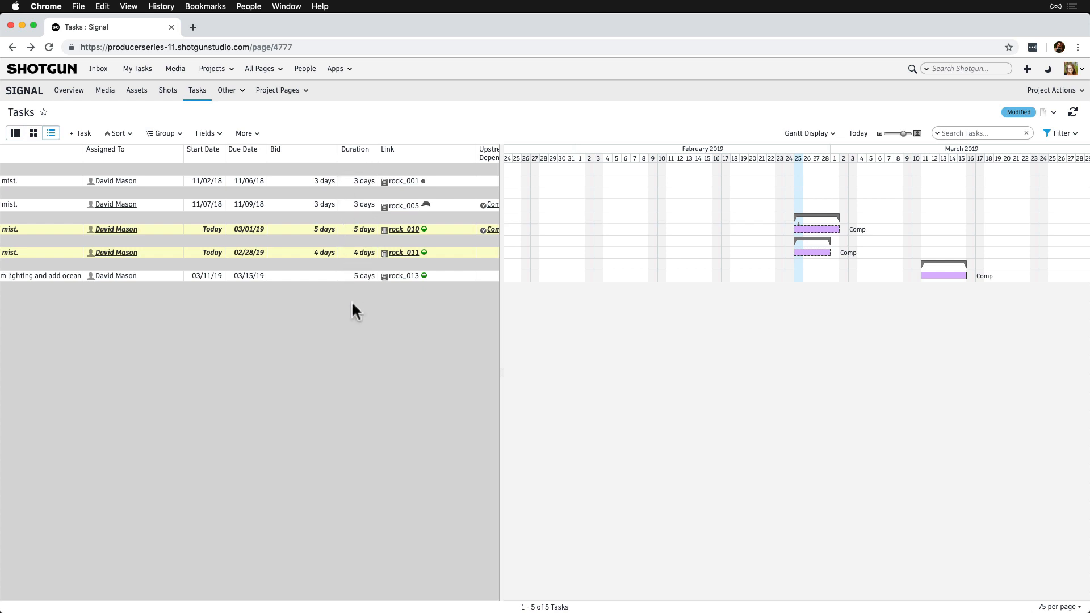
{"action": "mouse_move", "coordinate": [329, 202]}
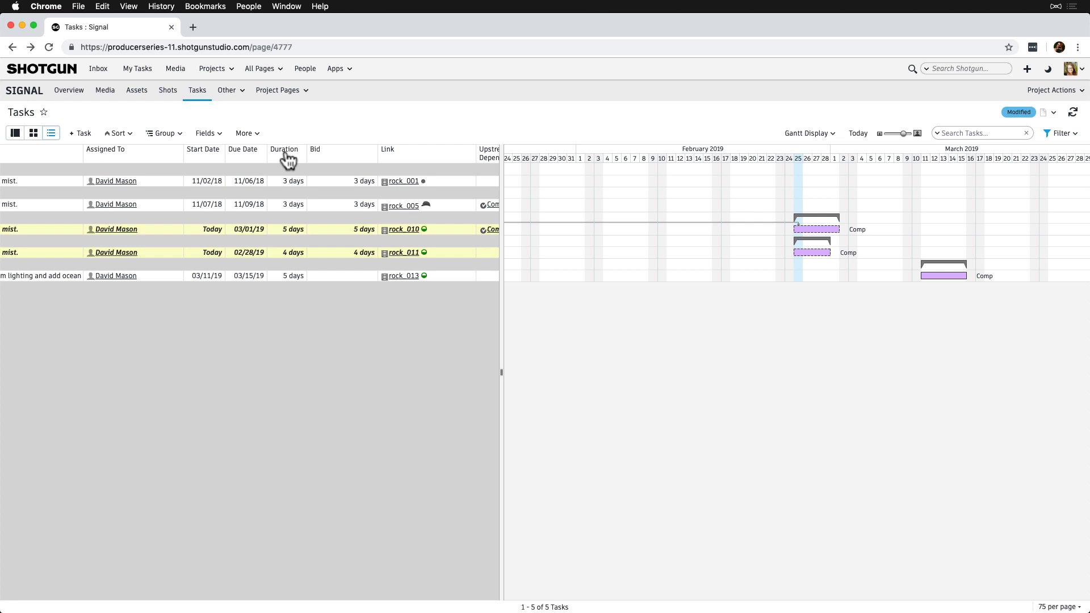
{"action": "mouse_move", "coordinate": [182, 151]}
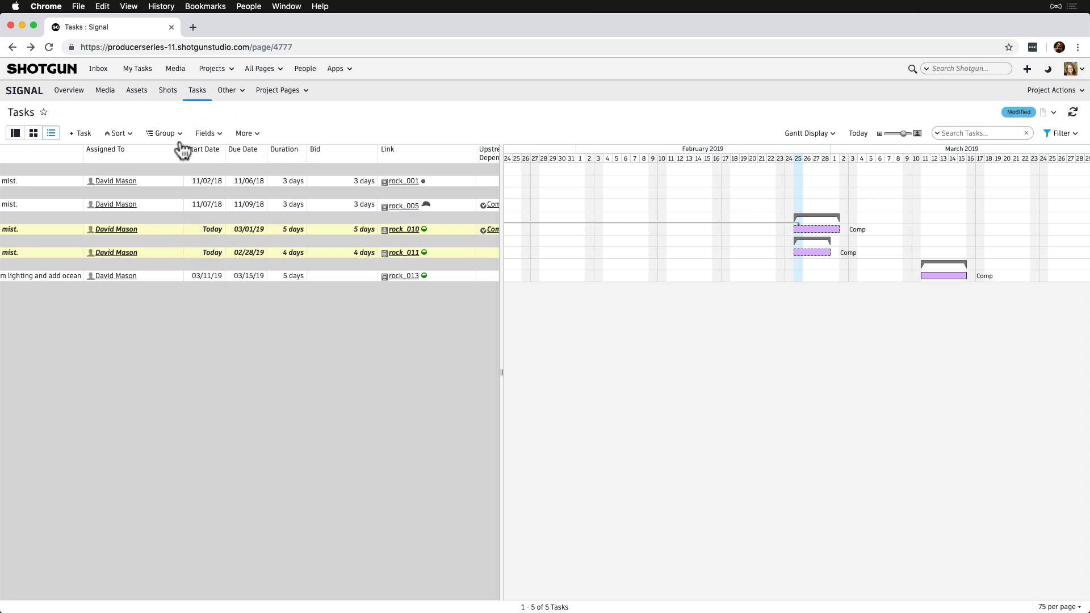
{"action": "mouse_move", "coordinate": [491, 288]}
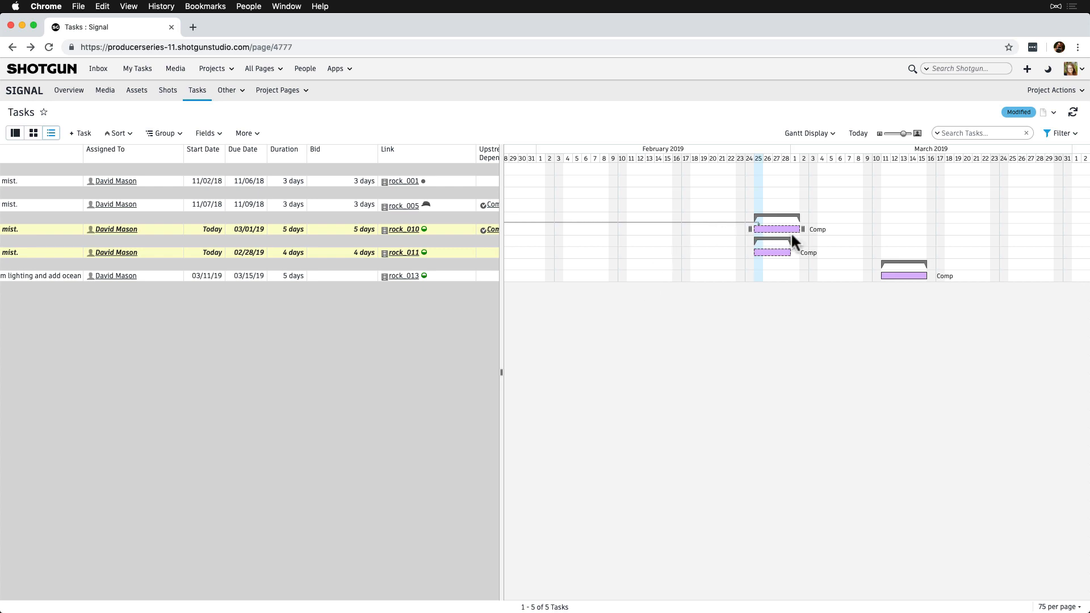
{"action": "mouse_move", "coordinate": [776, 230]}
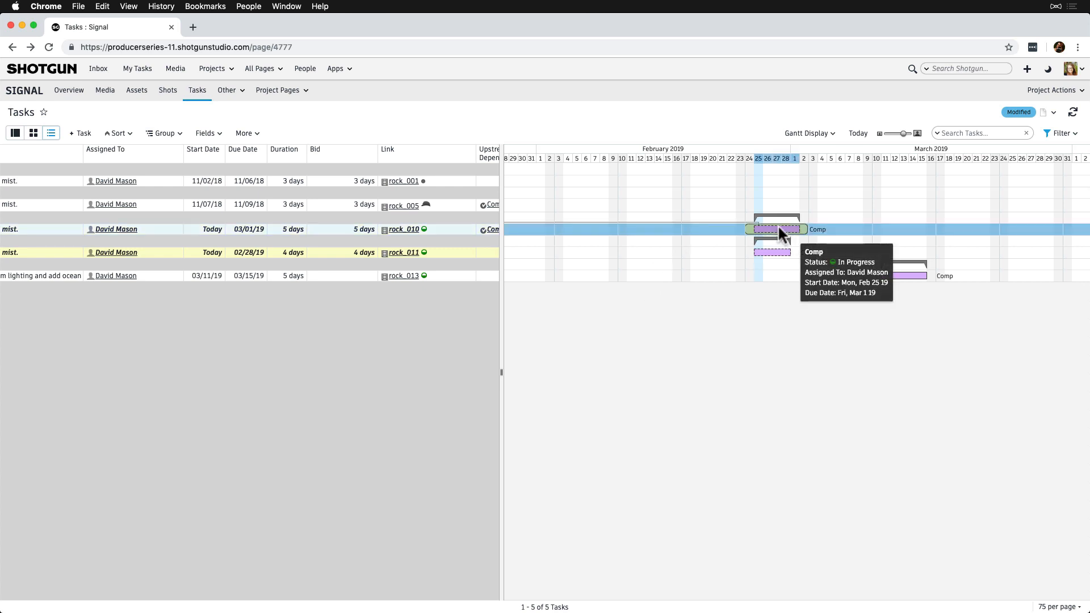
Split rock_010's Comp task on Wednesday, February 27, pushing its due date to 03/05/19
{"action": "right_click", "coordinate": [776, 230]}
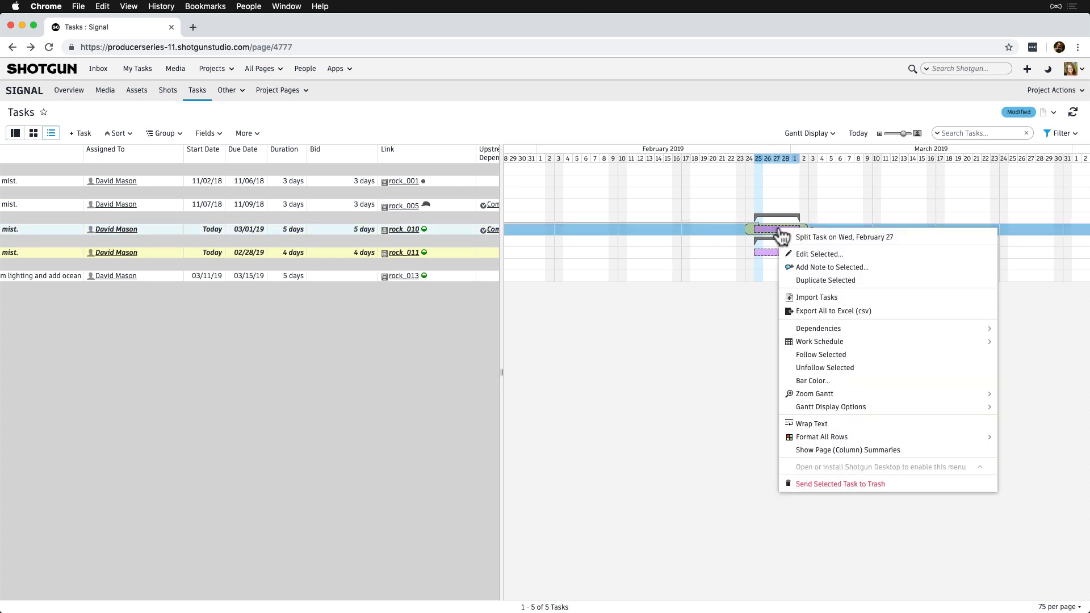
{"action": "mouse_move", "coordinate": [813, 241]}
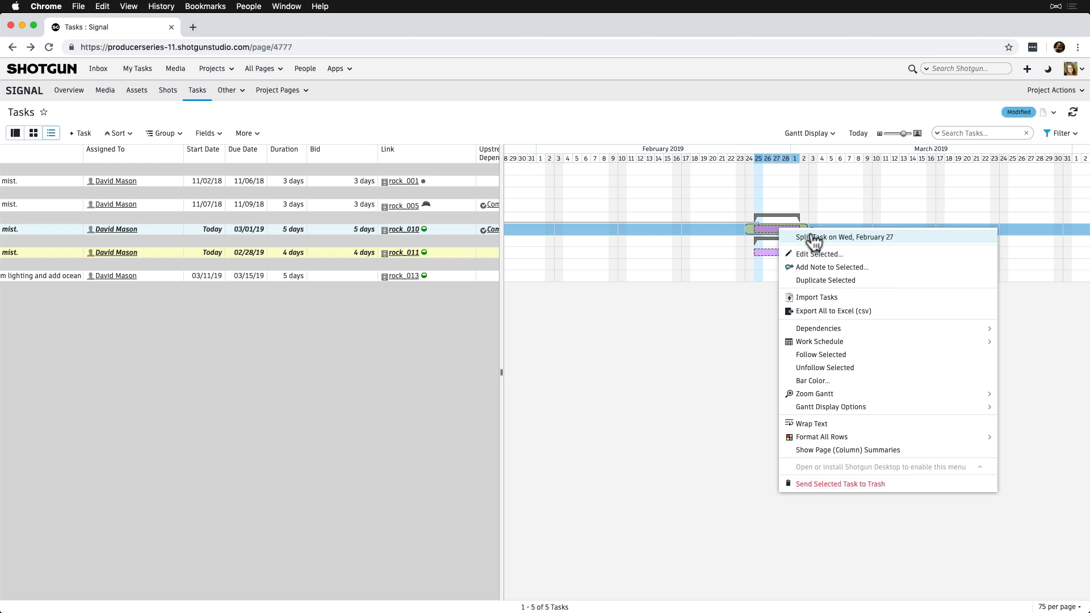
{"action": "left_click", "coordinate": [845, 237]}
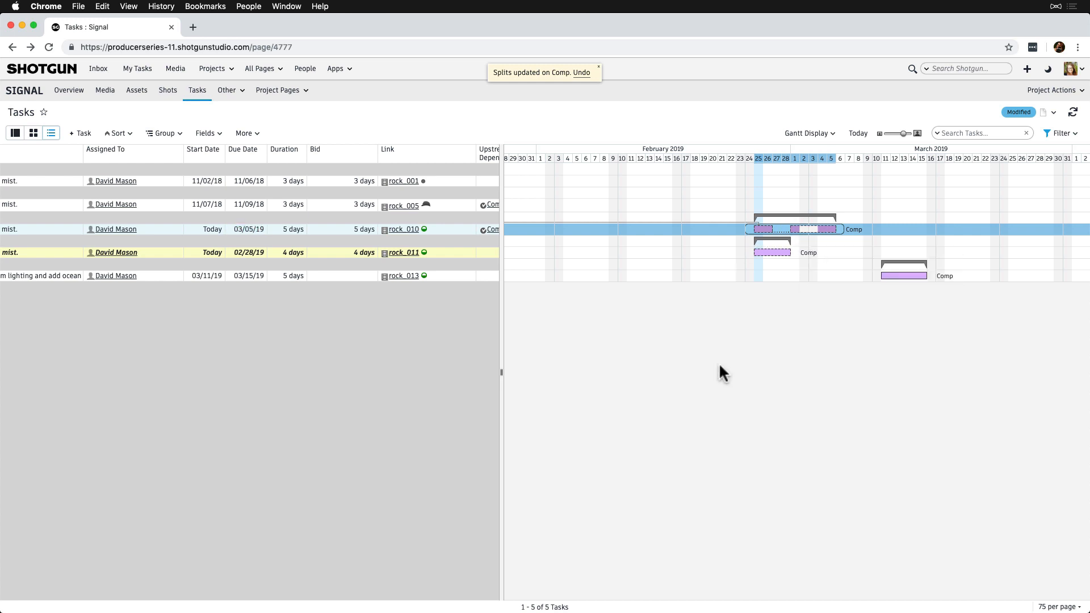
{"action": "mouse_move", "coordinate": [770, 252]}
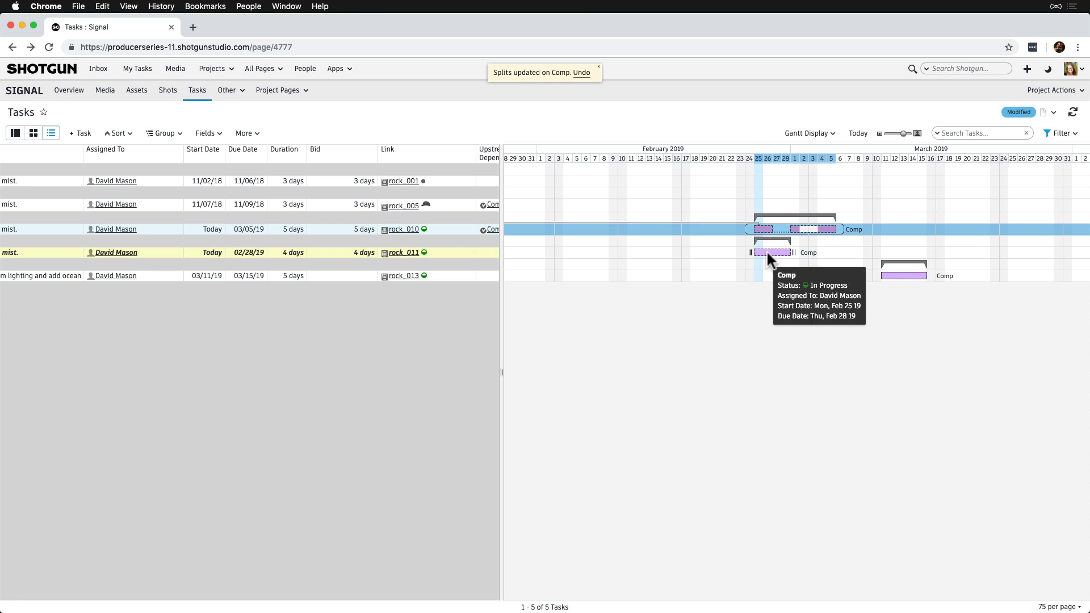
Split rock_011's Comp task and spread its pieces from 02/22/19 to 03/06/19
{"action": "right_click", "coordinate": [770, 252]}
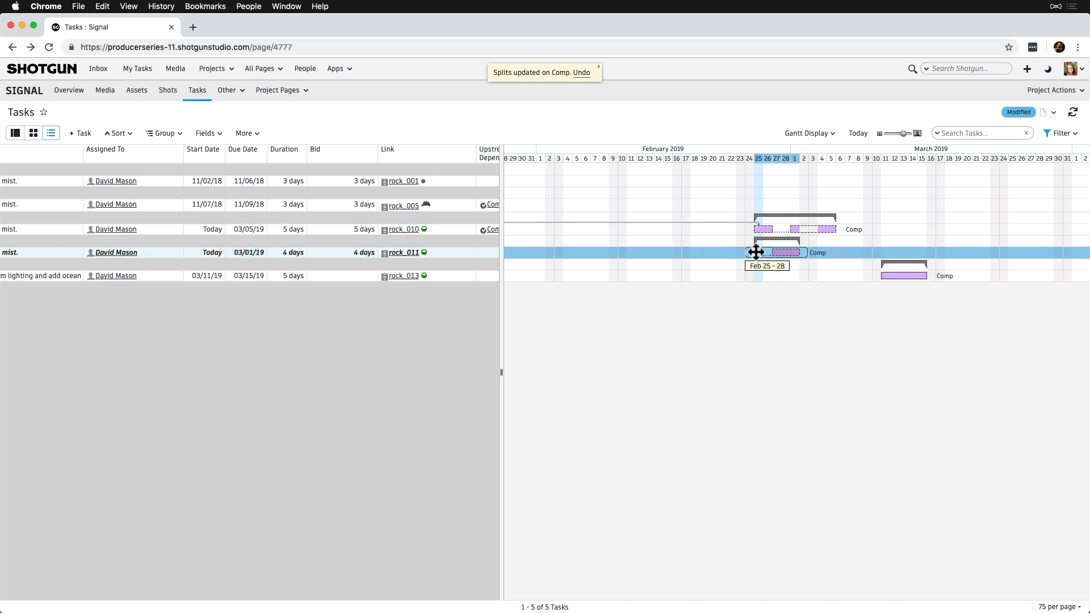
{"action": "left_click_drag", "start_coordinate": [756, 252], "coordinate": [725, 252]}
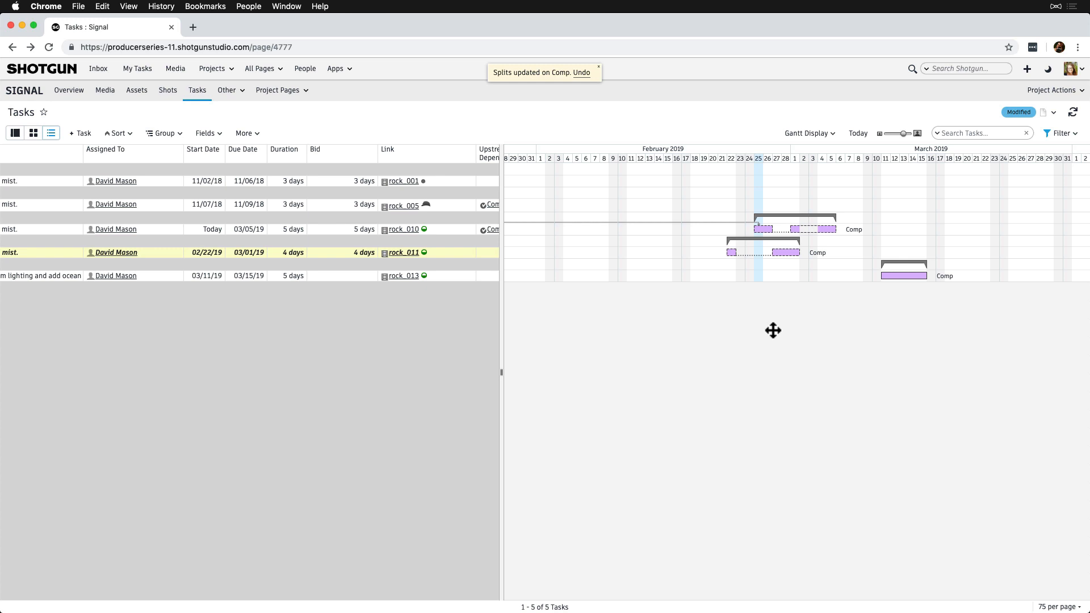
{"action": "mouse_move", "coordinate": [793, 252]}
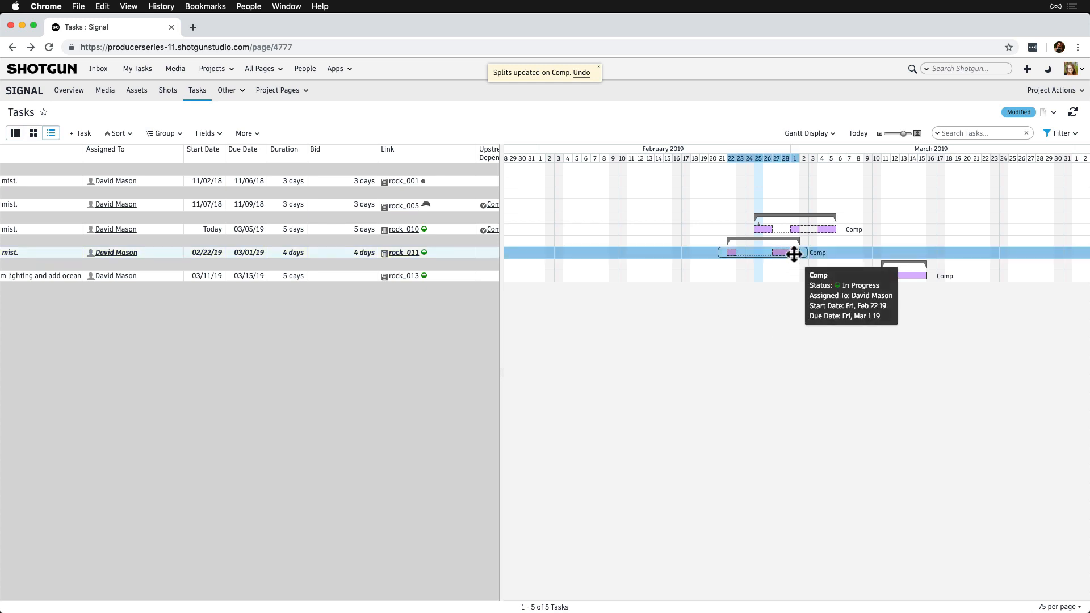
{"action": "left_click_drag", "start_coordinate": [793, 252], "coordinate": [835, 252]}
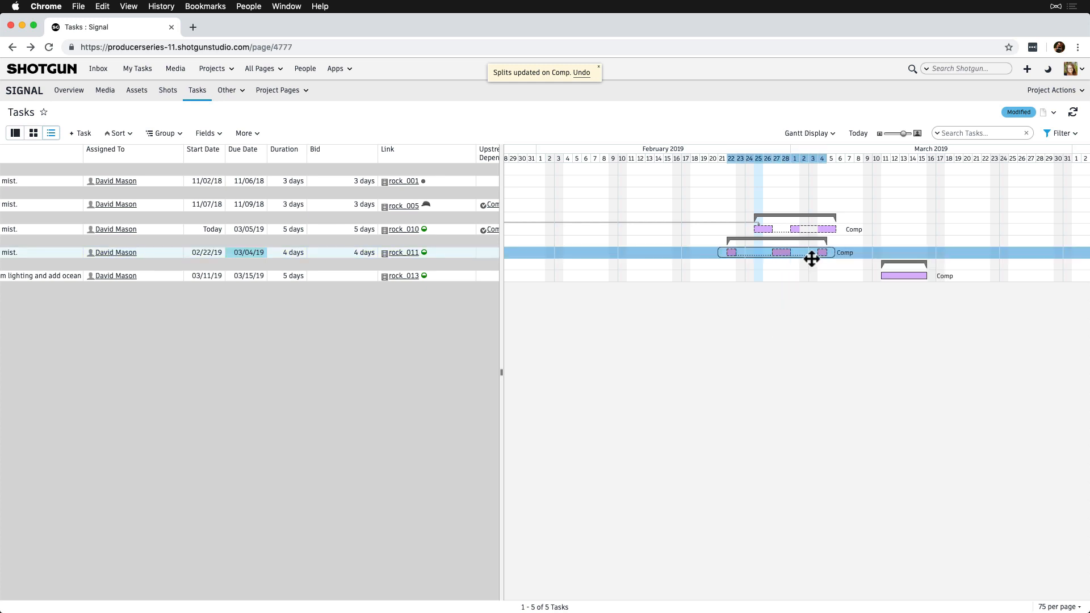
{"action": "left_click_drag", "start_coordinate": [811, 252], "coordinate": [848, 252]}
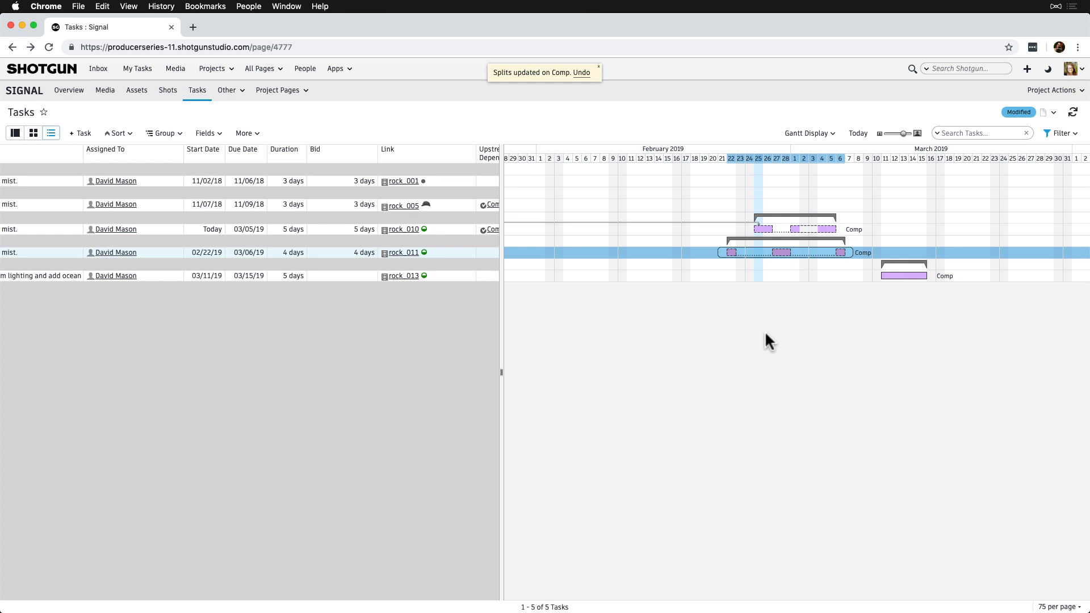
{"action": "right_click", "coordinate": [903, 275]}
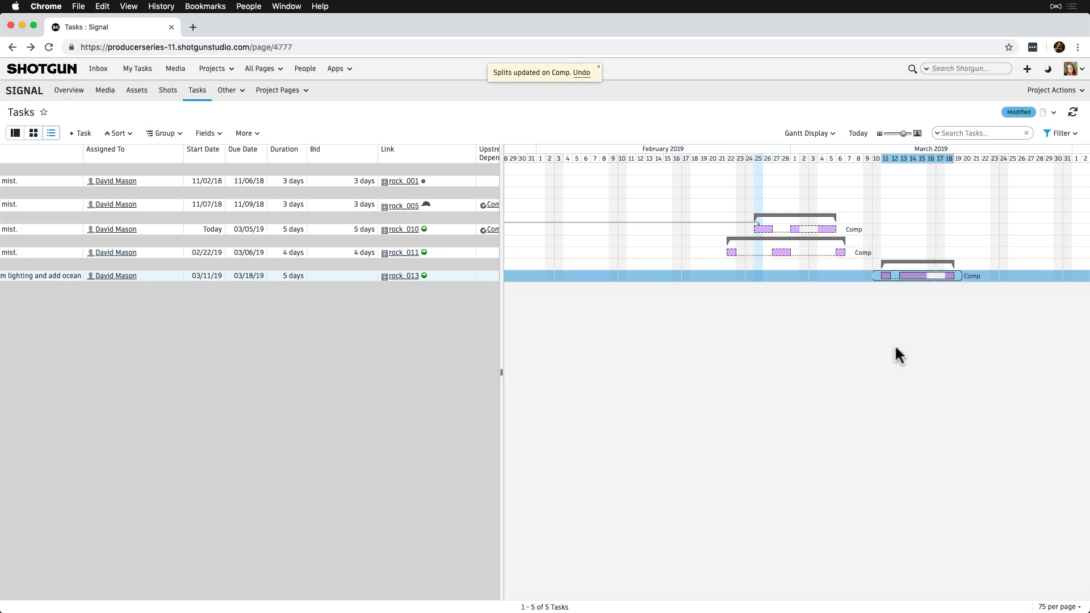
{"action": "right_click", "coordinate": [892, 275]}
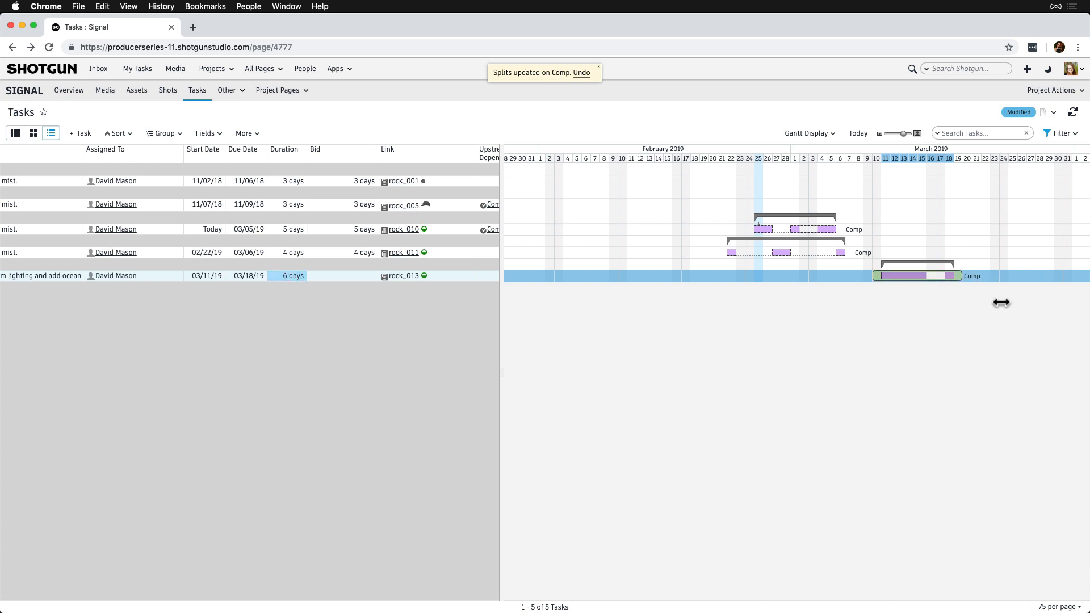
{"action": "mouse_move", "coordinate": [909, 275]}
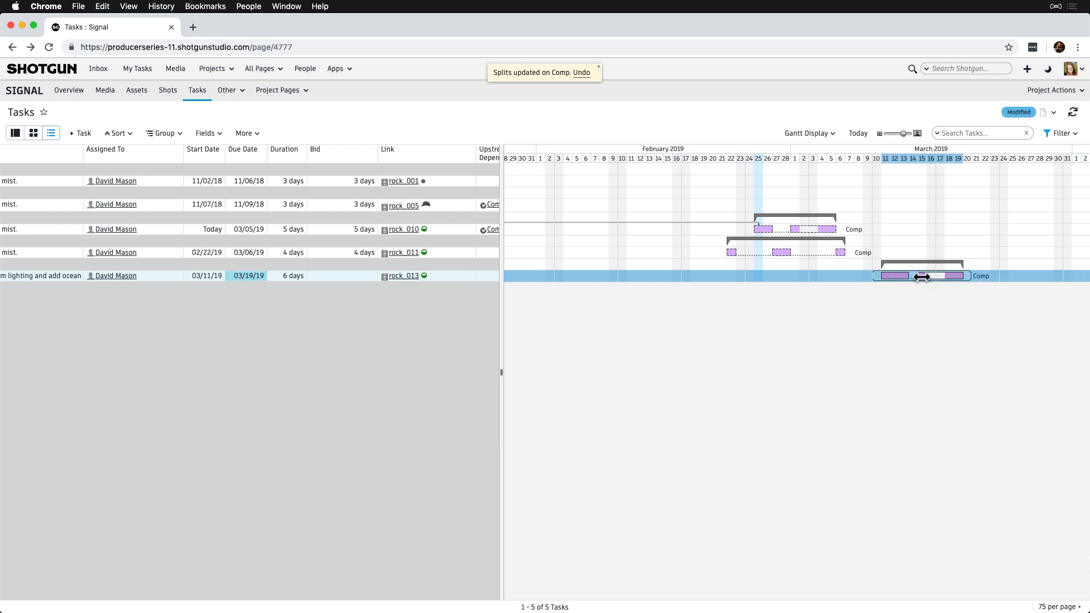
{"action": "left_click_drag", "start_coordinate": [925, 276], "coordinate": [967, 275]}
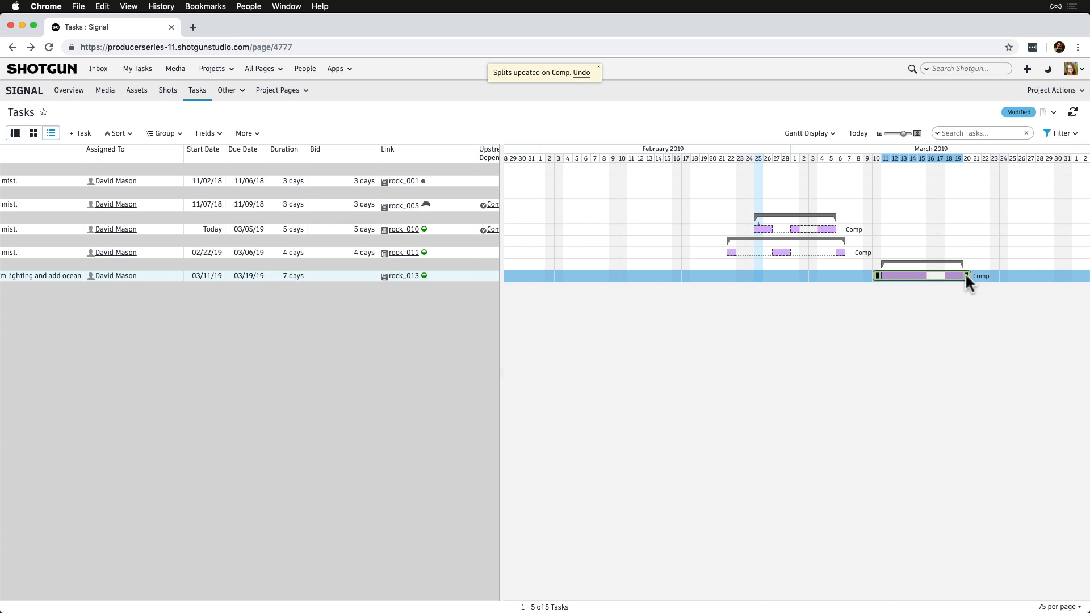
{"action": "left_click_drag", "start_coordinate": [966, 276], "coordinate": [927, 276]}
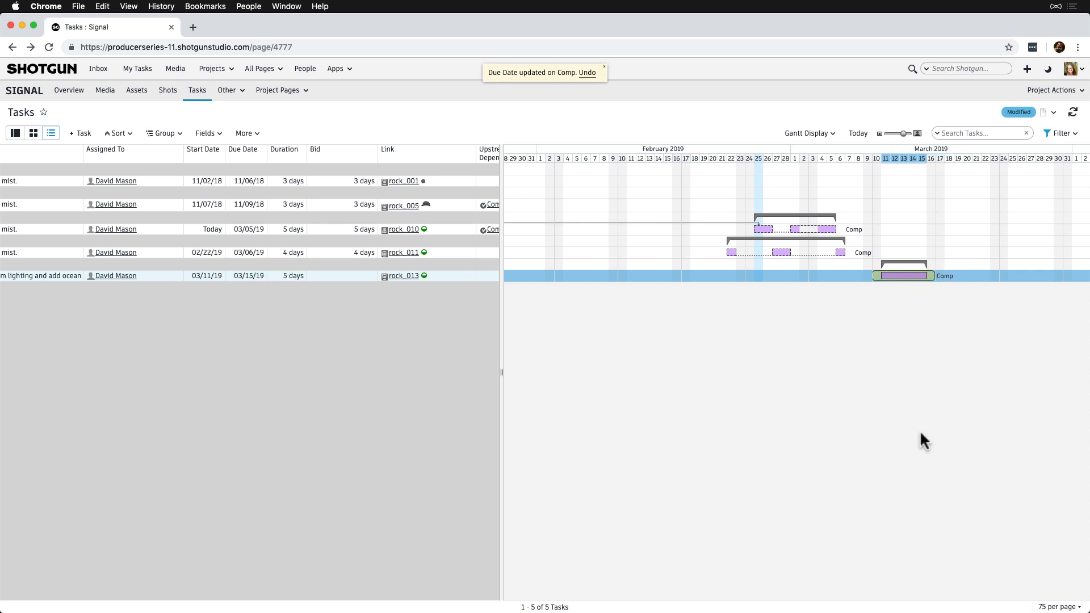
Create a new page view 'Tasks Per Assignee' with Entity Type Task
{"action": "left_click", "coordinate": [1054, 112]}
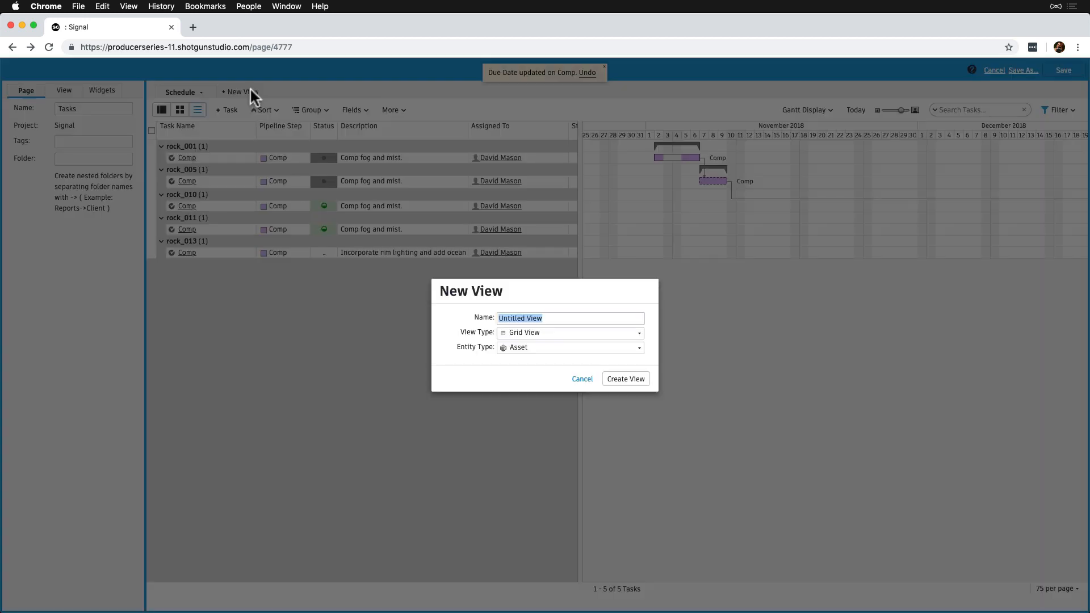
{"action": "type", "text": "Tasks Per Assign"}
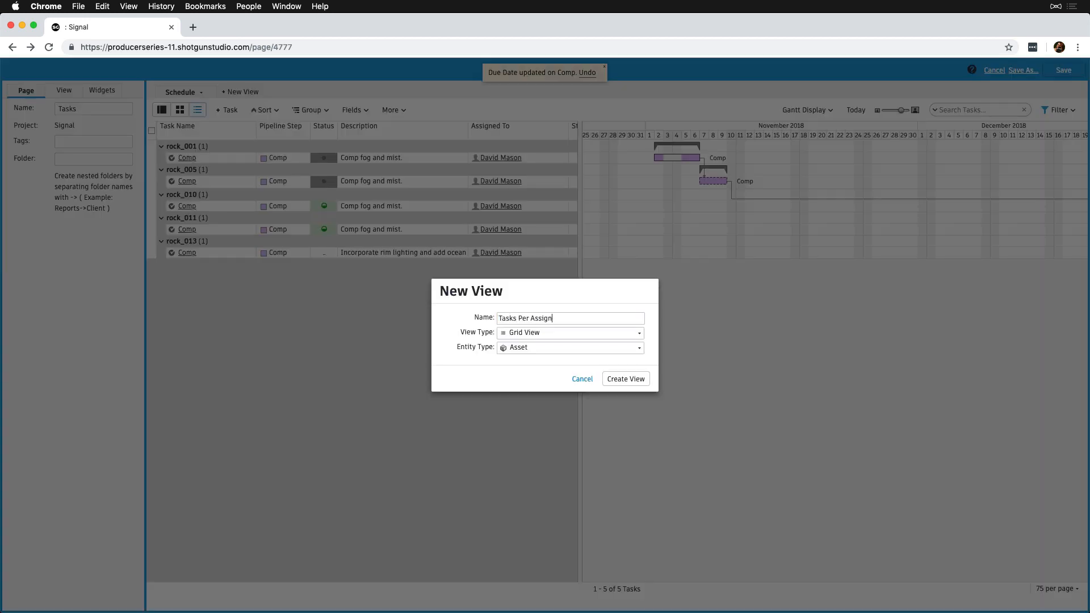
{"action": "left_click", "coordinate": [567, 347]}
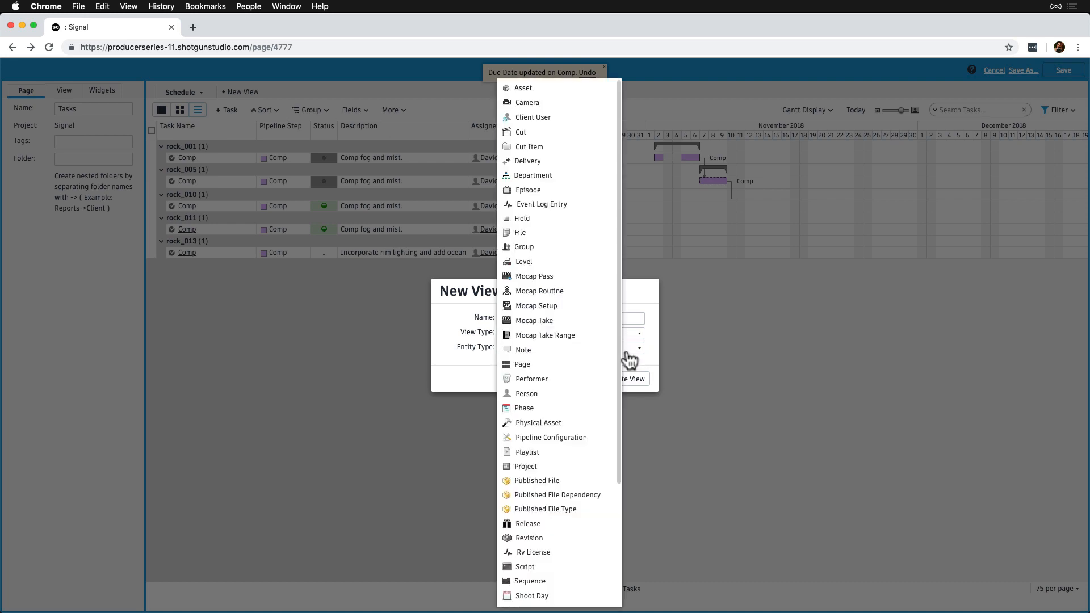
{"action": "left_click", "coordinate": [518, 350]}
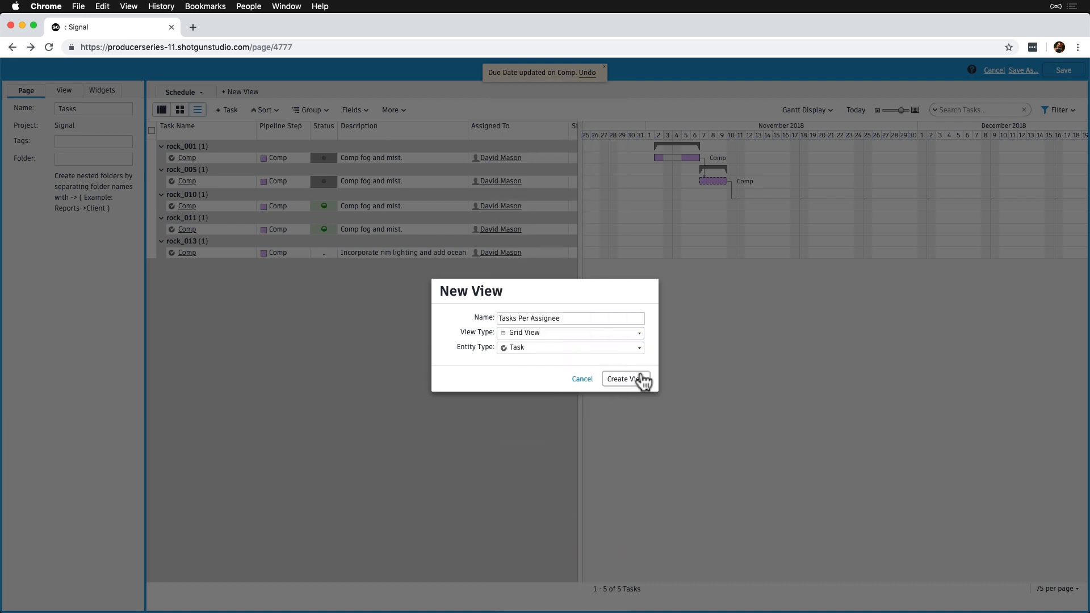
{"action": "left_click", "coordinate": [624, 379]}
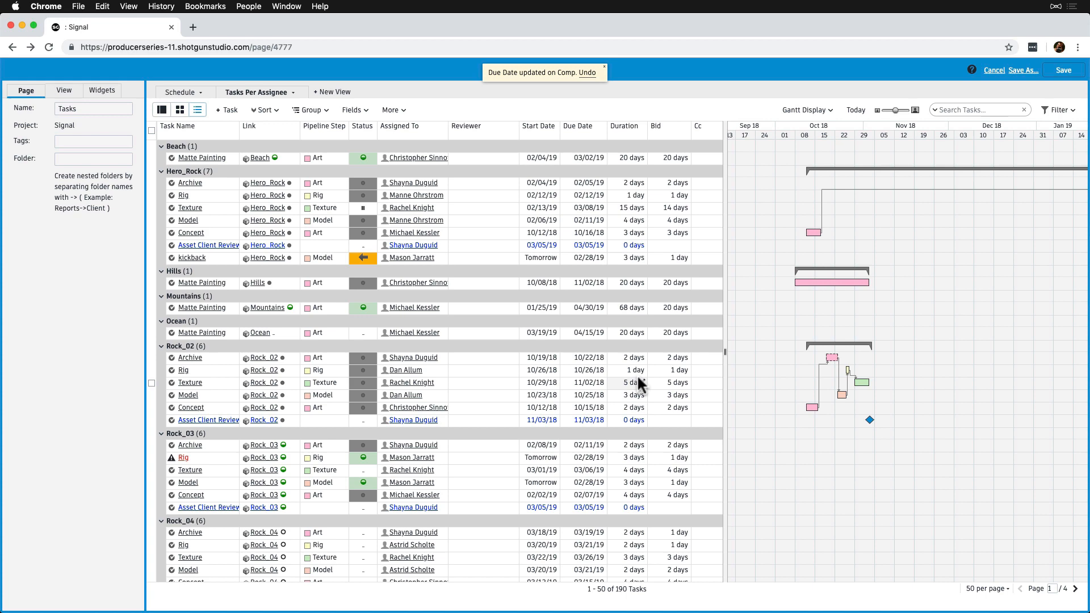
Review the Tasks Per Assignee view grouping 190 tasks by assignee
{"action": "left_click", "coordinate": [310, 110]}
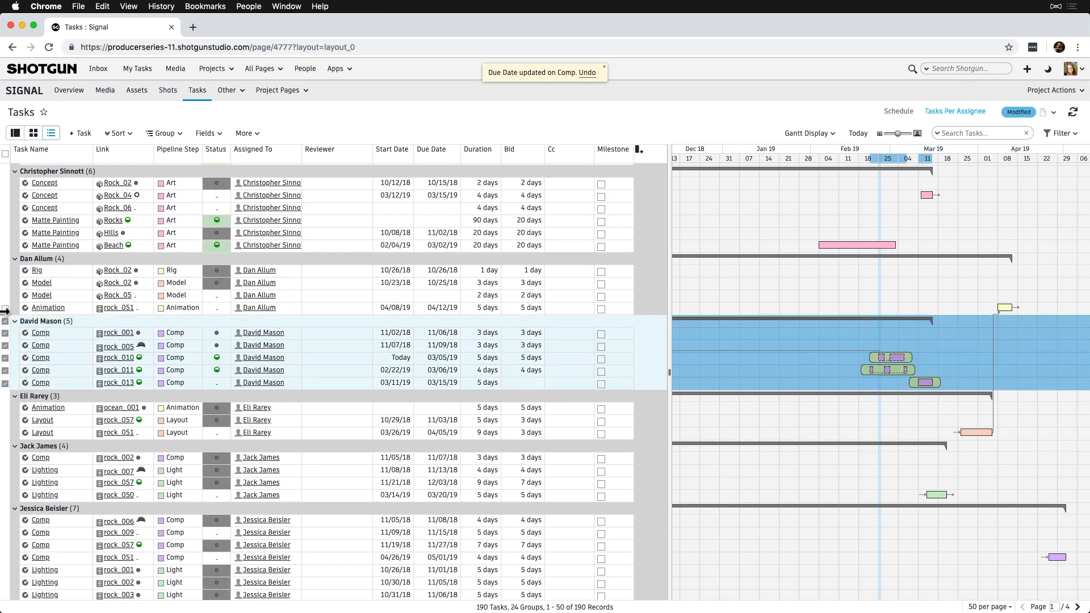
{"action": "scroll", "scroll_direction": "down", "scroll_amount": 3}
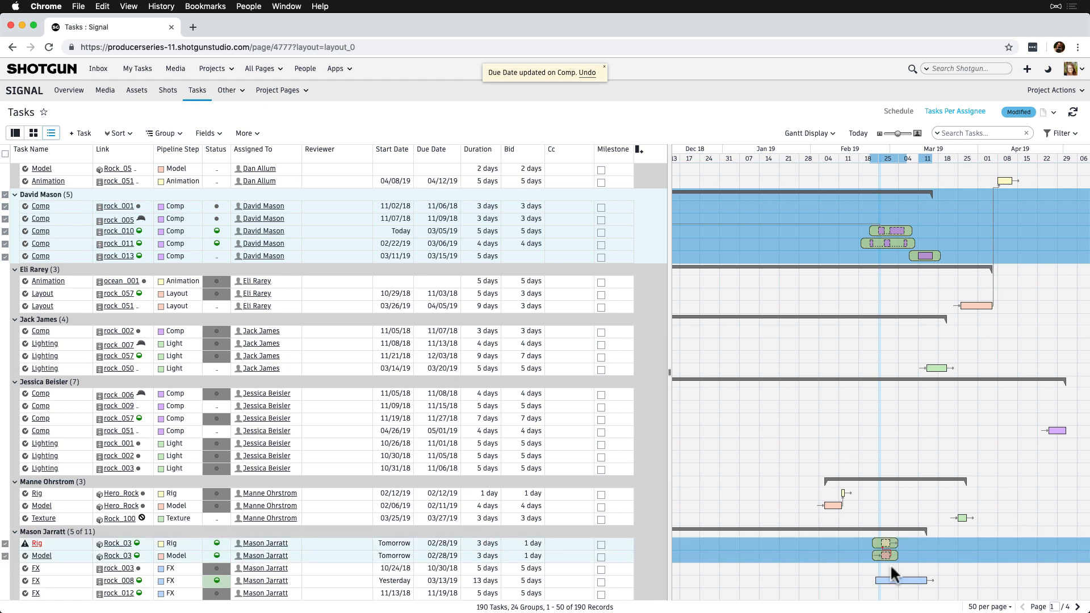
{"action": "mouse_move", "coordinate": [887, 556]}
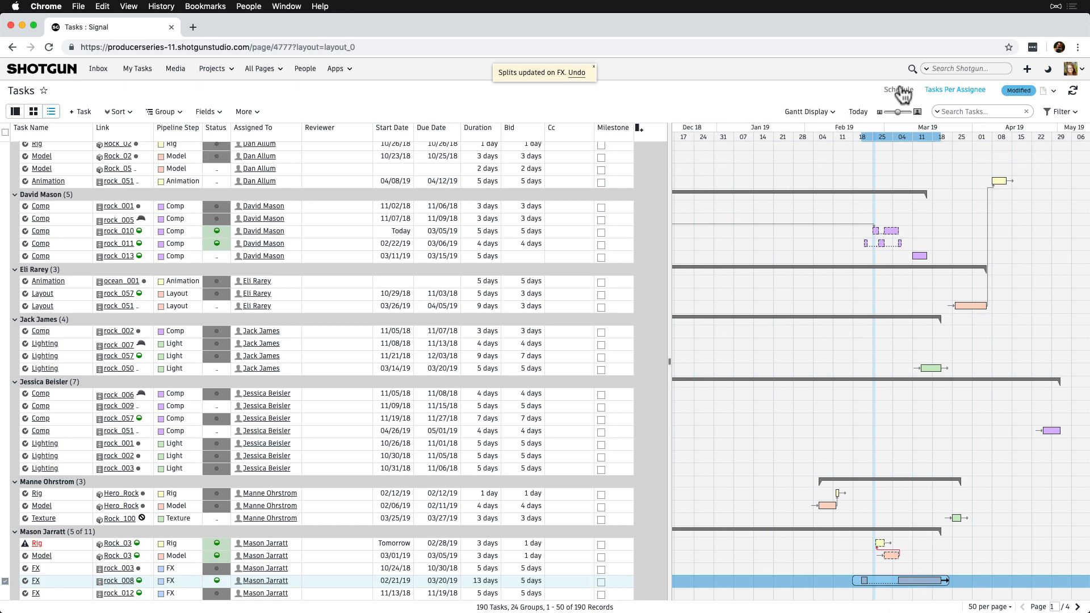
Show the tasks page in Schedule layout and zoom the Gantt timeline in to single days
{"action": "left_click", "coordinate": [898, 89]}
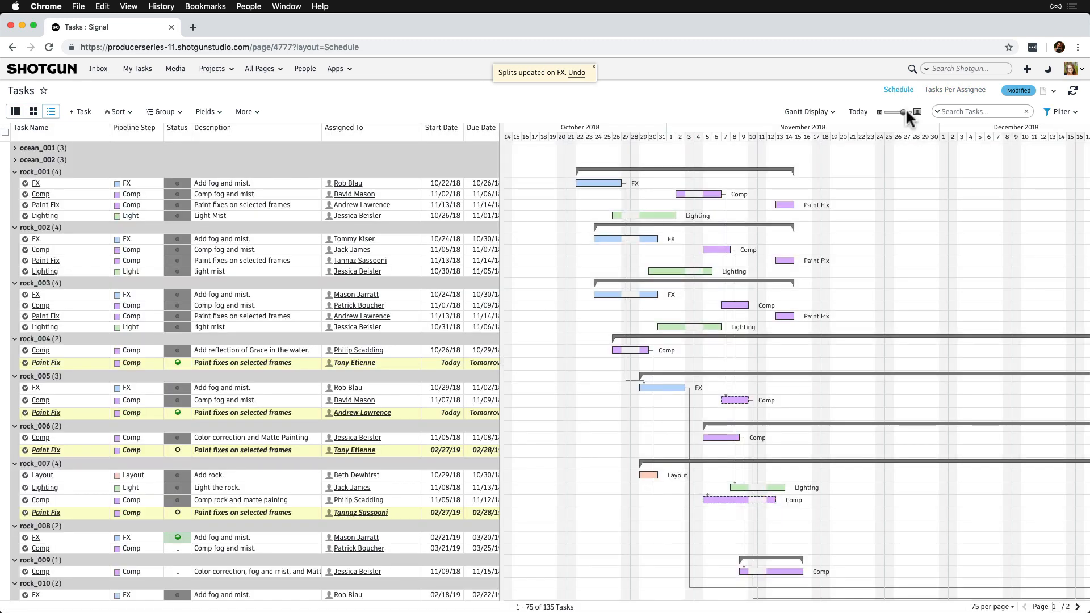
{"action": "left_click", "coordinate": [895, 112]}
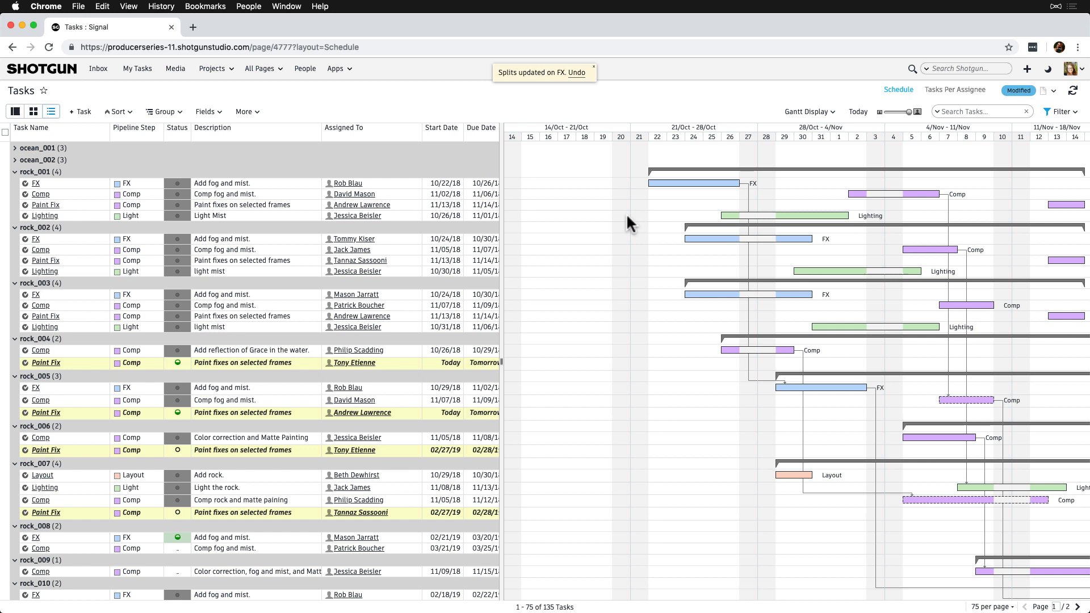
{"action": "mouse_move", "coordinate": [763, 197]}
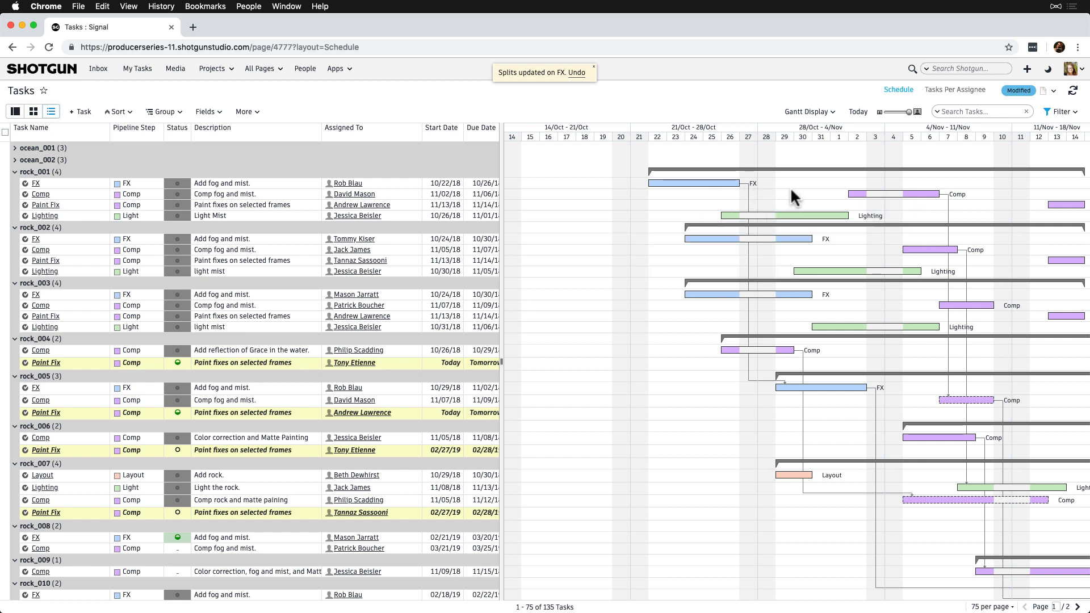
{"action": "mouse_move", "coordinate": [894, 161]}
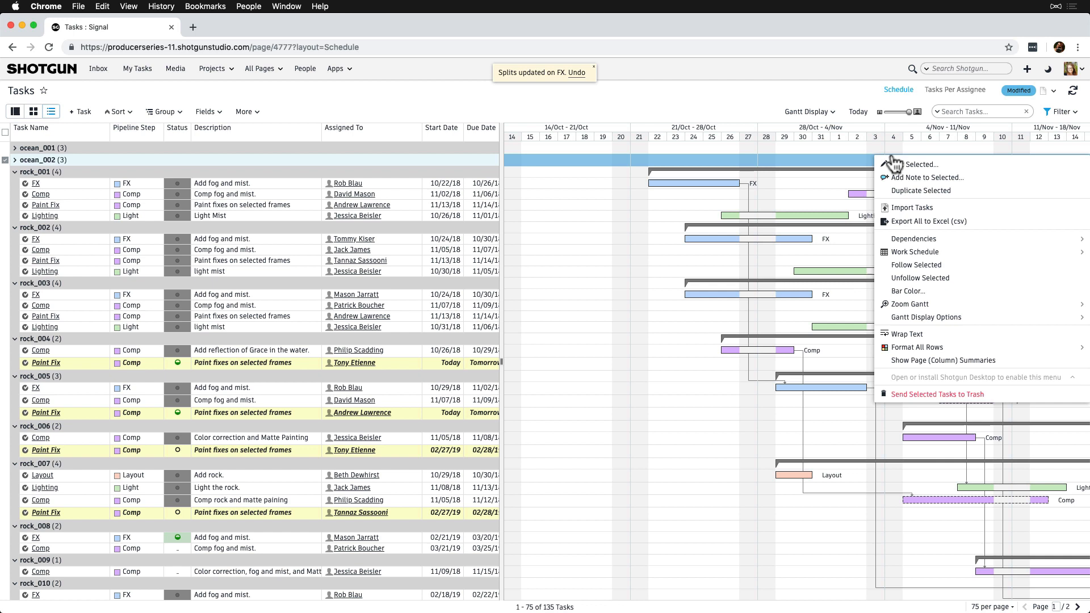
{"action": "mouse_move", "coordinate": [917, 252]}
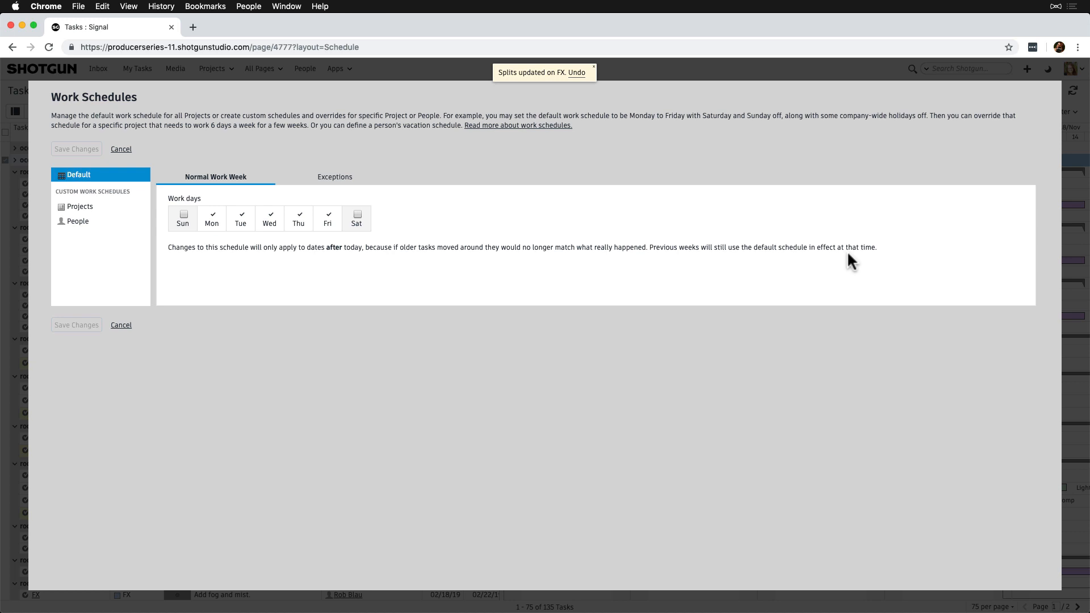
{"action": "mouse_move", "coordinate": [609, 370]}
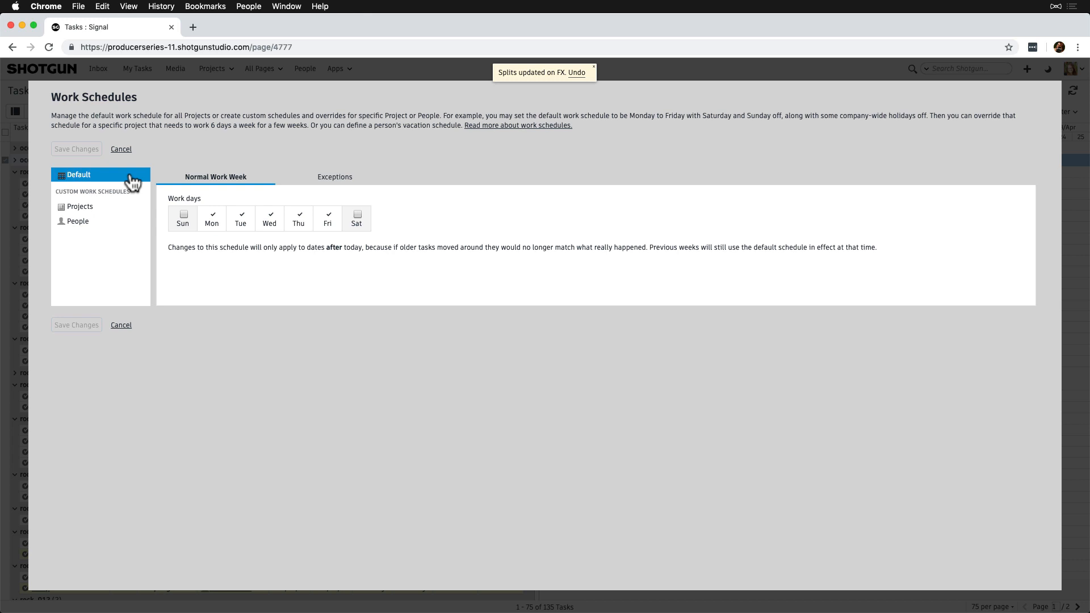
{"action": "mouse_move", "coordinate": [317, 230]}
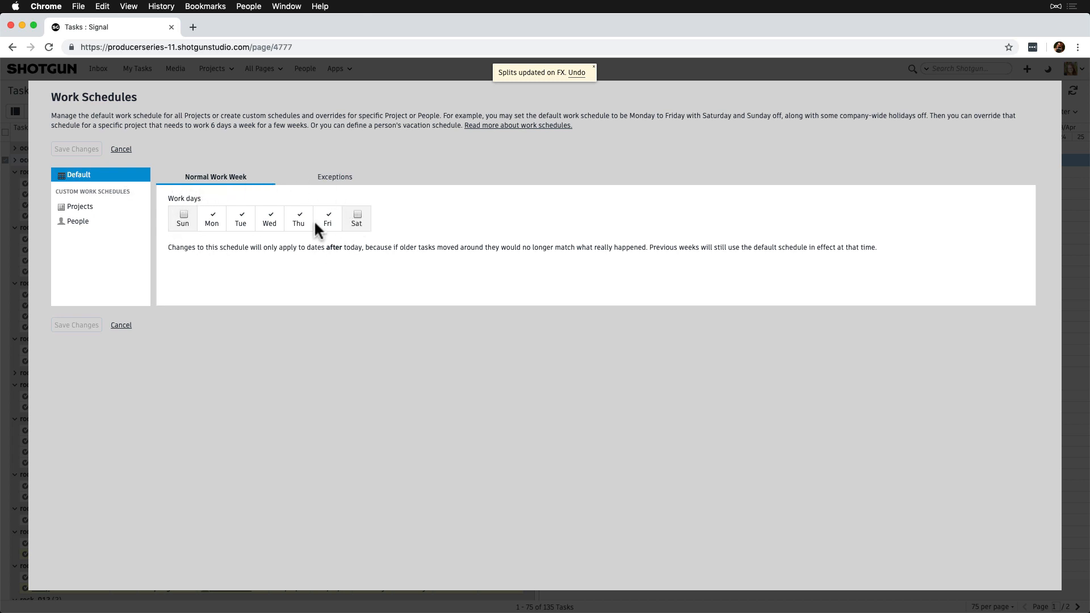
Review the default week's Exceptions and Normal Work Week, then show custom schedules for Projects
{"action": "left_click", "coordinate": [334, 177]}
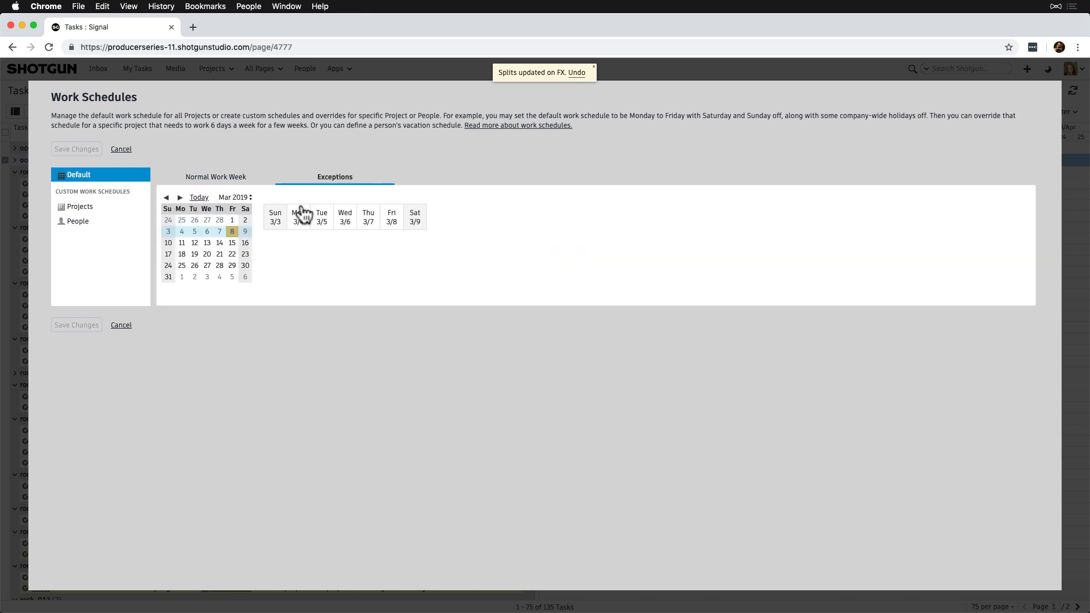
{"action": "left_click", "coordinate": [216, 177]}
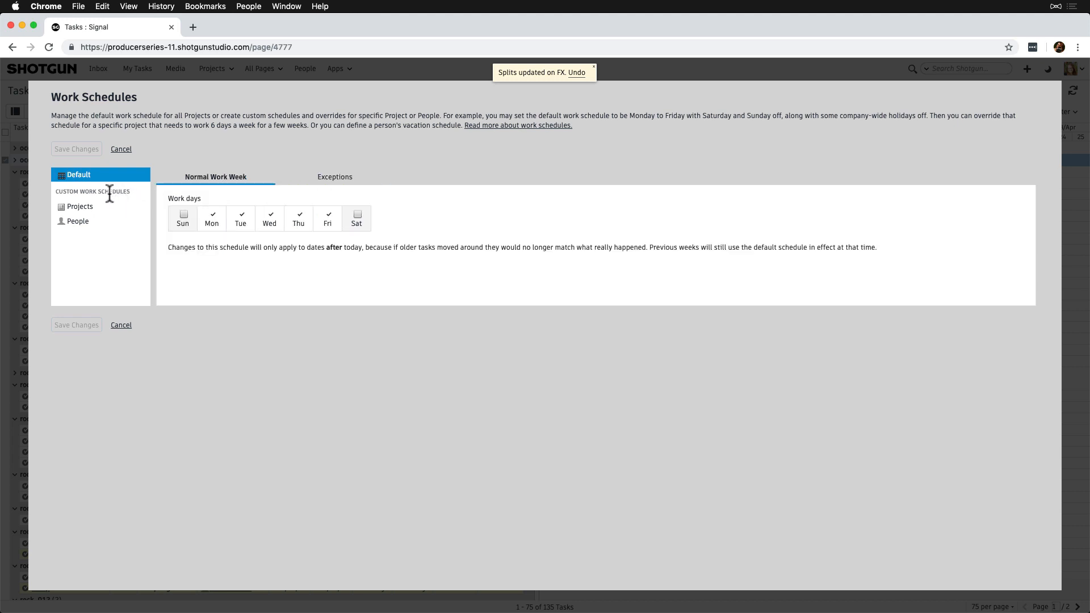
{"action": "left_click", "coordinate": [79, 207]}
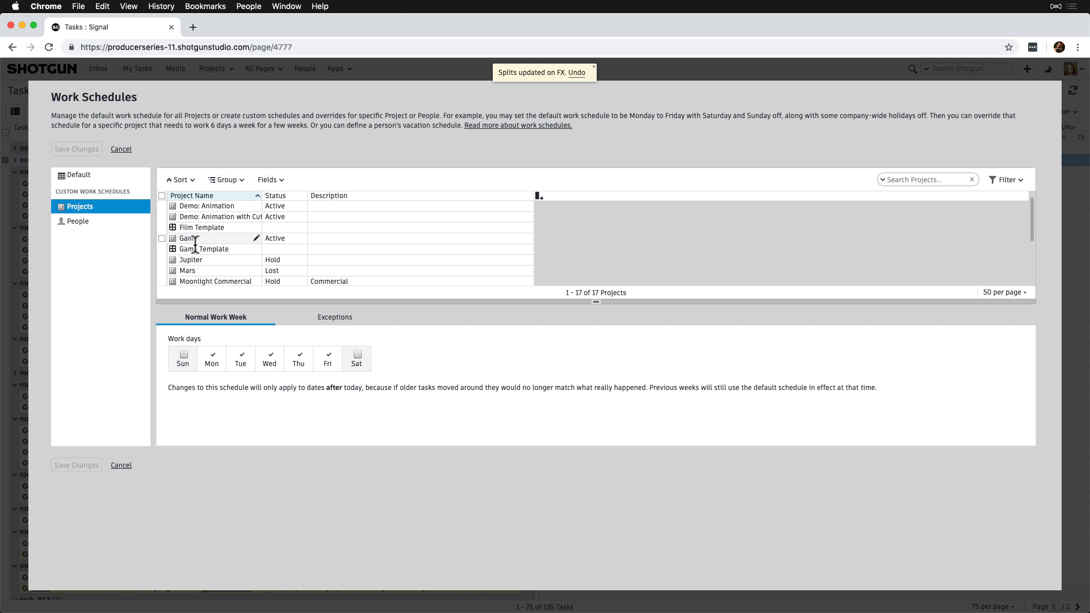
Remove Monday and Tuesday from the Mars project's work week, then move to People schedules
{"action": "scroll", "scroll_direction": "down", "scroll_amount": 3}
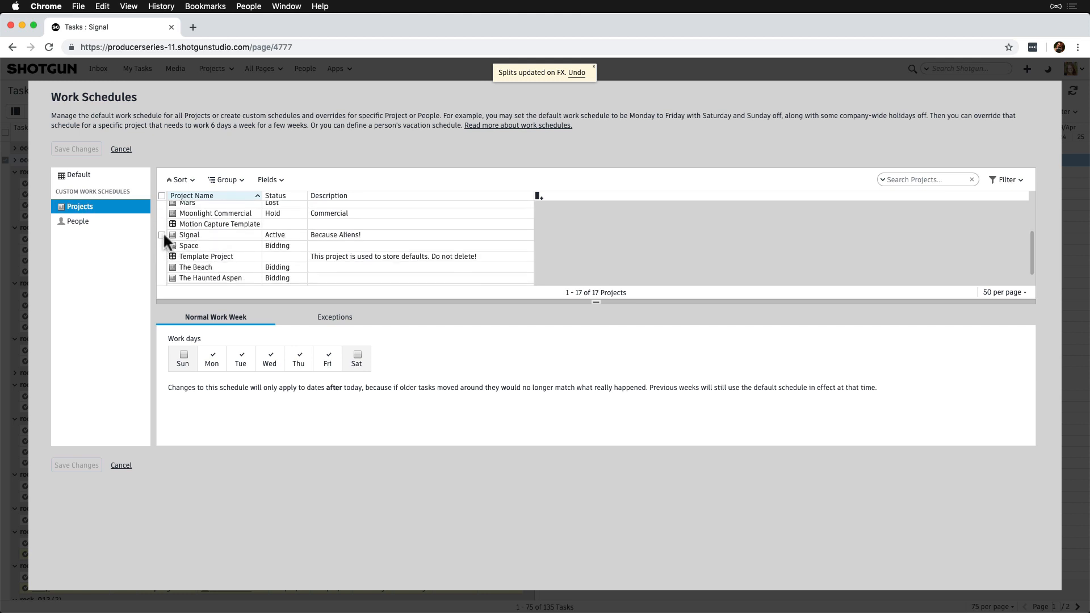
{"action": "left_click", "coordinate": [161, 234]}
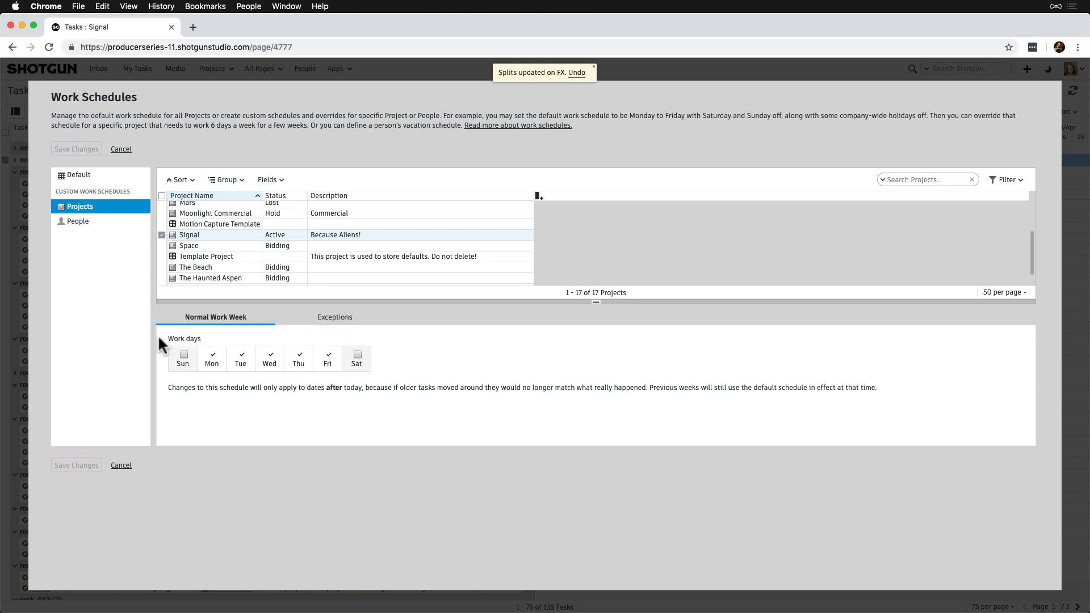
{"action": "mouse_move", "coordinate": [214, 262]}
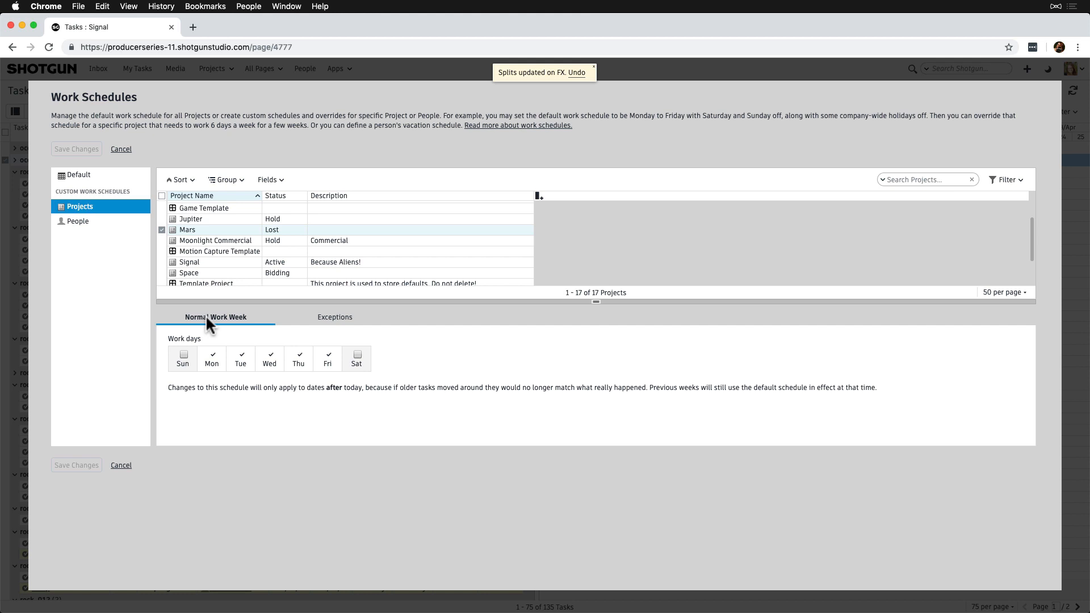
{"action": "left_click", "coordinate": [241, 358]}
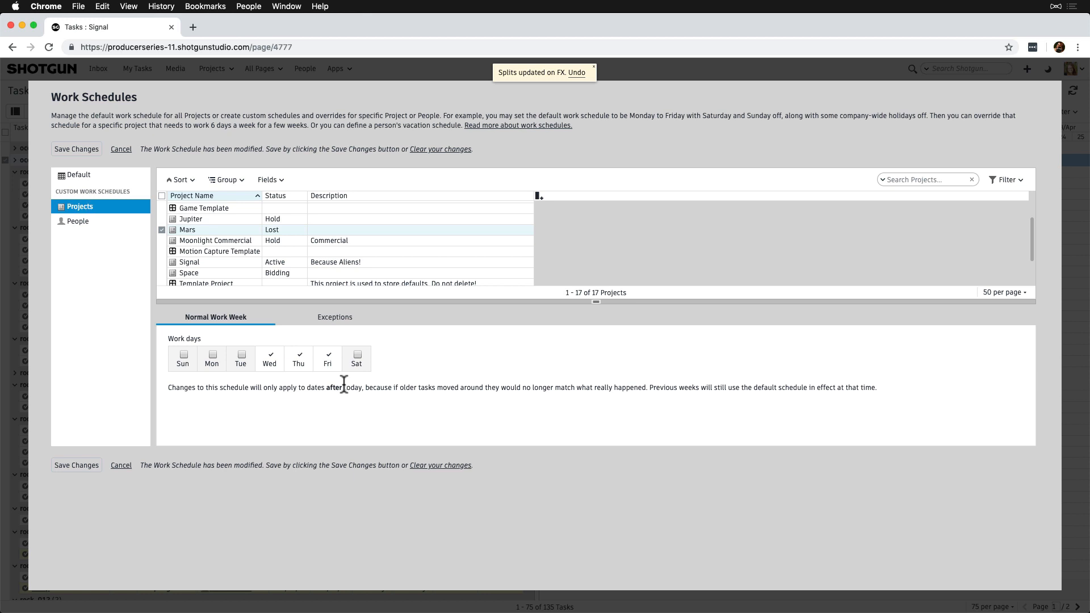
{"action": "left_click", "coordinate": [78, 222]}
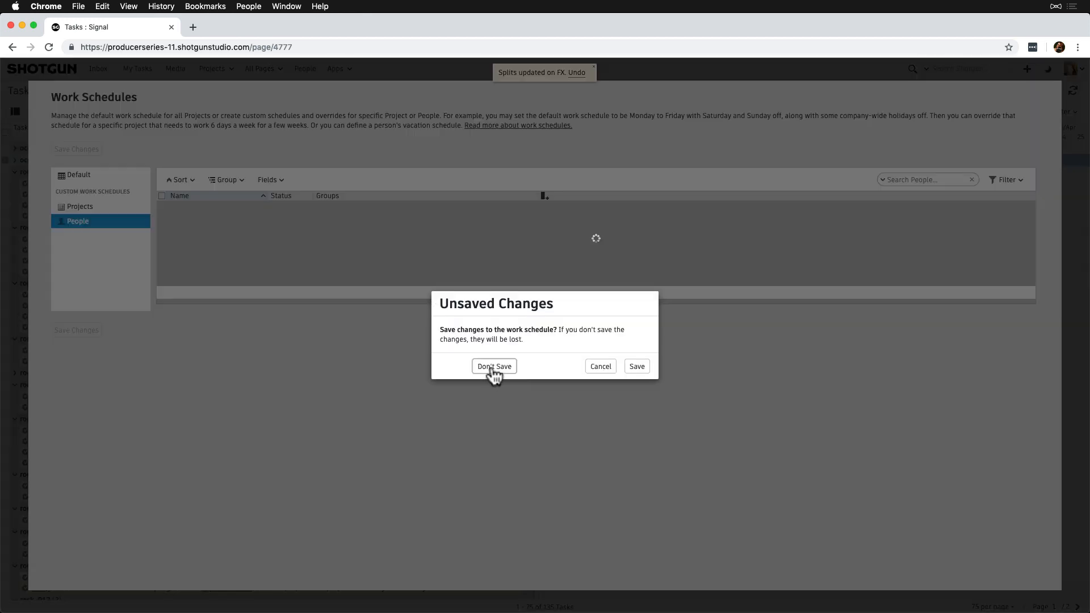
Discard the unsaved Mars schedule edits and bring up filter options on the People list
{"action": "left_click", "coordinate": [494, 367]}
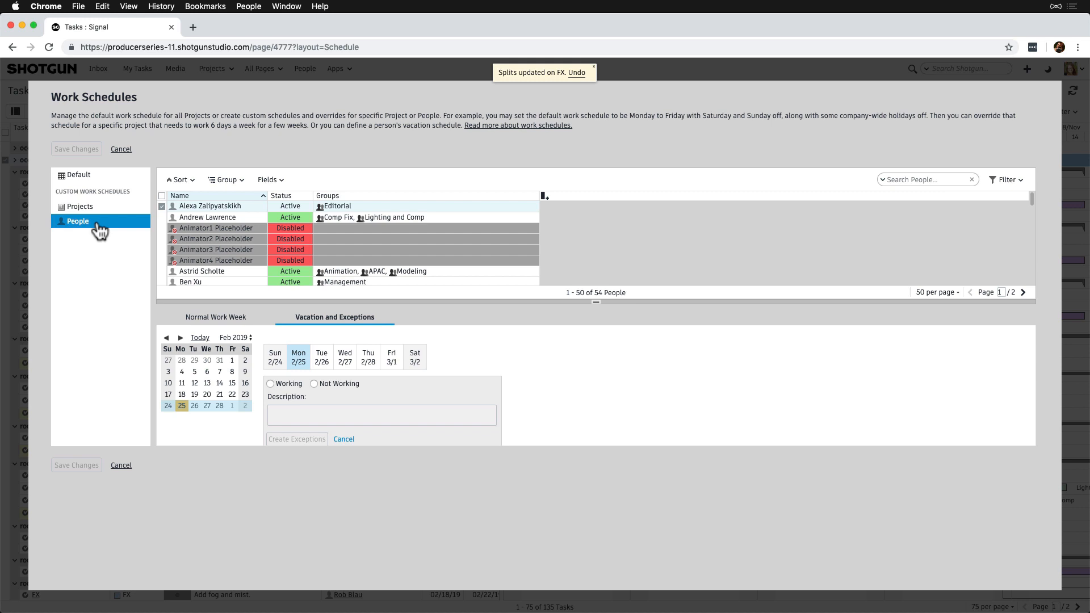
{"action": "mouse_move", "coordinate": [580, 144]}
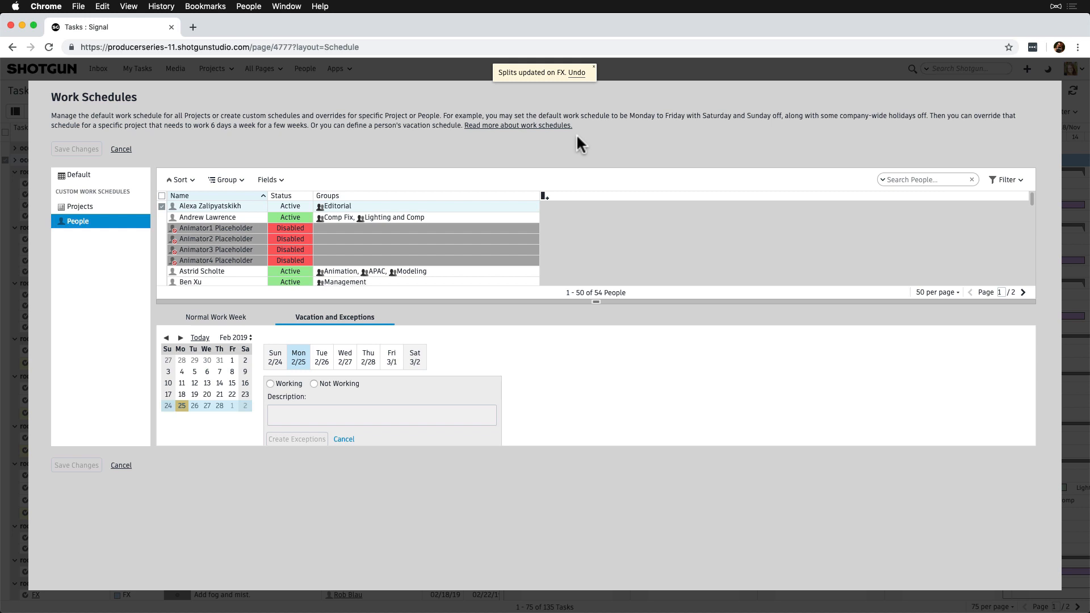
{"action": "left_click", "coordinate": [1006, 179]}
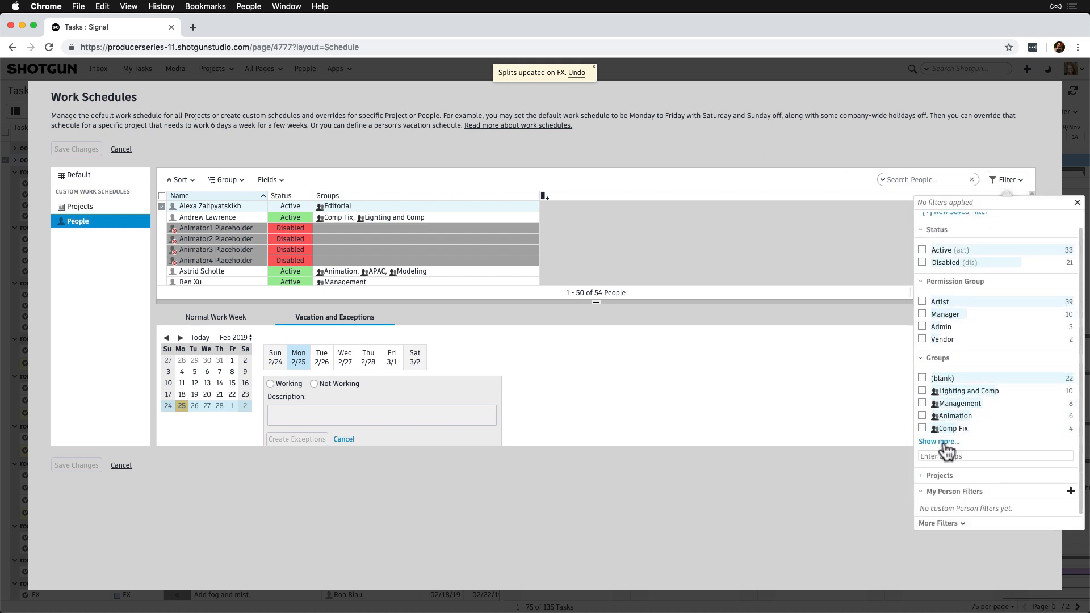
Filter people to the APAC group, select both, and describe their Fri 3/1 exception as 'Holiday'
{"action": "left_click", "coordinate": [922, 405]}
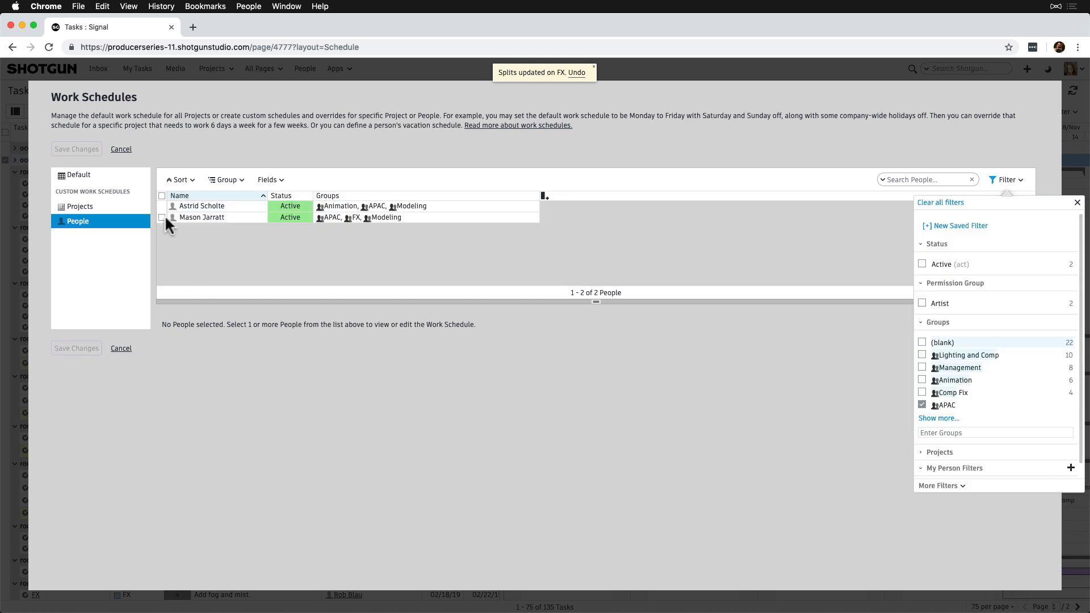
{"action": "left_click", "coordinate": [161, 217]}
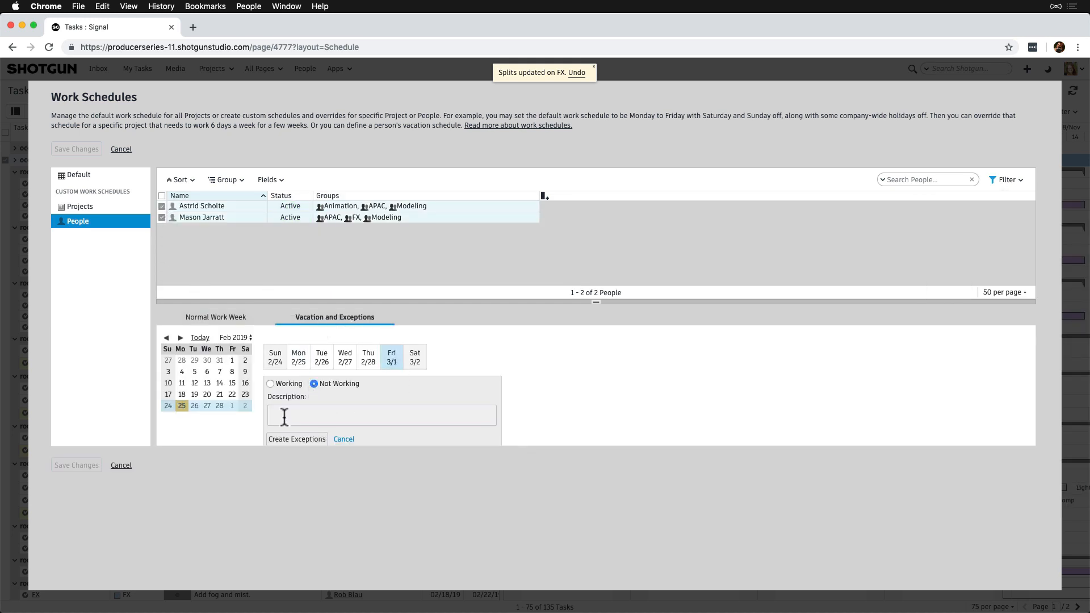
{"action": "type", "text": "Holiday"}
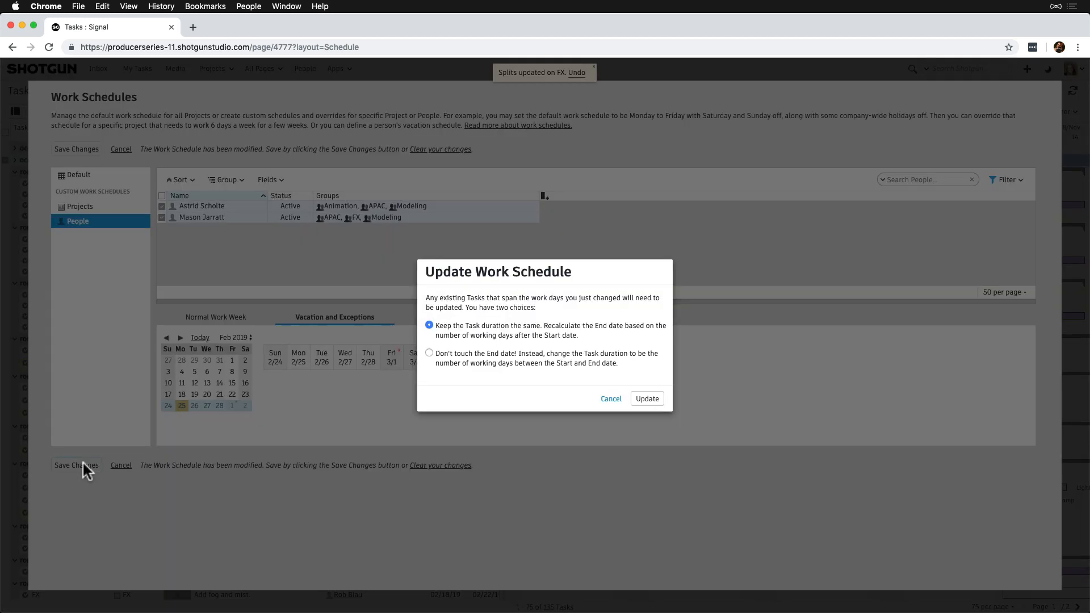
{"action": "mouse_move", "coordinate": [592, 348]}
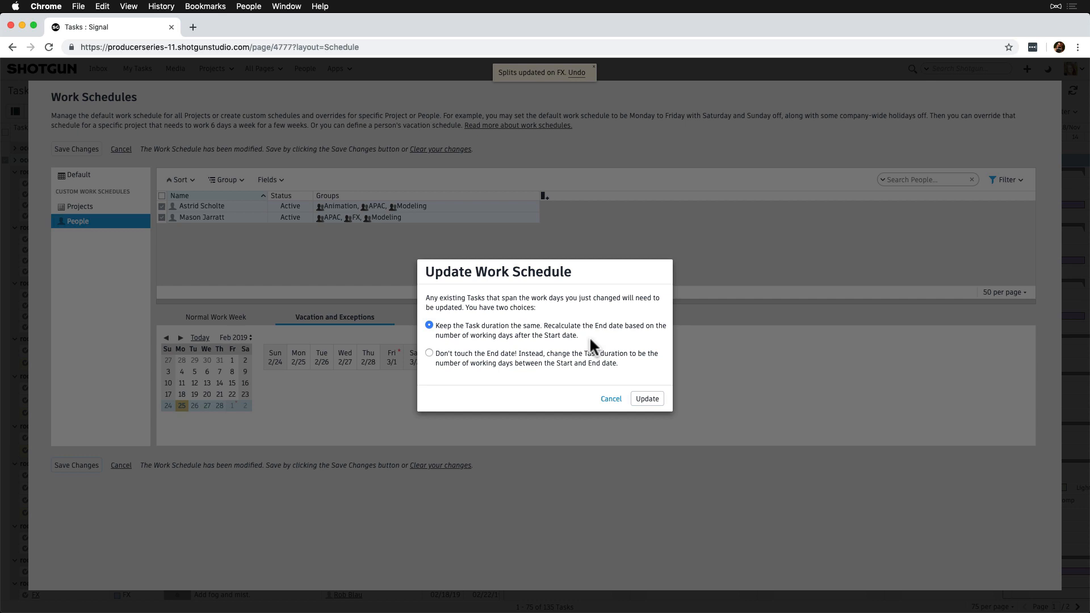